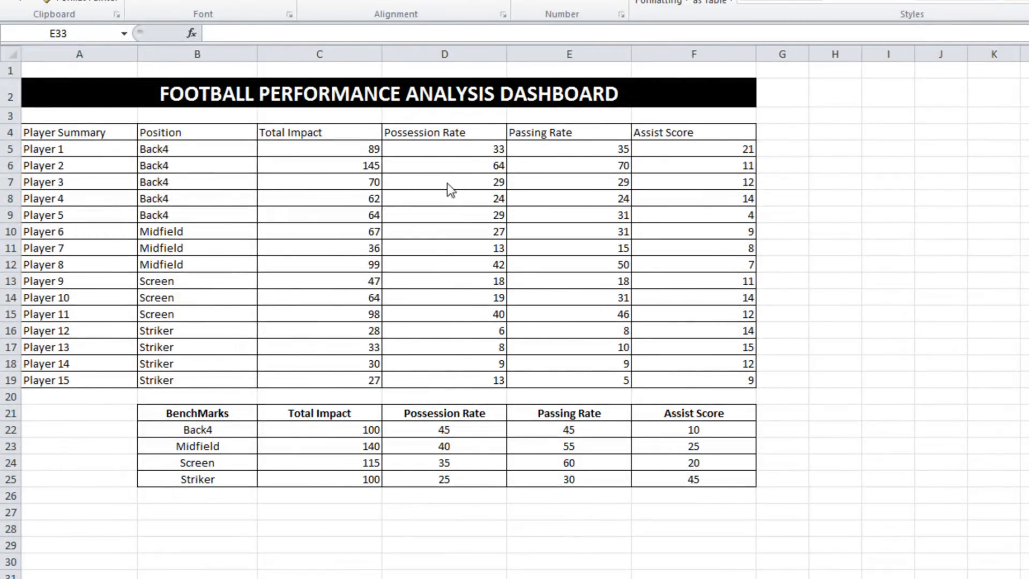
mouse_move(695, 153)
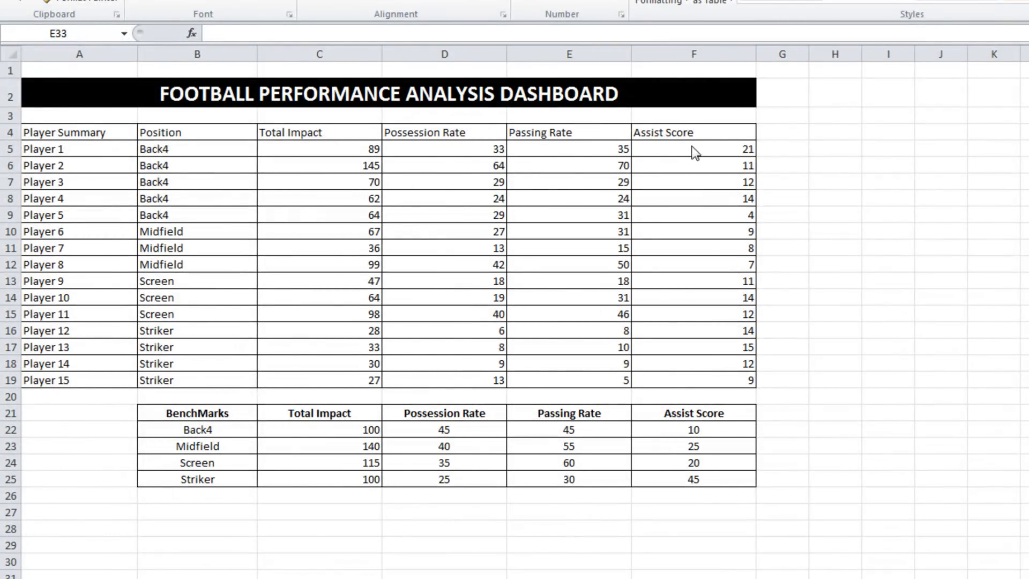
mouse_move(130, 356)
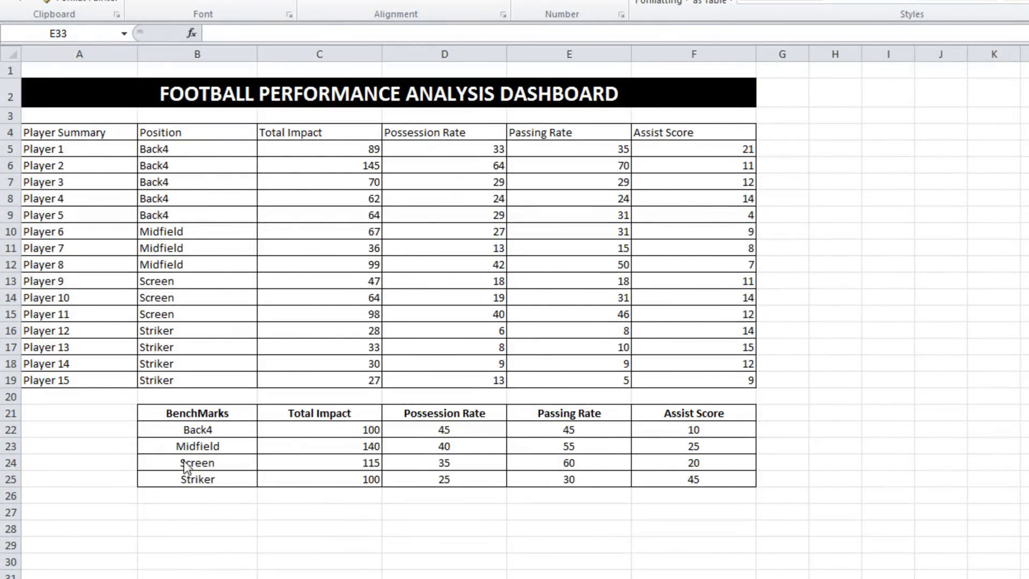
mouse_move(557, 349)
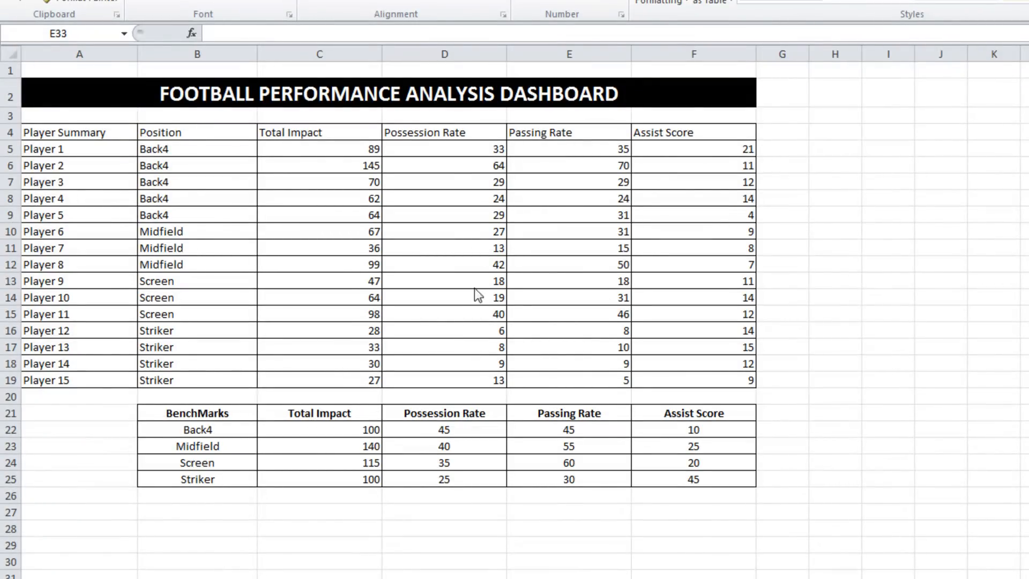
- Insert a 2-D clustered column chart of Player 1's Possession Rate, Passing Rate and Assist Score
click(443, 131)
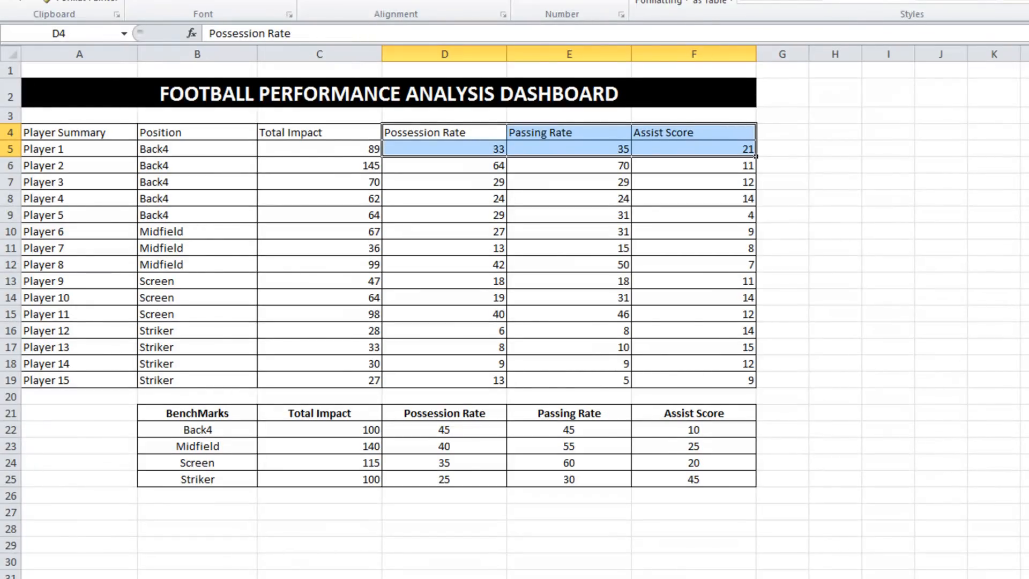
click(314, 3)
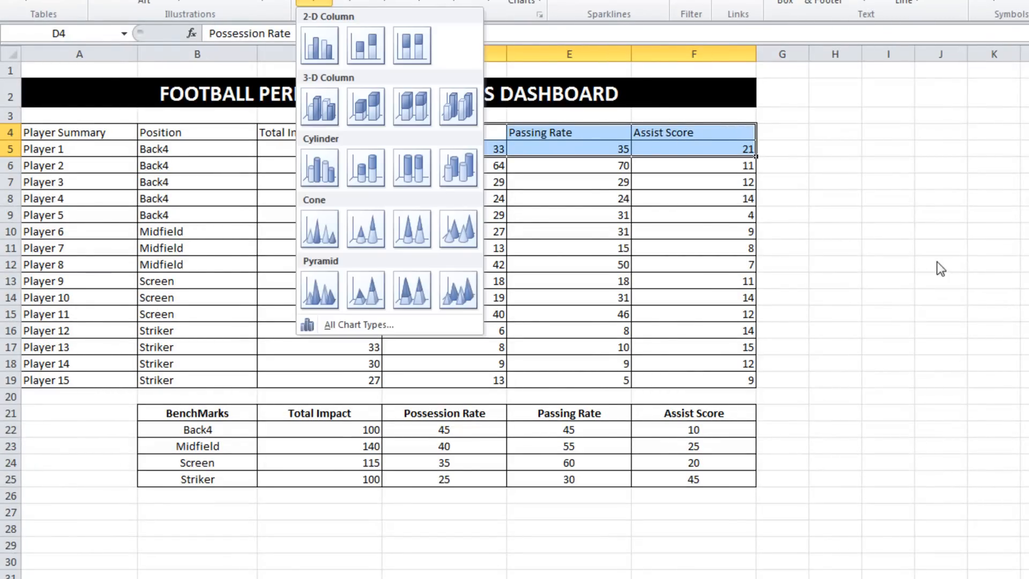
click(320, 46)
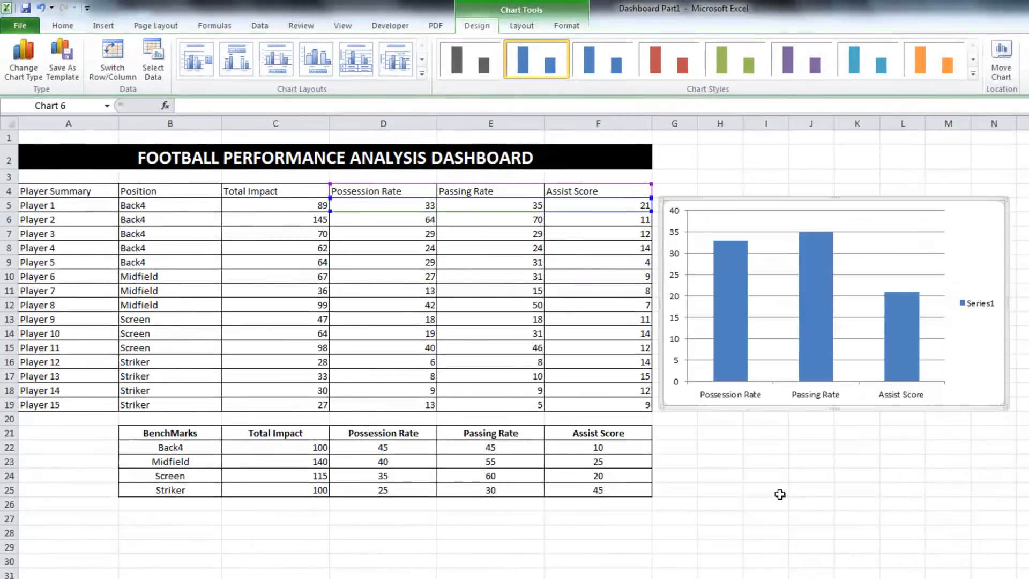
click(765, 518)
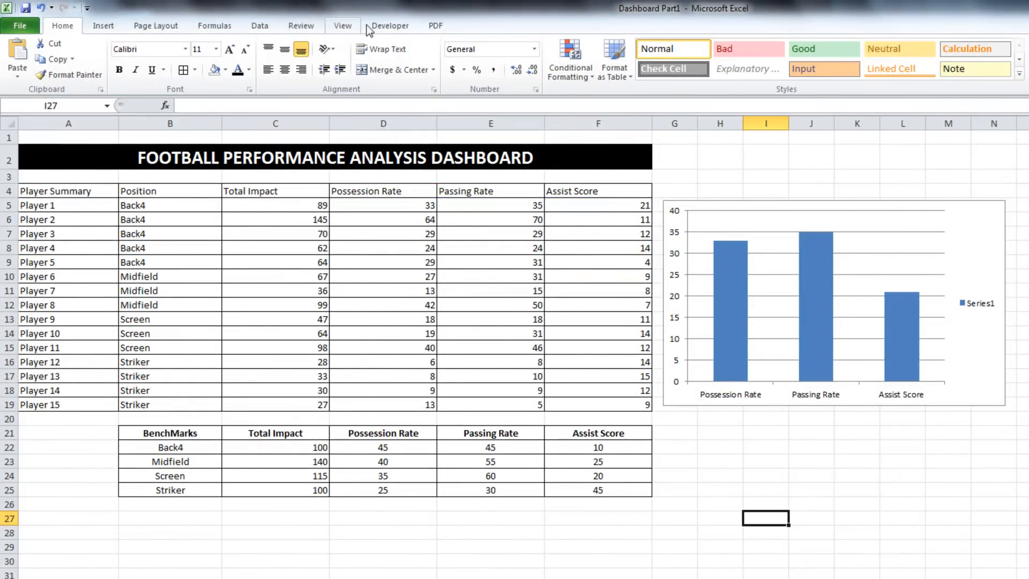
- Add a Developer form-control spin button in the chart's top-right corner
click(387, 26)
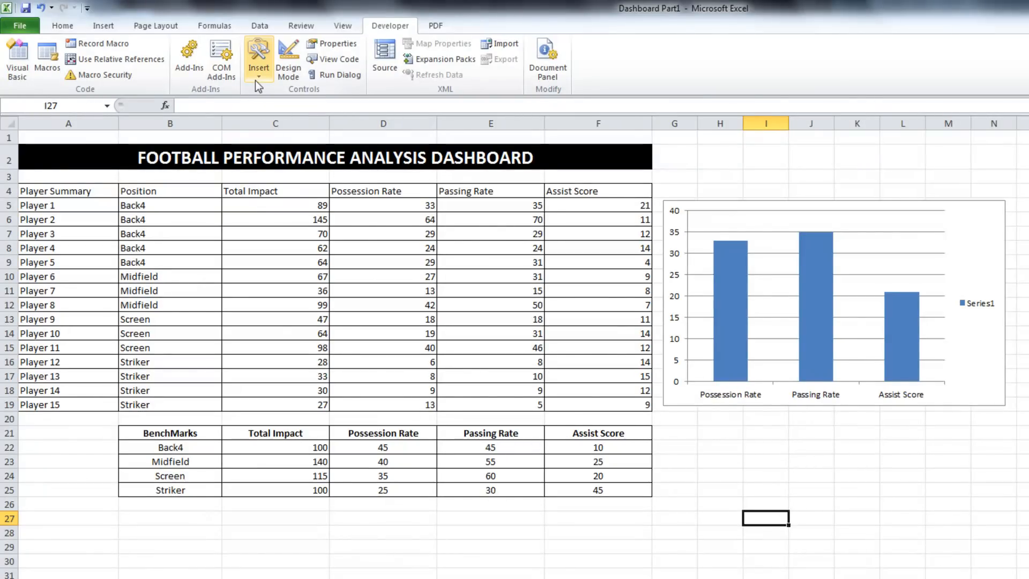
click(259, 59)
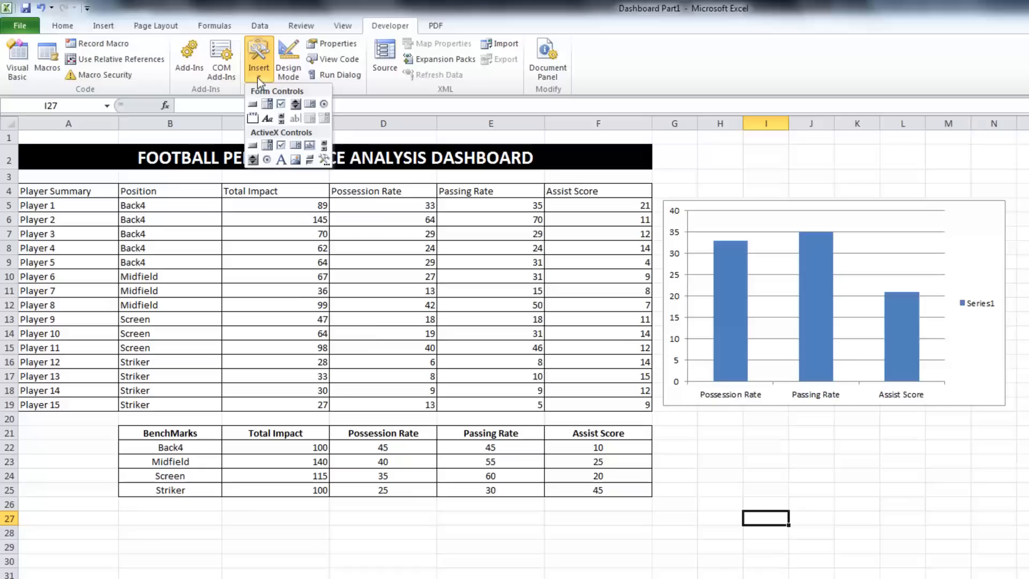
mouse_move(296, 104)
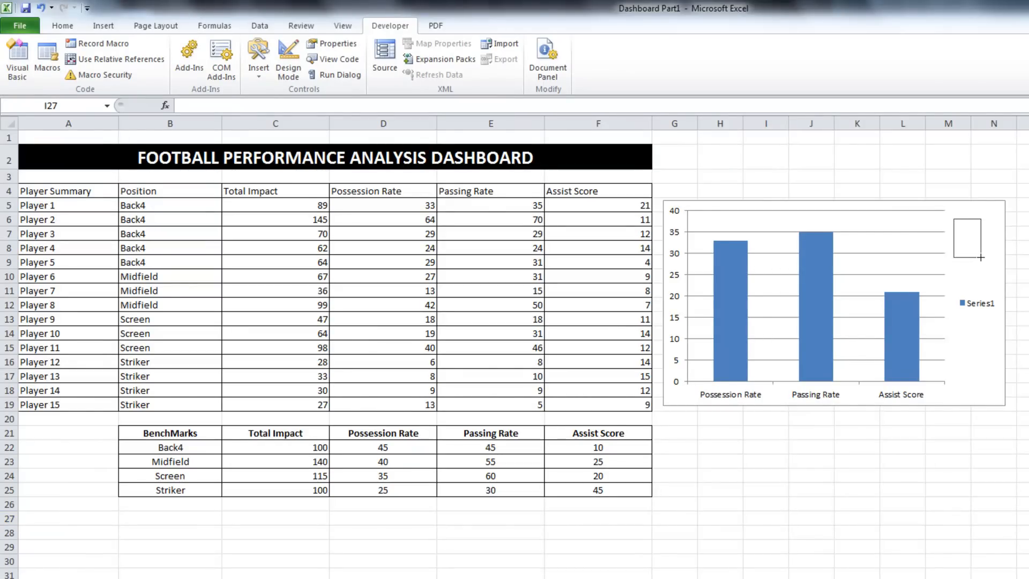
click(967, 243)
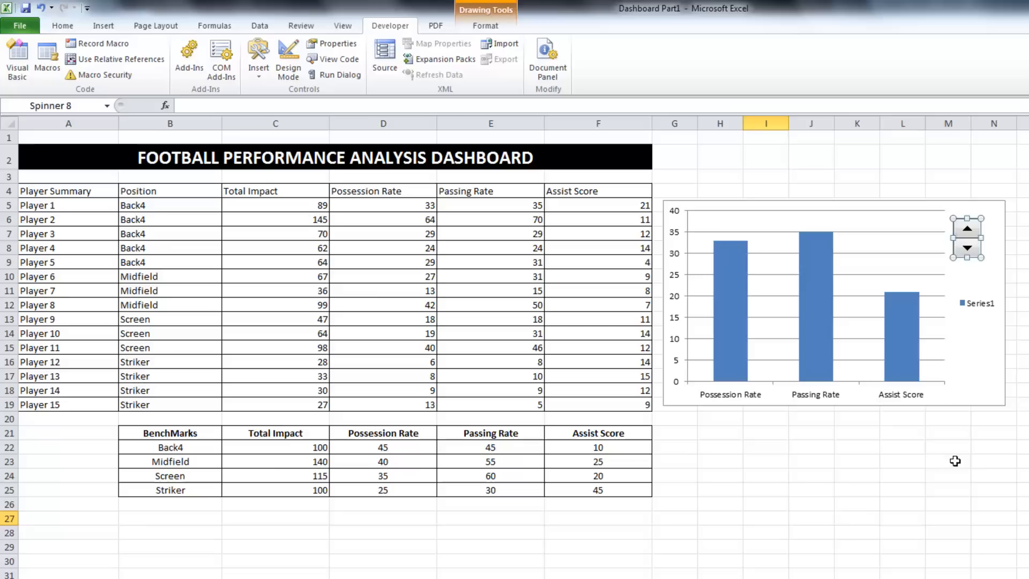
click(947, 461)
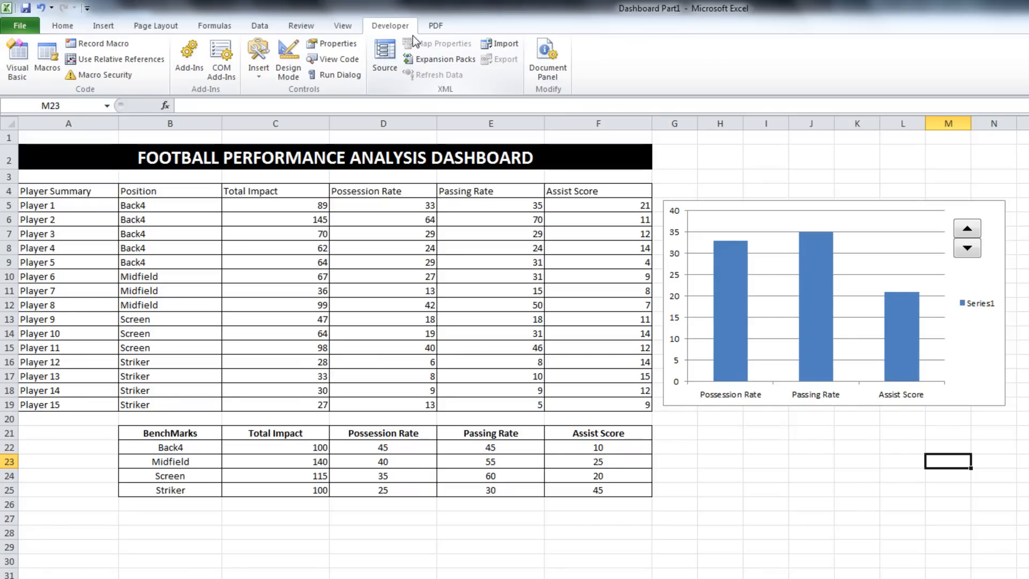
mouse_move(384, 59)
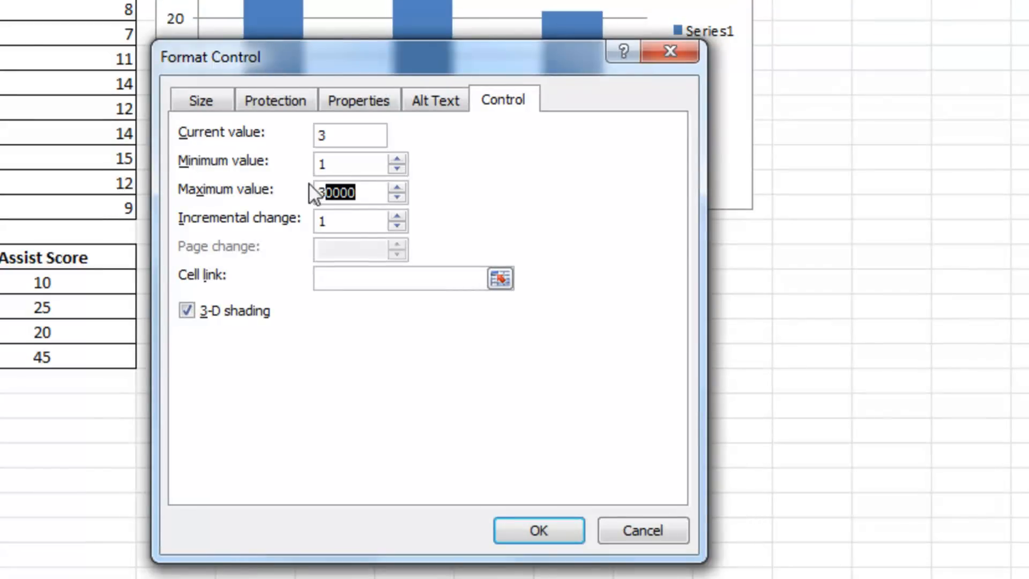
- Format the spinner with maximum 15 and cell link $B$27
text(15)
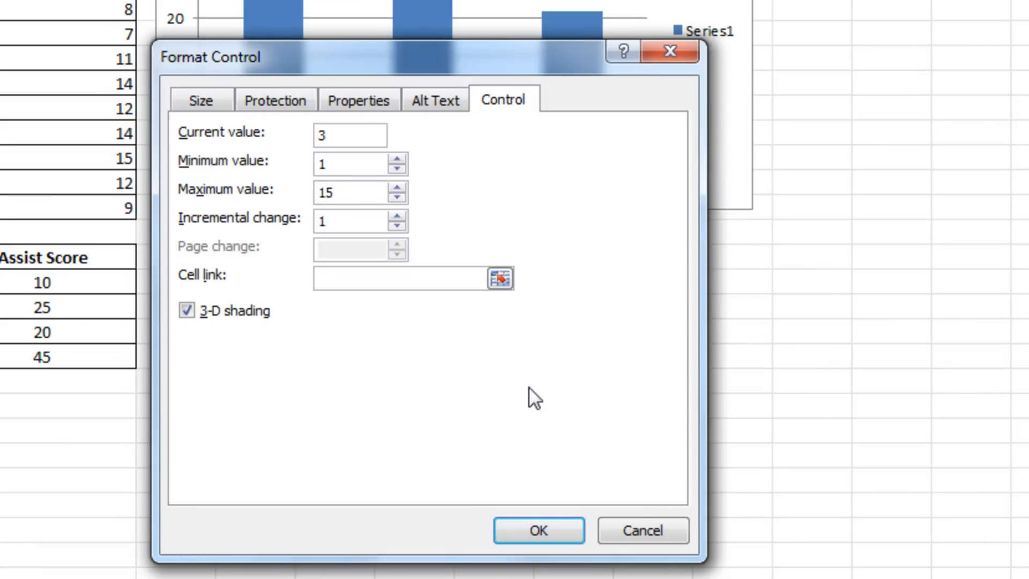
click(347, 191)
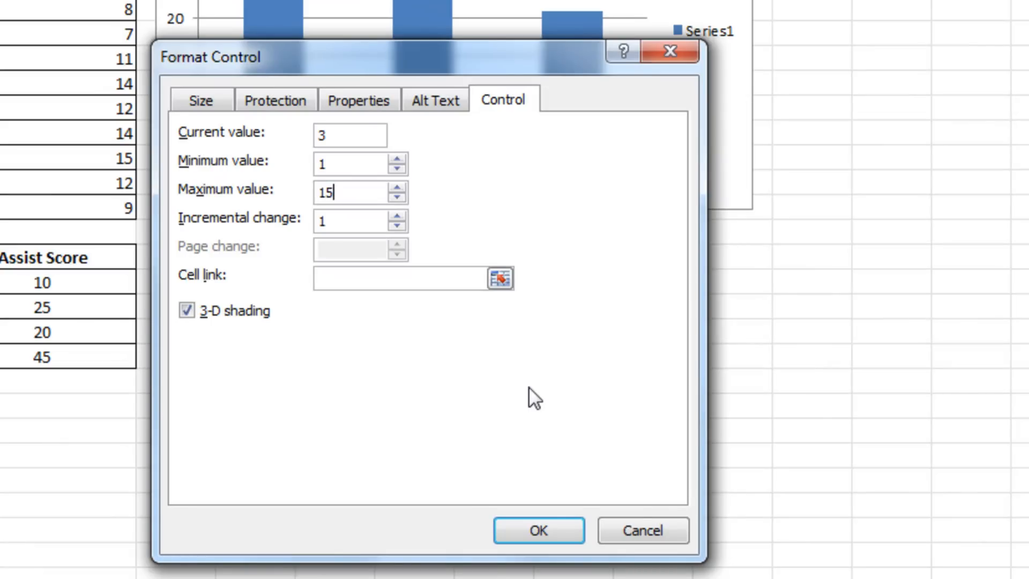
click(393, 278)
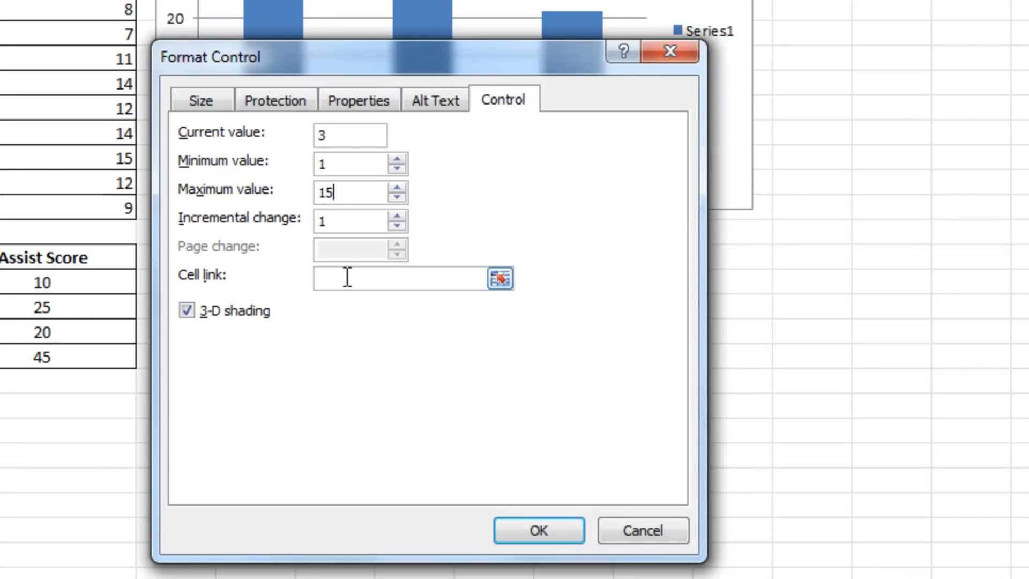
mouse_move(493, 305)
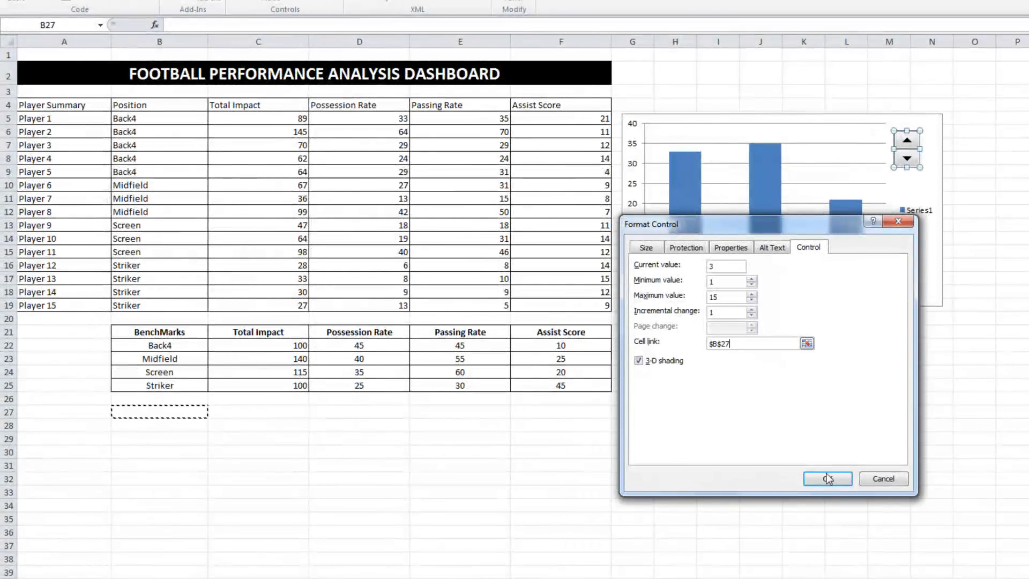
click(826, 478)
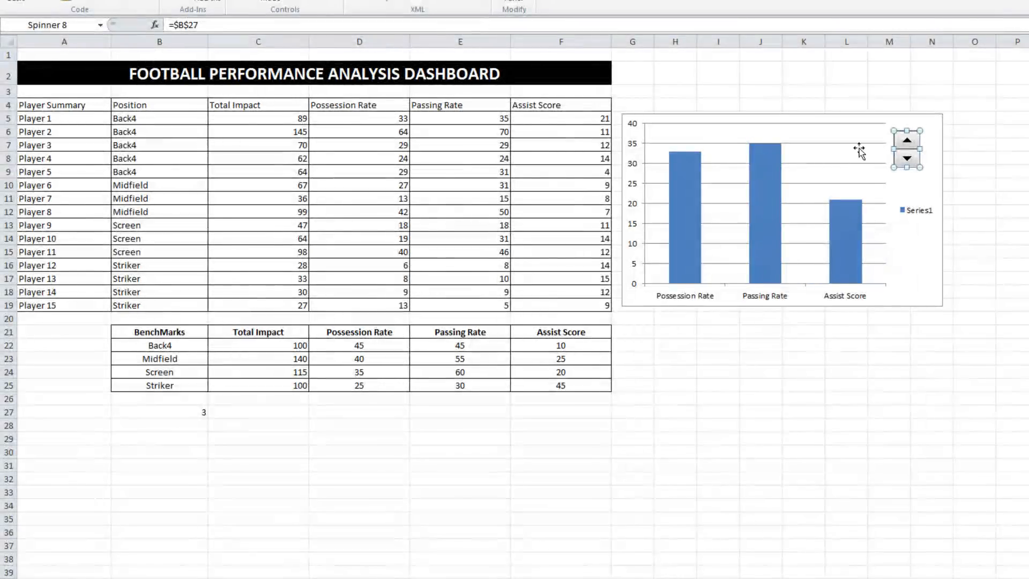
- Test the spinner arrows so B27 changes, then move to cell C27
click(906, 140)
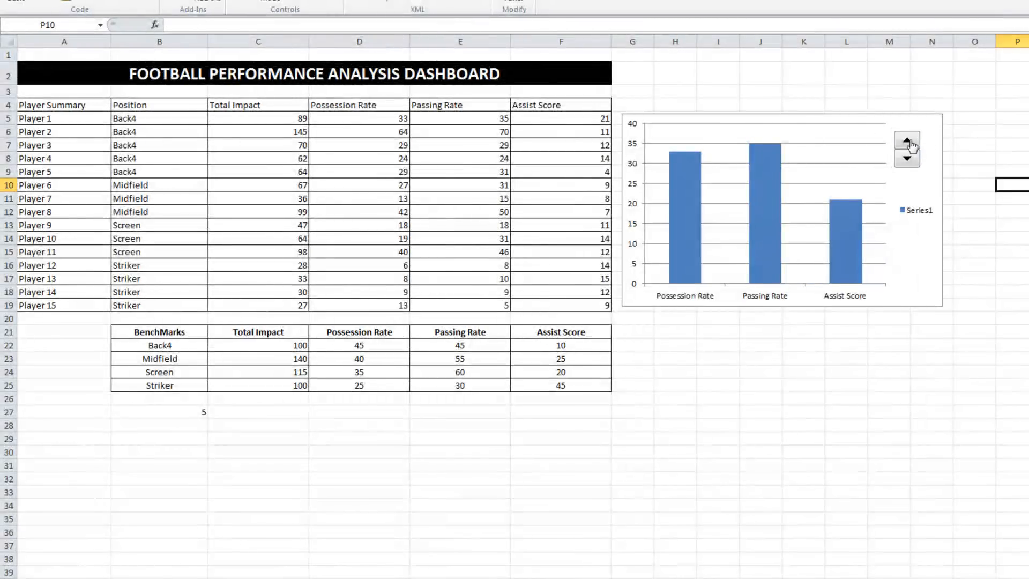
click(906, 159)
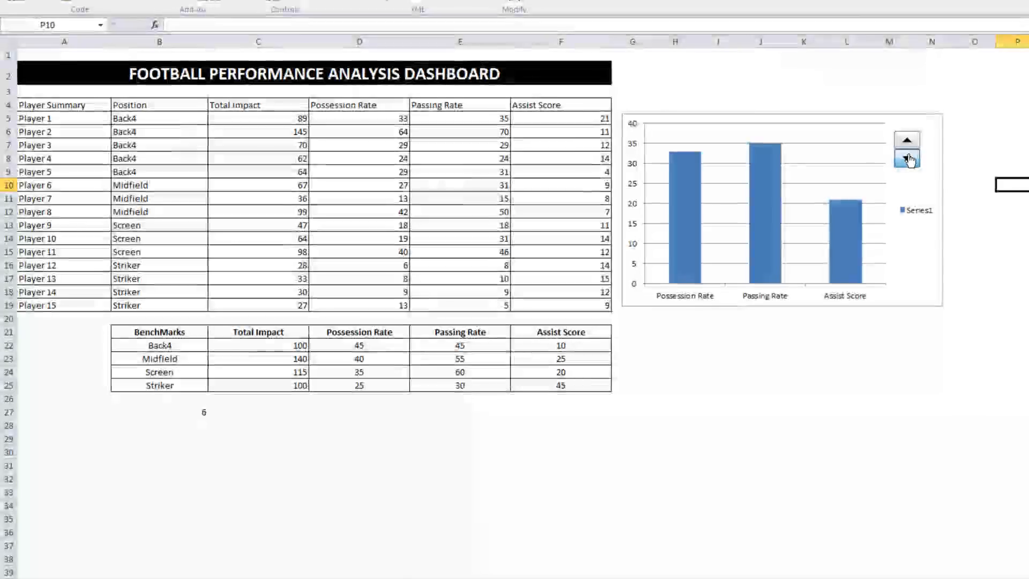
click(257, 411)
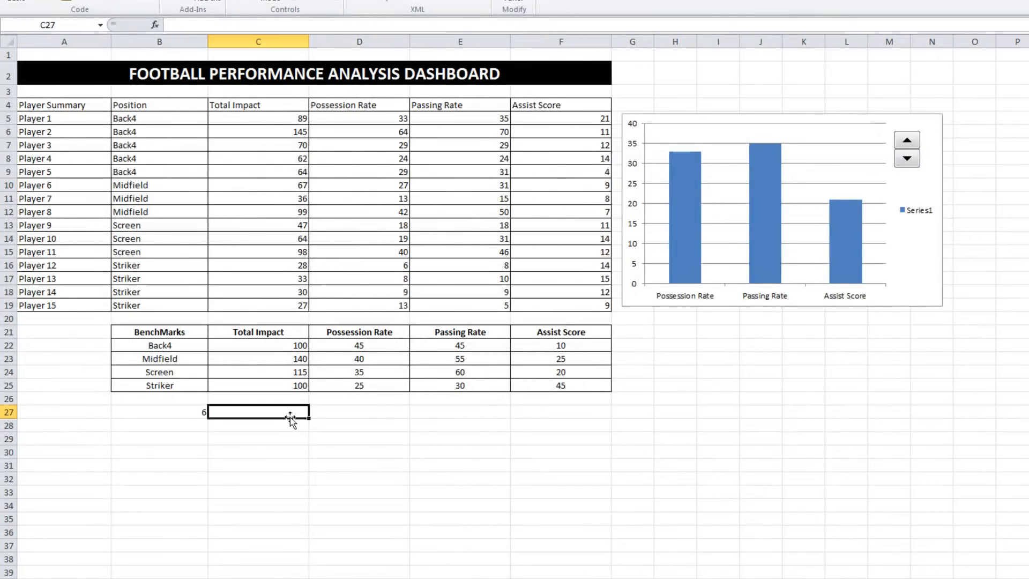
mouse_move(638, 440)
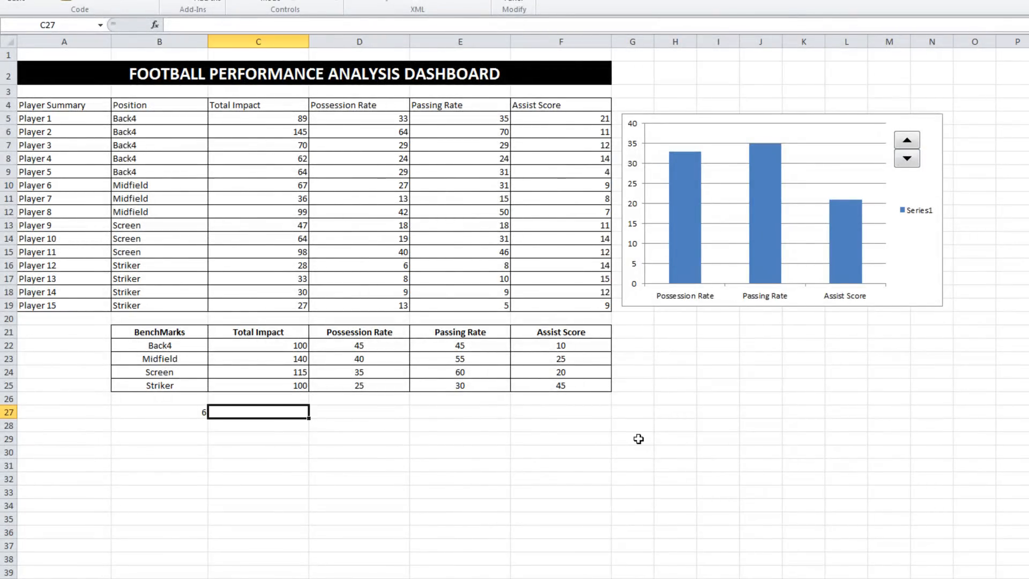
- Enter =INDEX(PlayerNames,$B$27) in C27 so it displays Player 6
text(=)
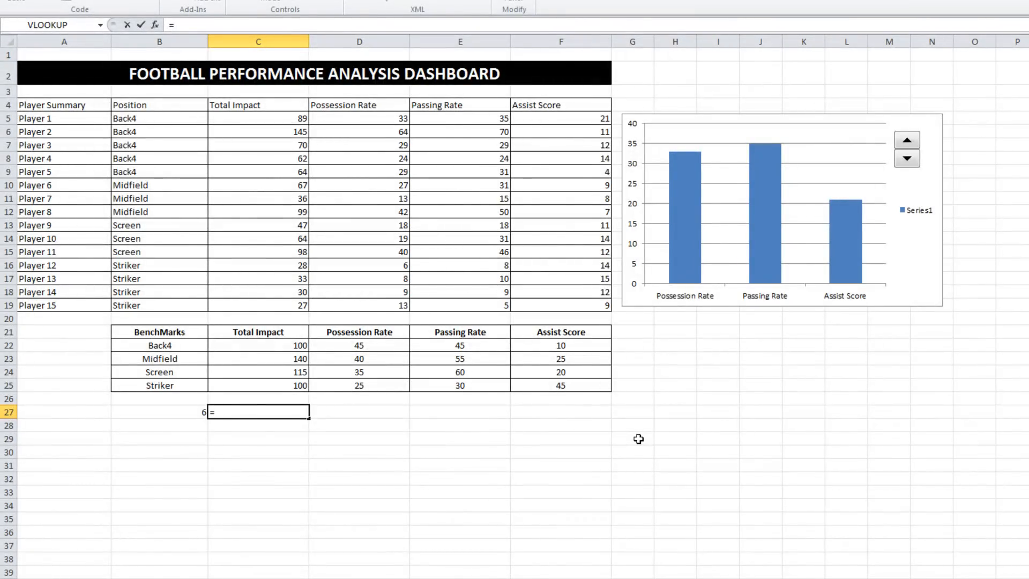
text(index(A5:A16)
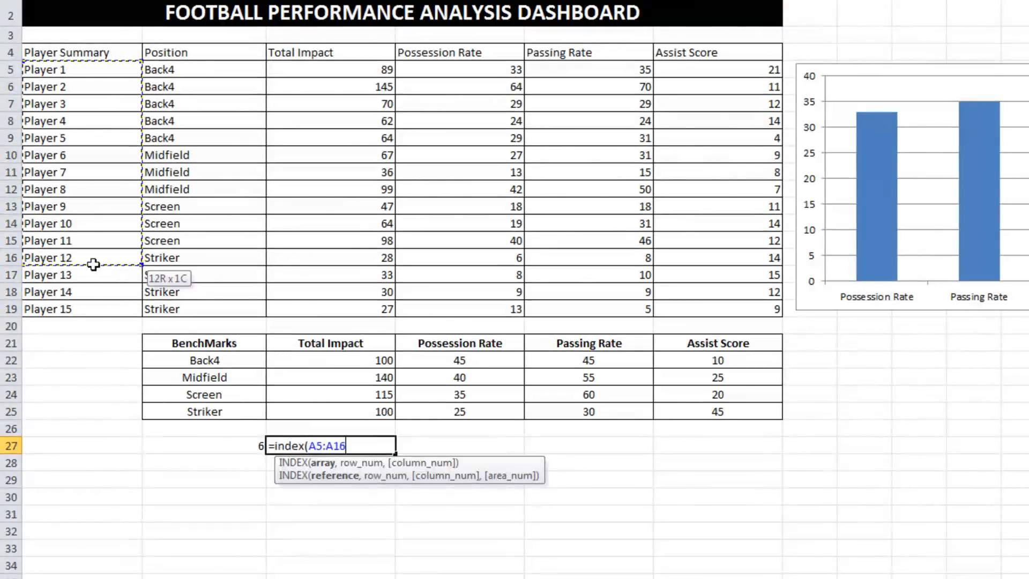
text(PlayerNames)
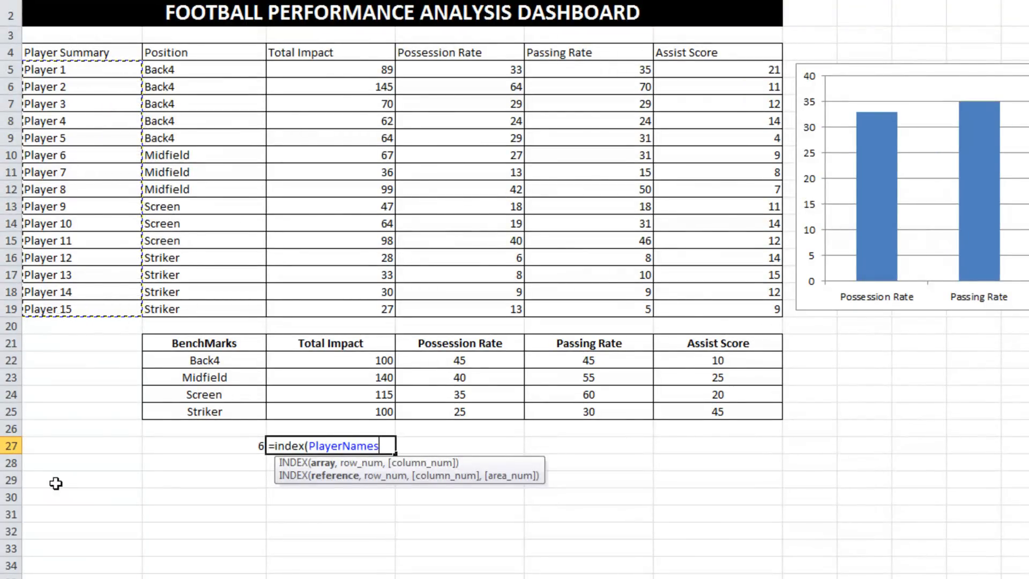
text(,B27)
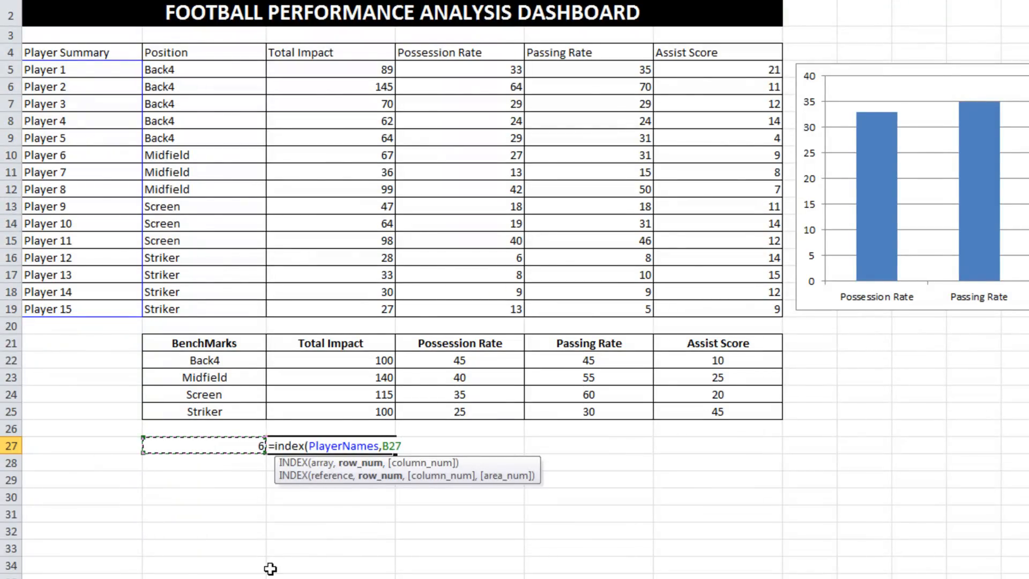
key(f4)
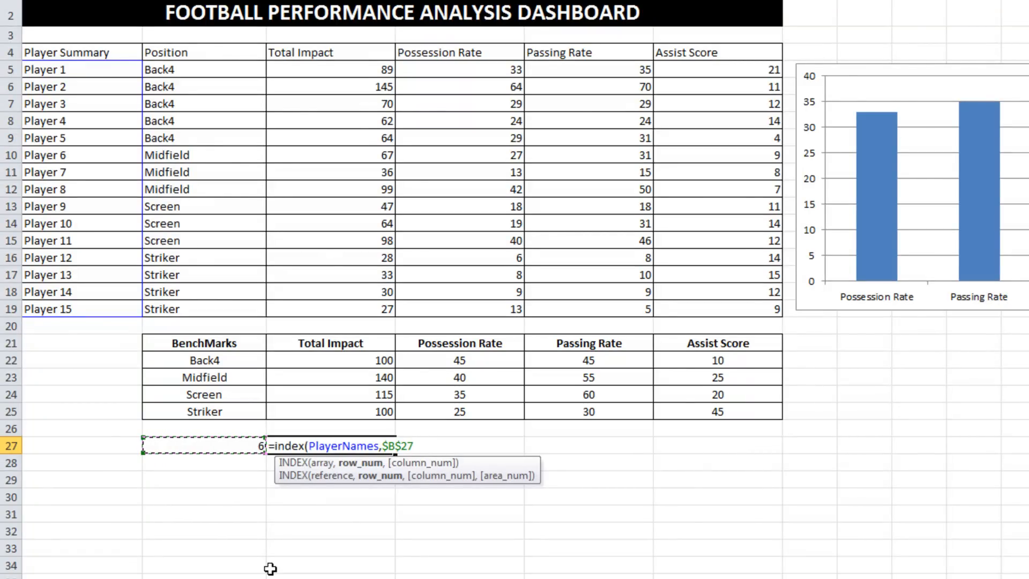
text())
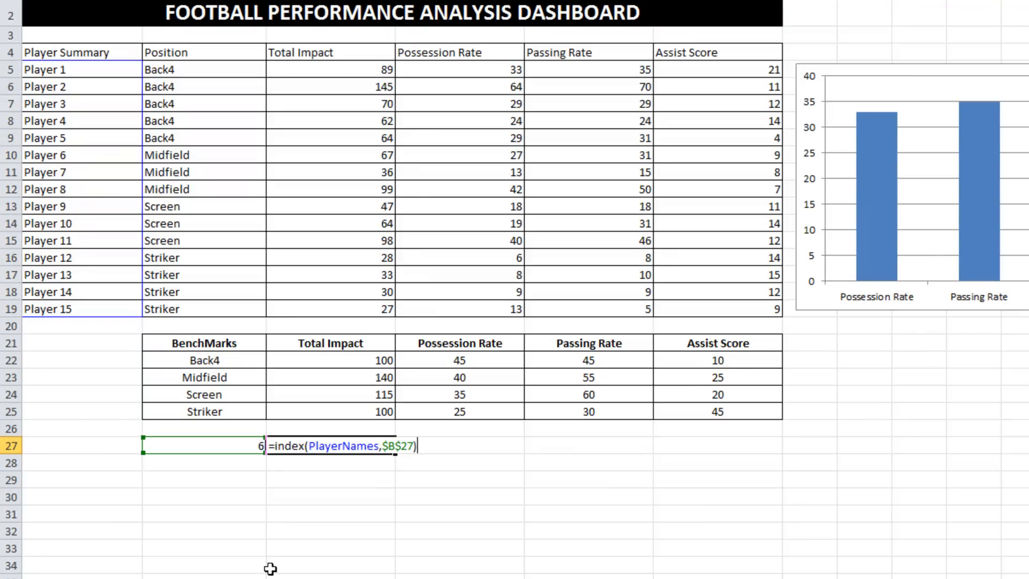
key(Return)
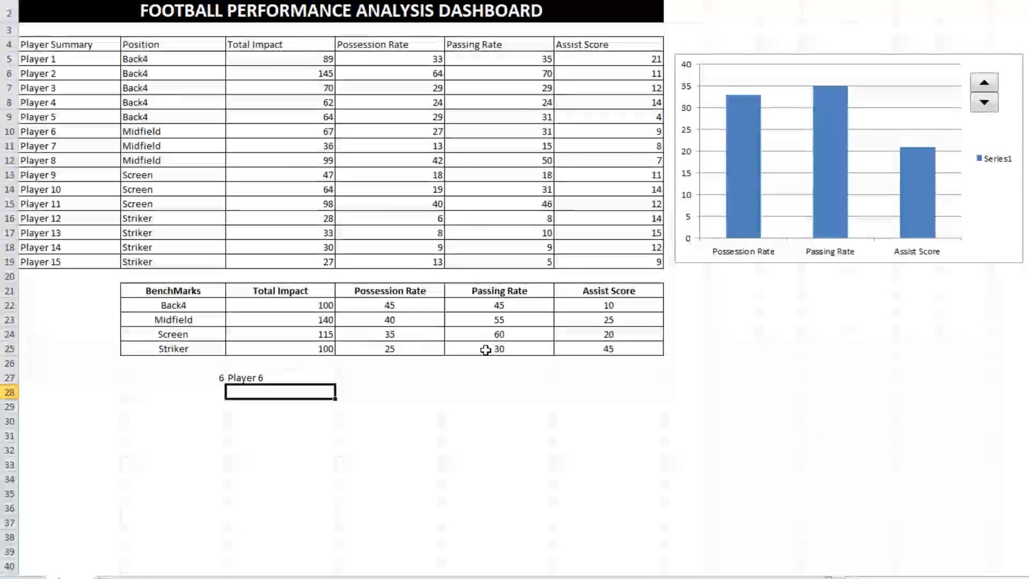
click(983, 83)
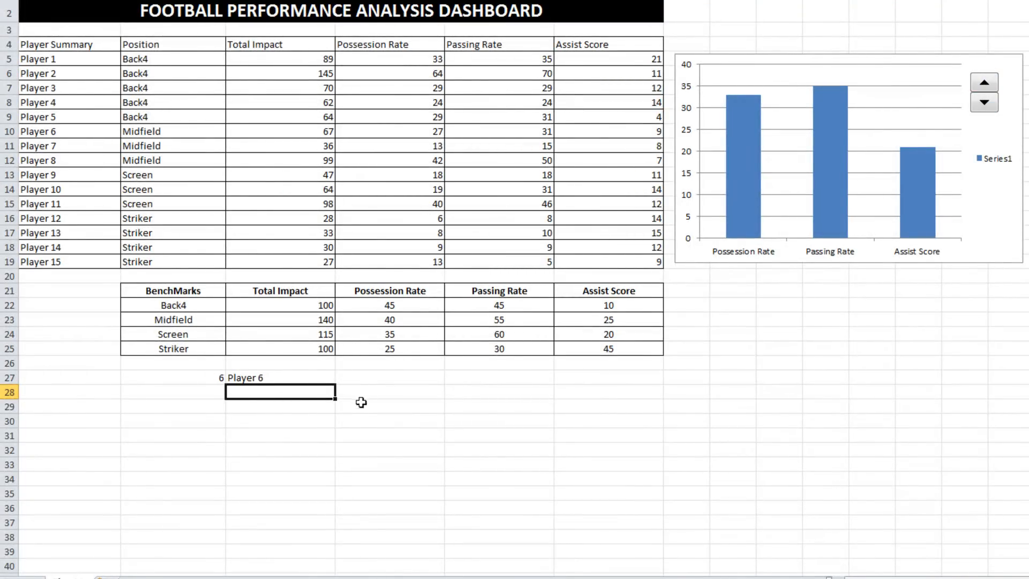
- Enter =VLOOKUP($C$27,$A$5:$F$19,4,FALSE) to look up the player's stats into row 27
text(=vlookup(A5:F19)
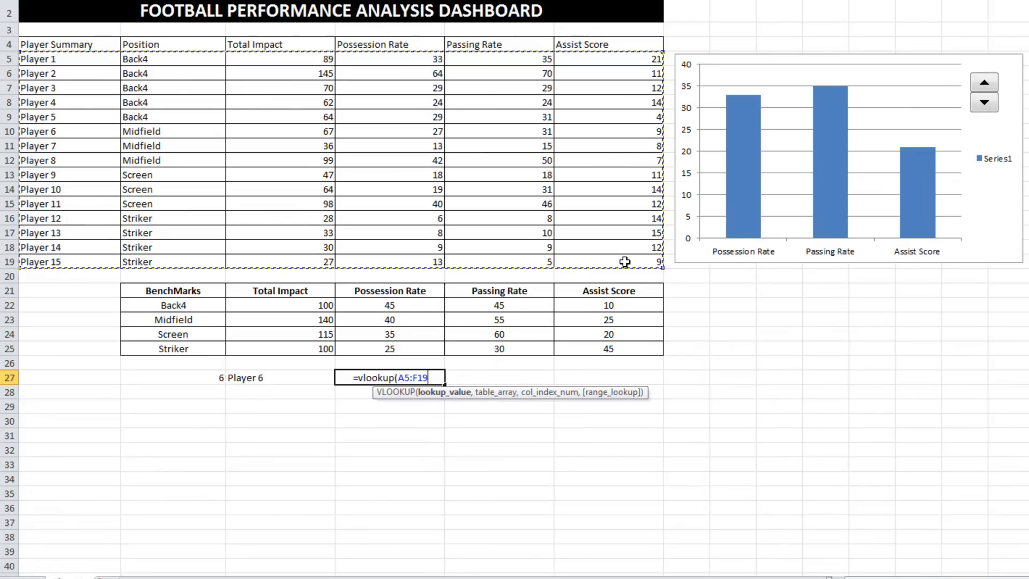
key(f4)
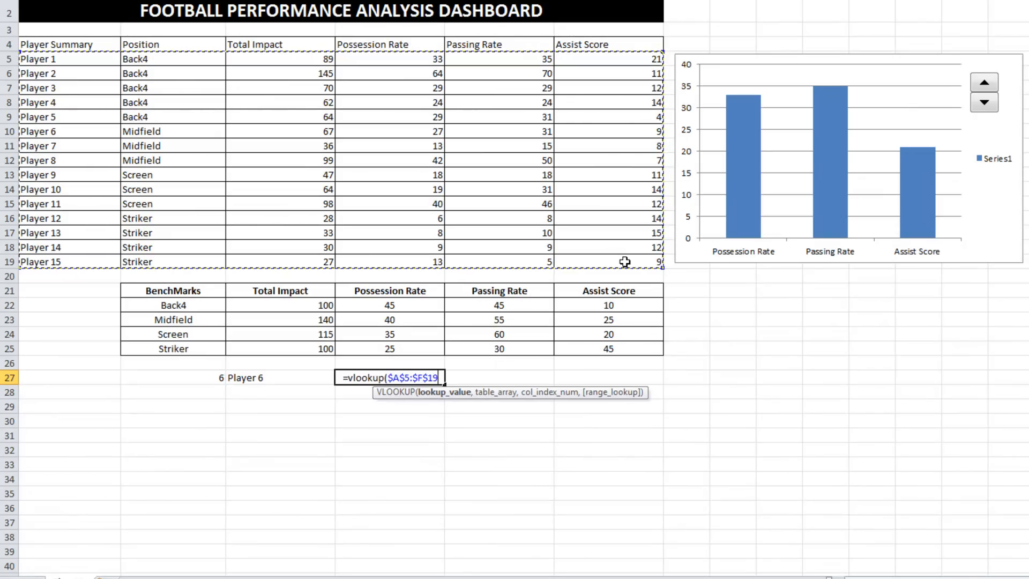
text(,)
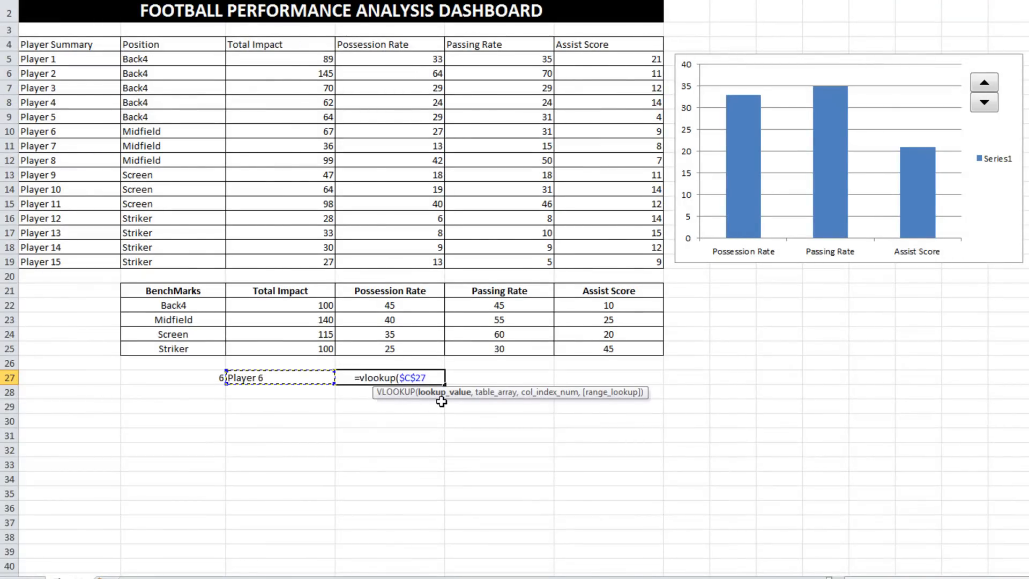
text(,A5:F19)
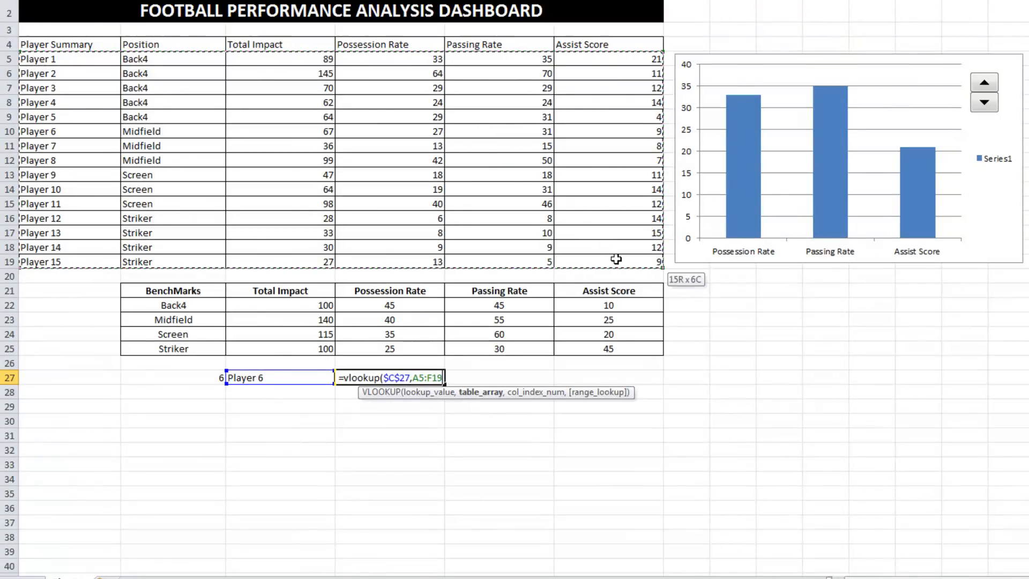
key(f4)
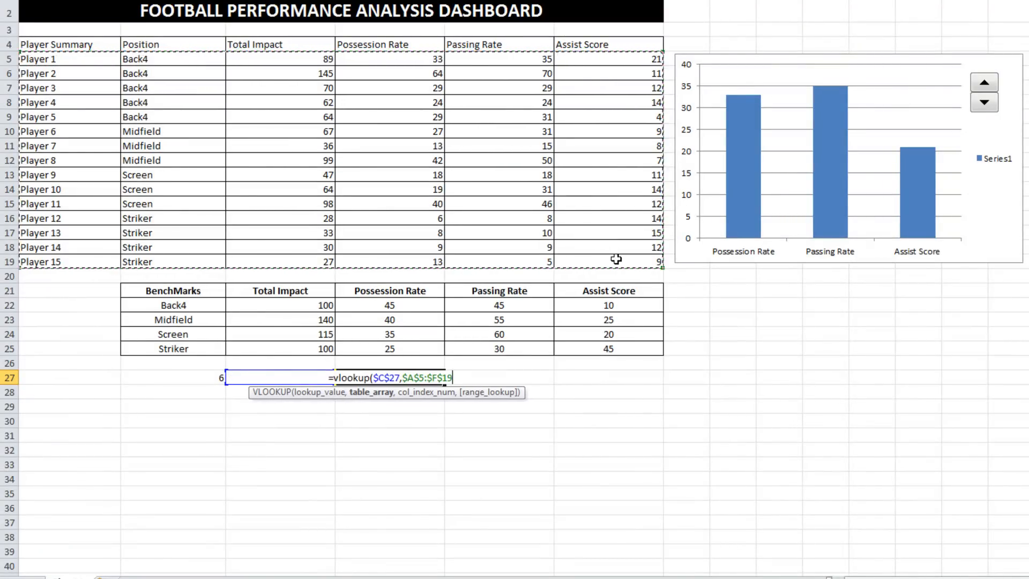
text(,)
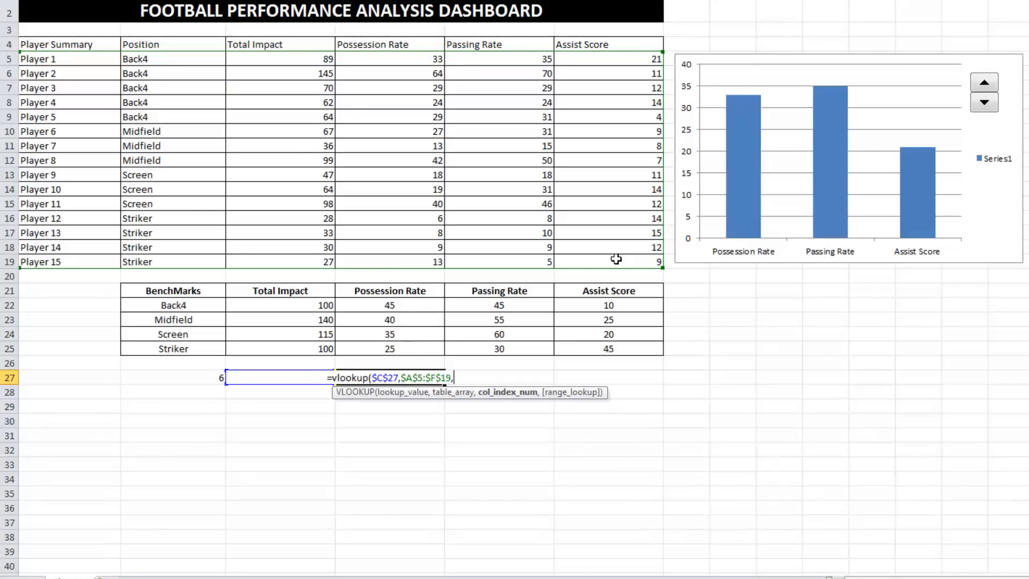
text(4)
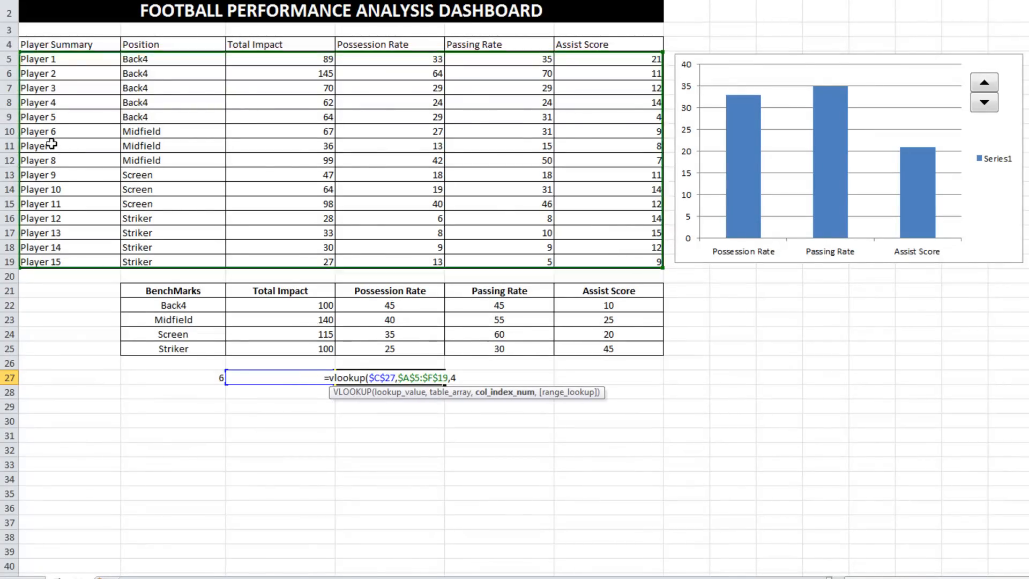
mouse_move(120, 90)
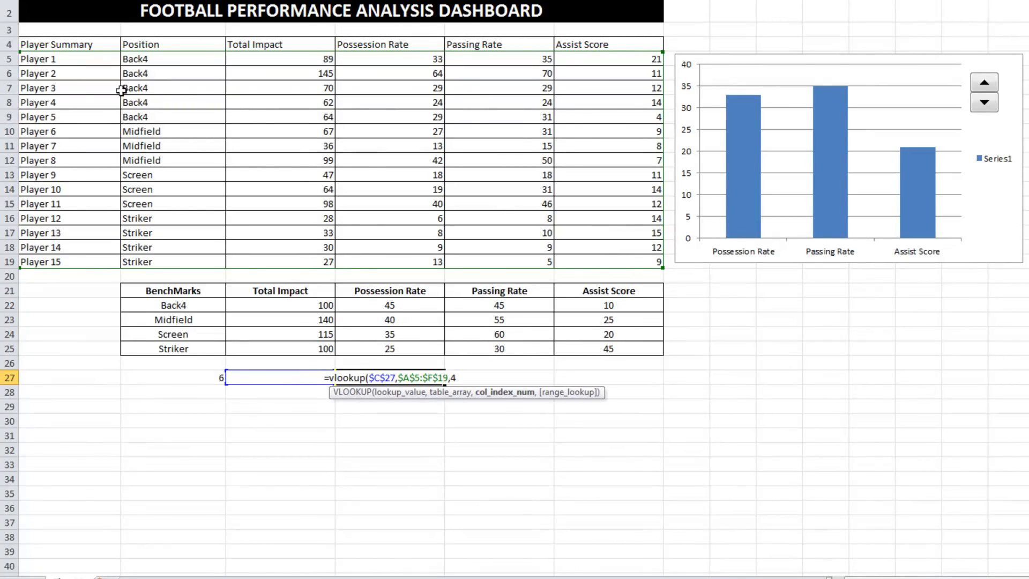
mouse_move(778, 494)
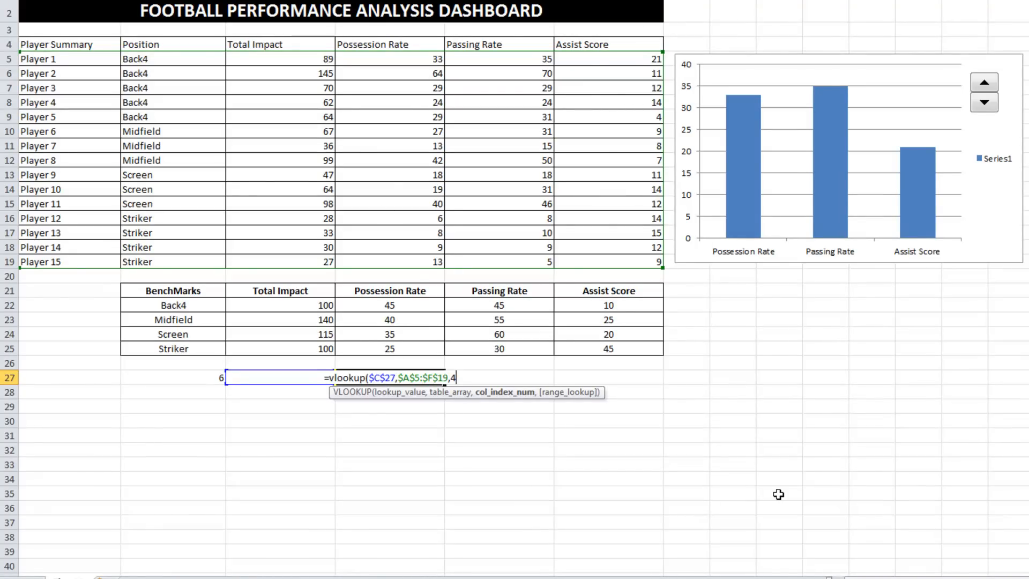
text(false))
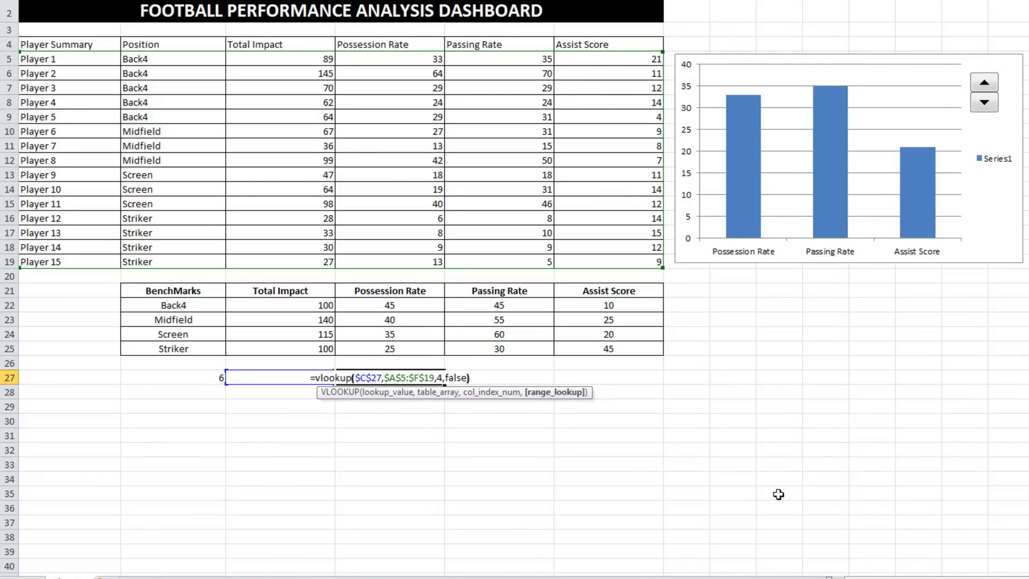
key(Return)
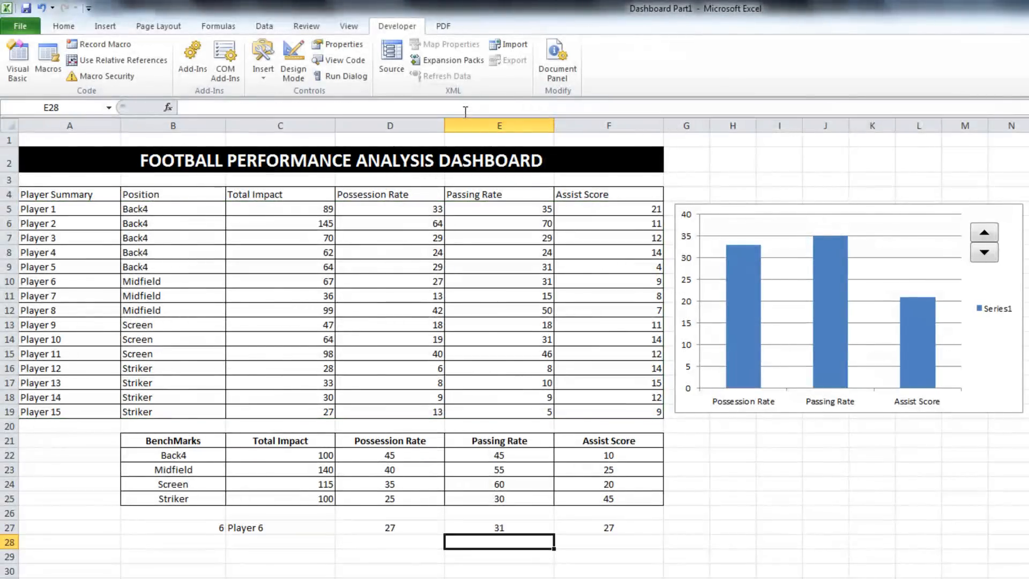
- Correct the Assist Score lookup's column index so D27:F27 read 27, 31 and 9
click(606, 527)
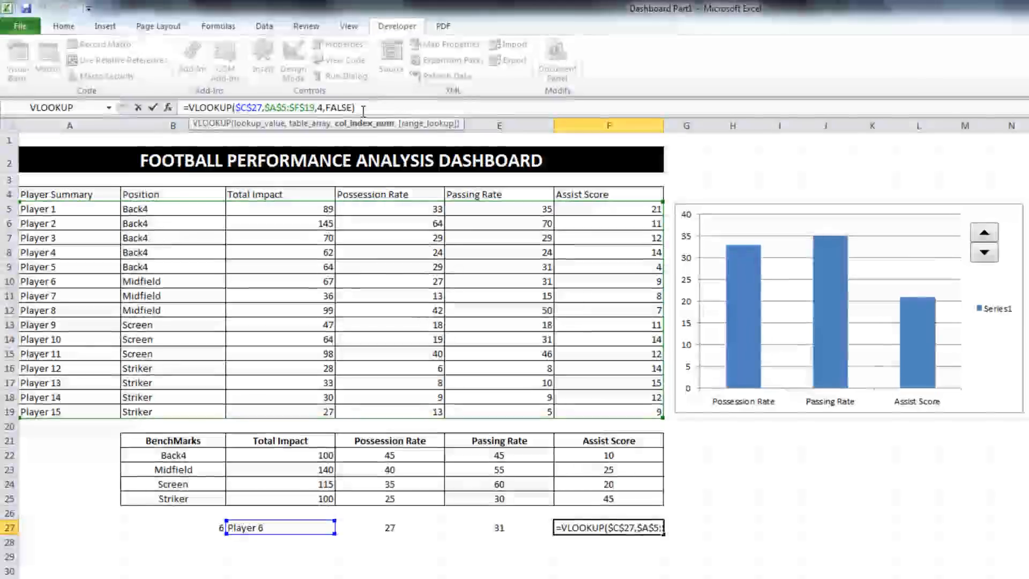
key(Return)
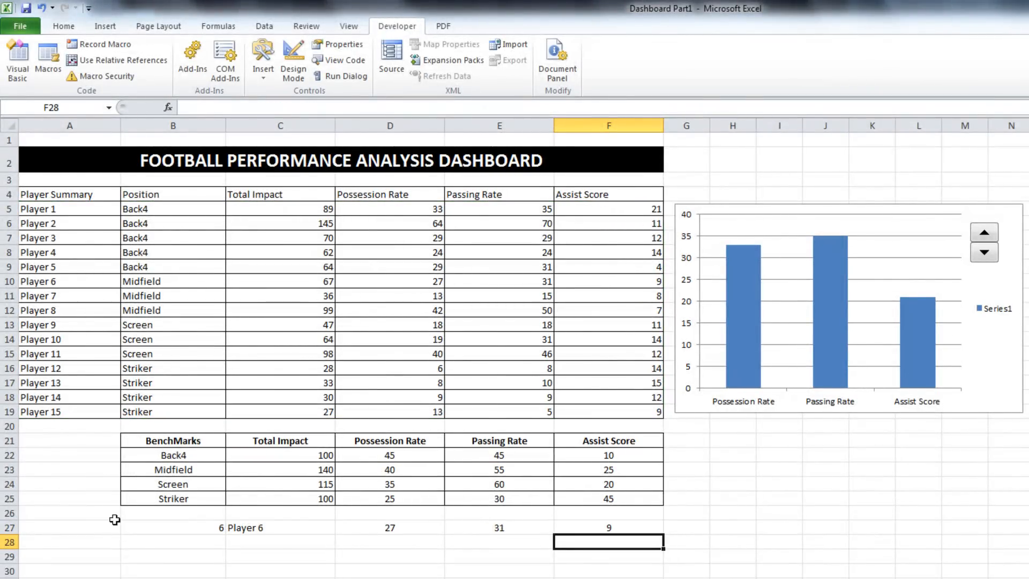
mouse_move(266, 517)
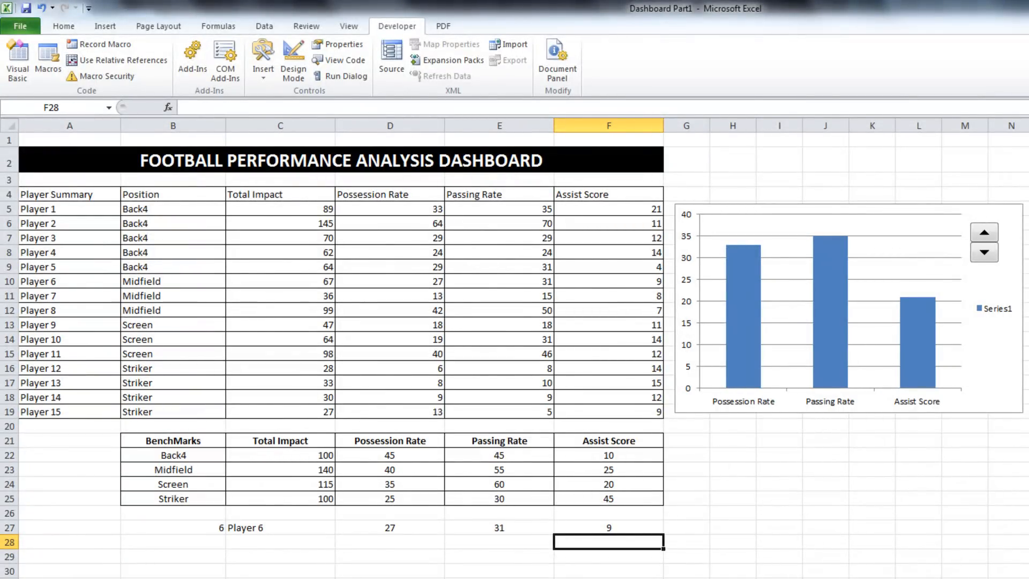
mouse_move(951, 499)
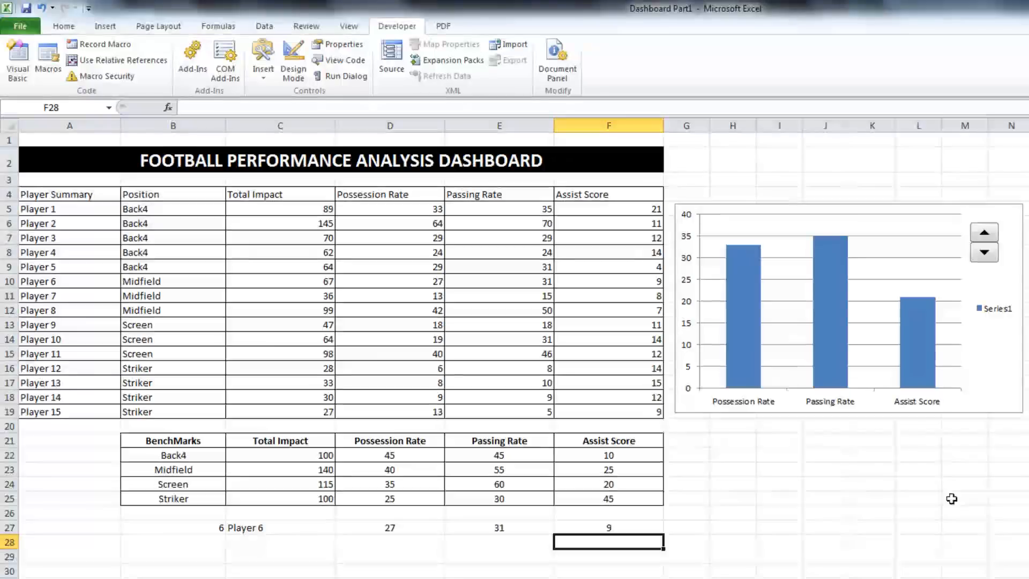
- Point the chart series at $D$27:$F$27 and step the spinner to Player 13's 8, 10 and 15
click(829, 296)
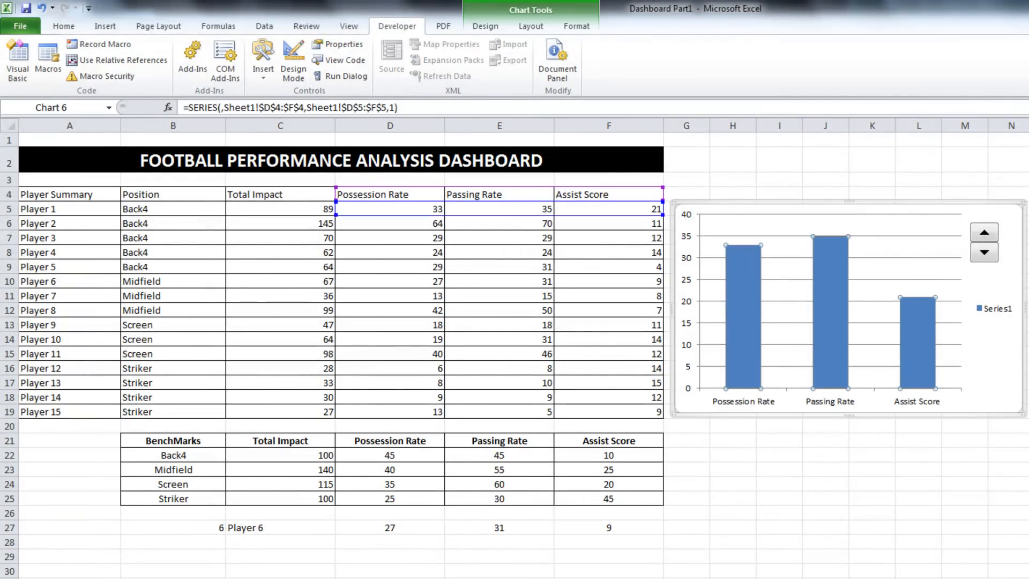
mouse_move(344, 225)
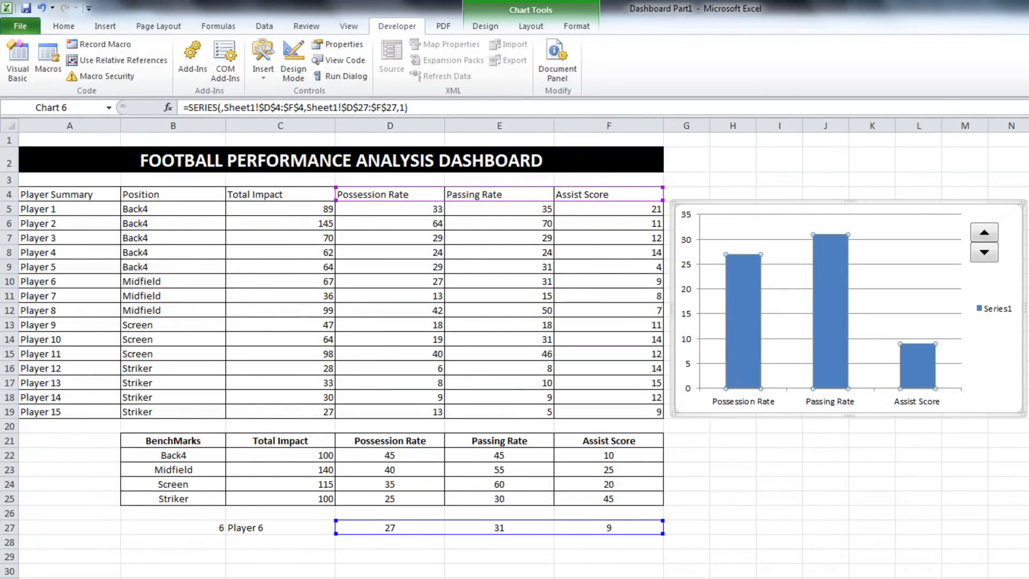
mouse_move(171, 559)
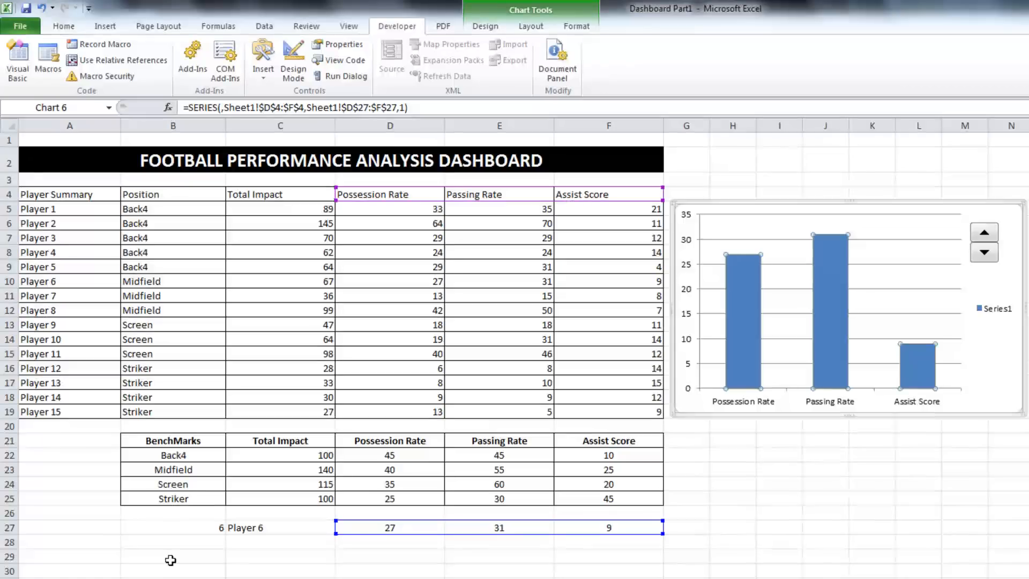
click(172, 556)
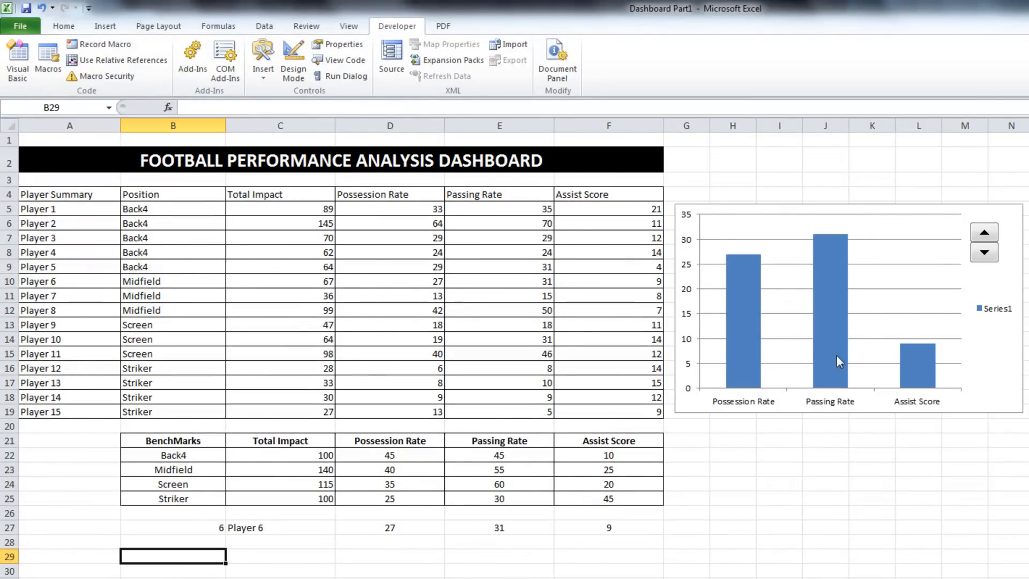
click(983, 233)
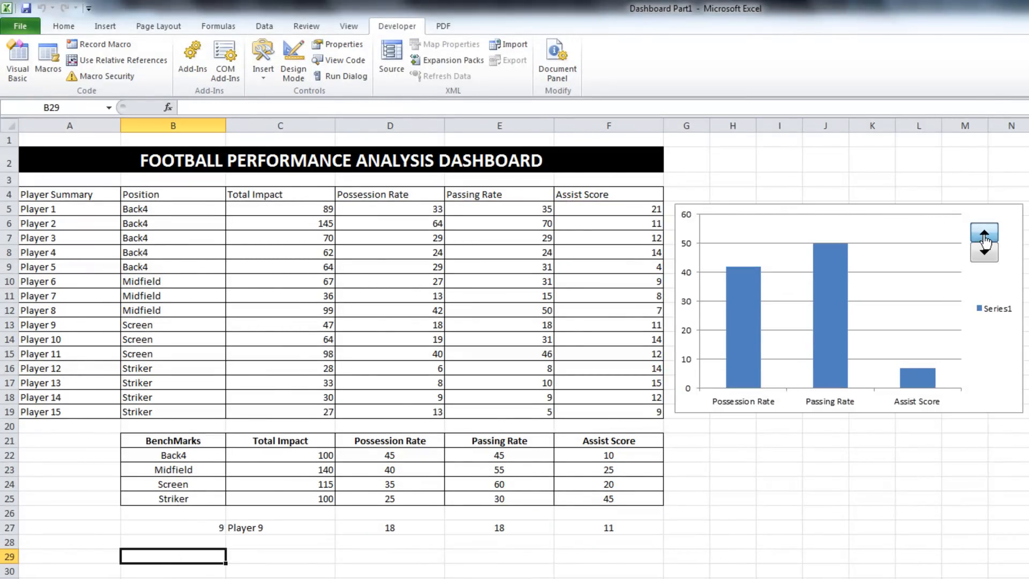
click(984, 250)
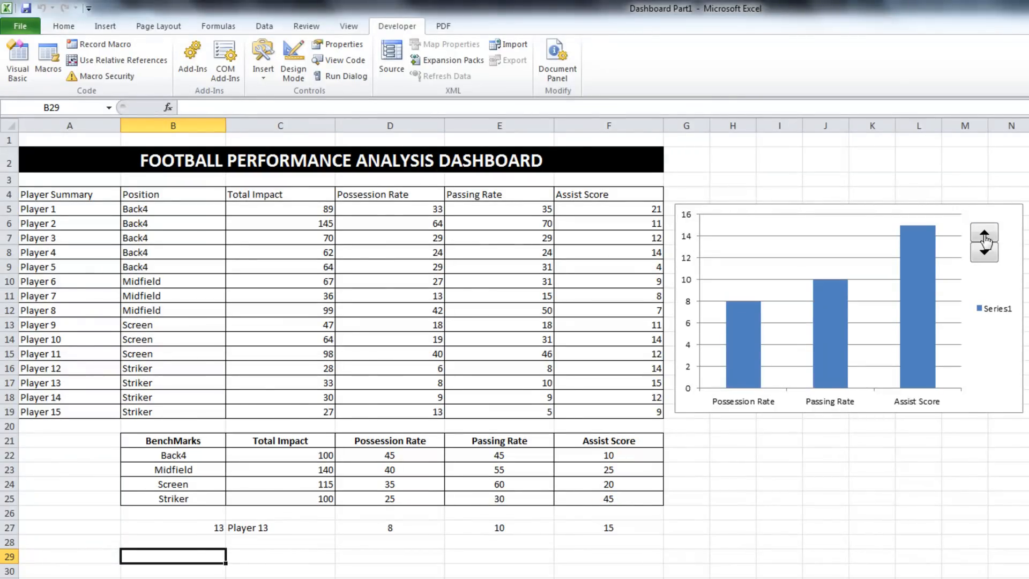
click(984, 255)
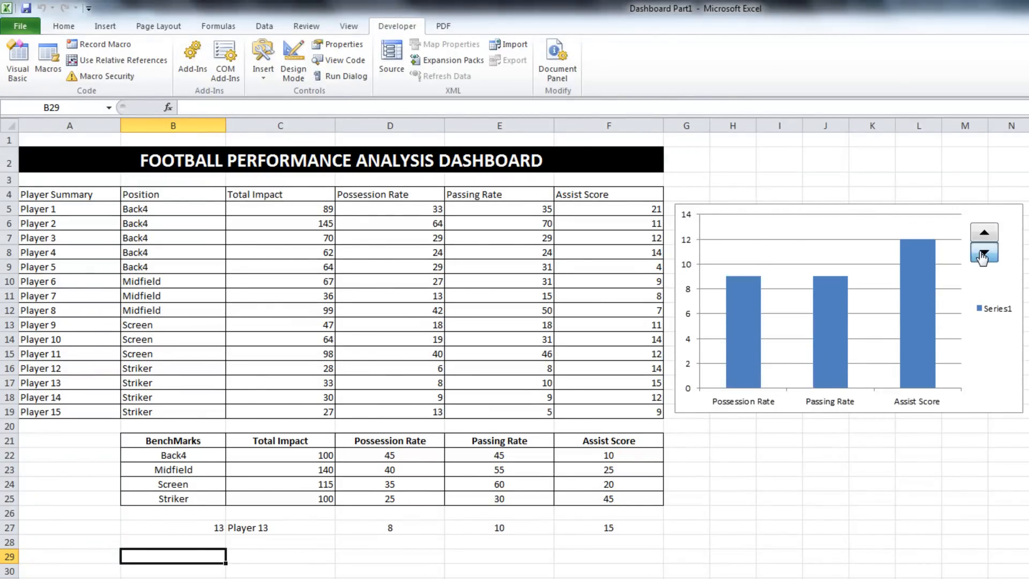
click(983, 255)
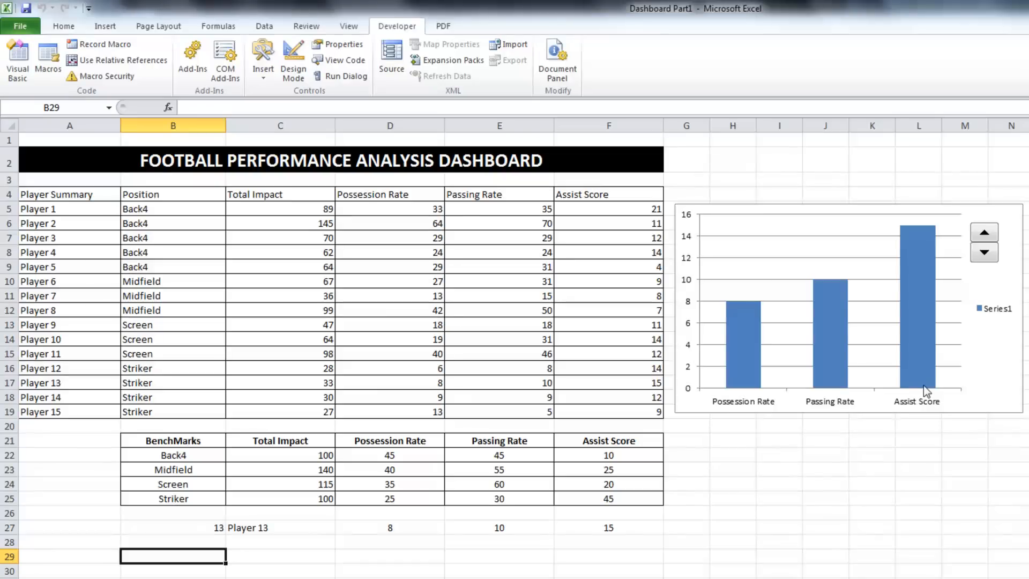
mouse_move(852, 352)
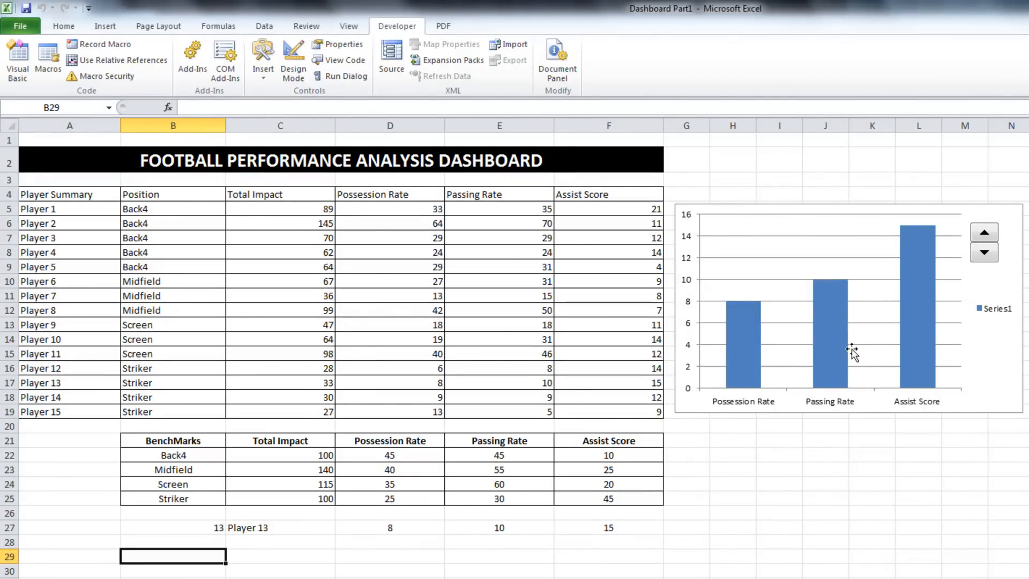
mouse_move(836, 317)
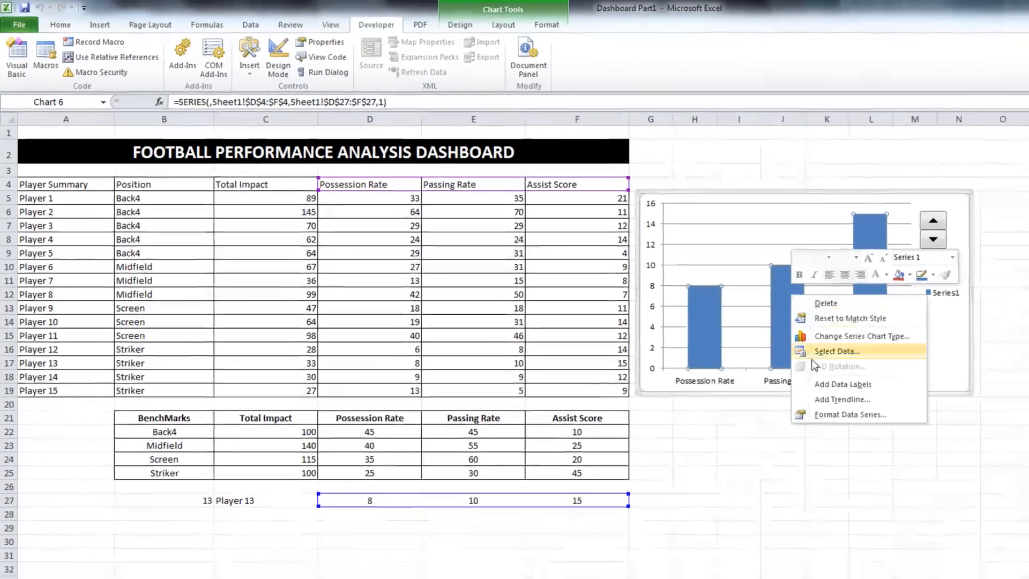
- Set the chart series name to the player name cell C27 via Select Data
click(836, 351)
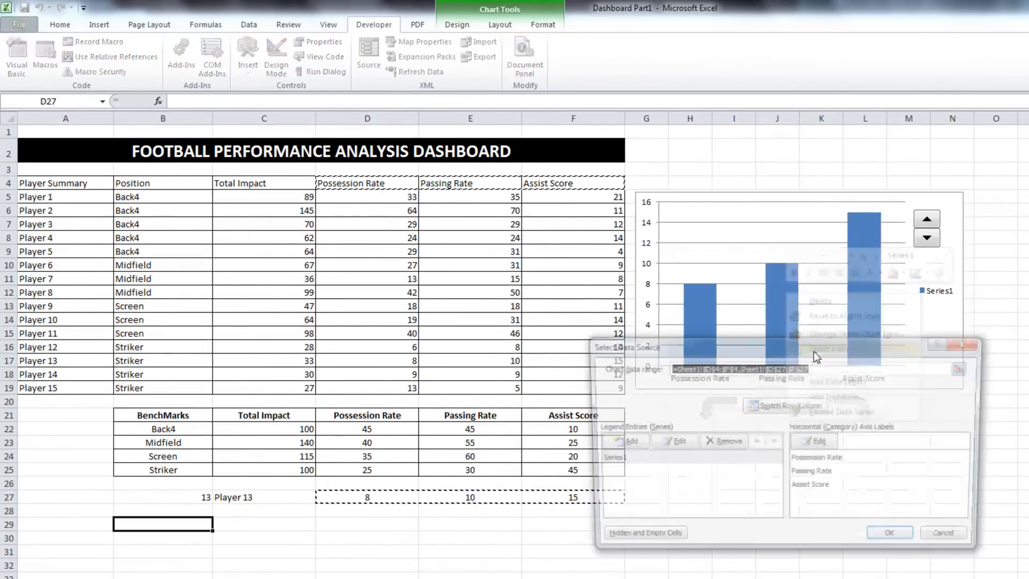
click(679, 441)
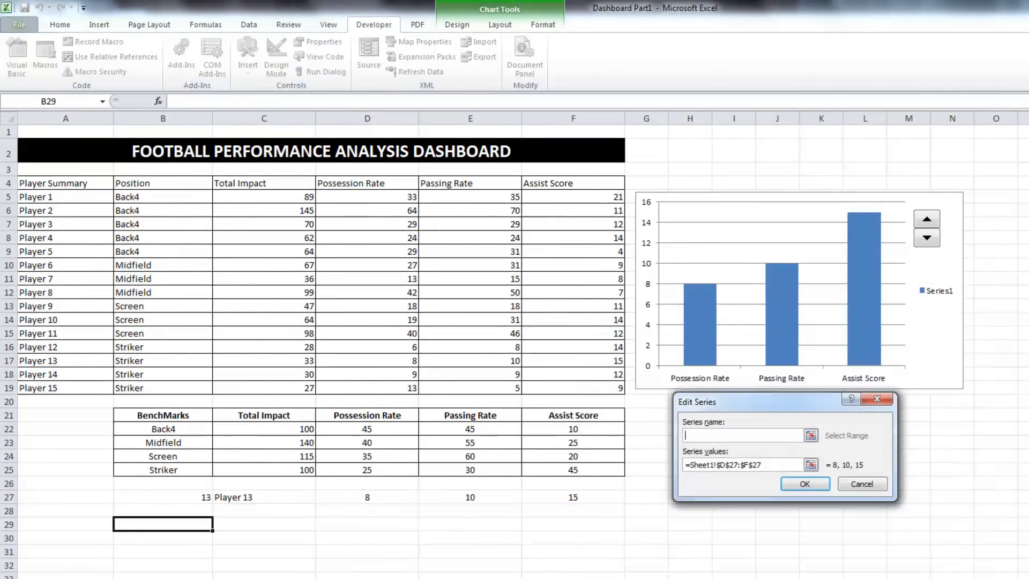
mouse_move(527, 556)
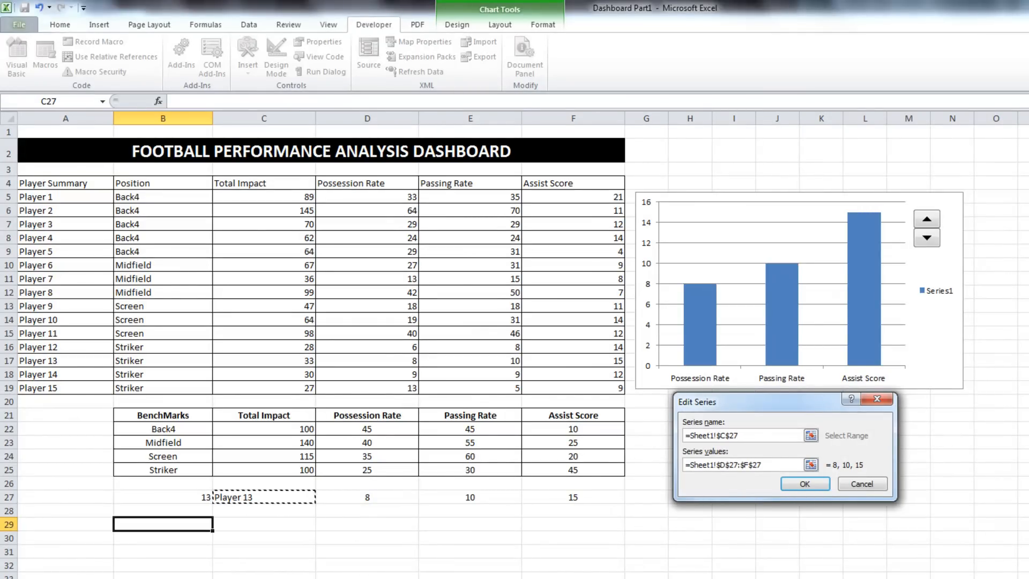
click(803, 483)
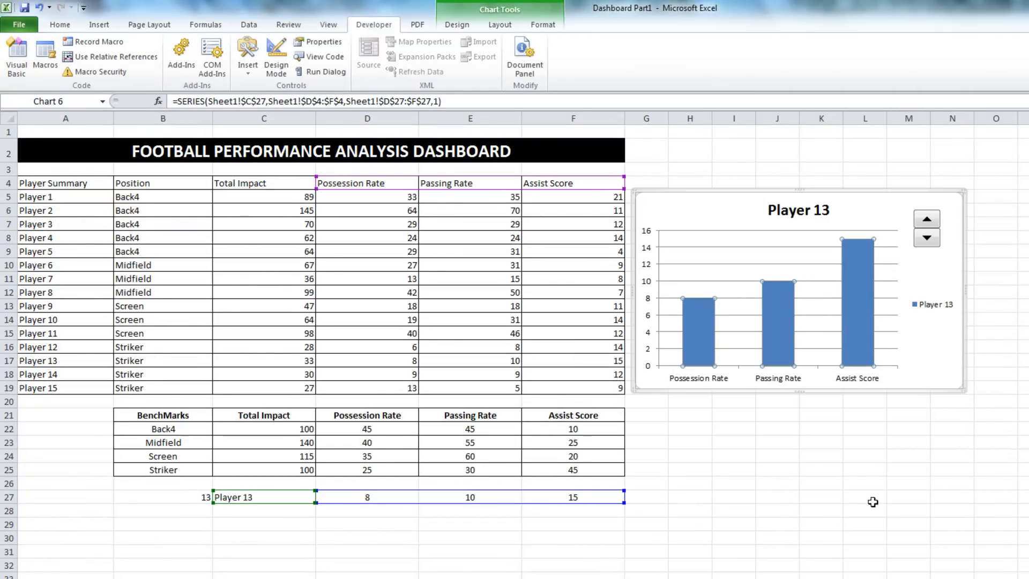
click(931, 303)
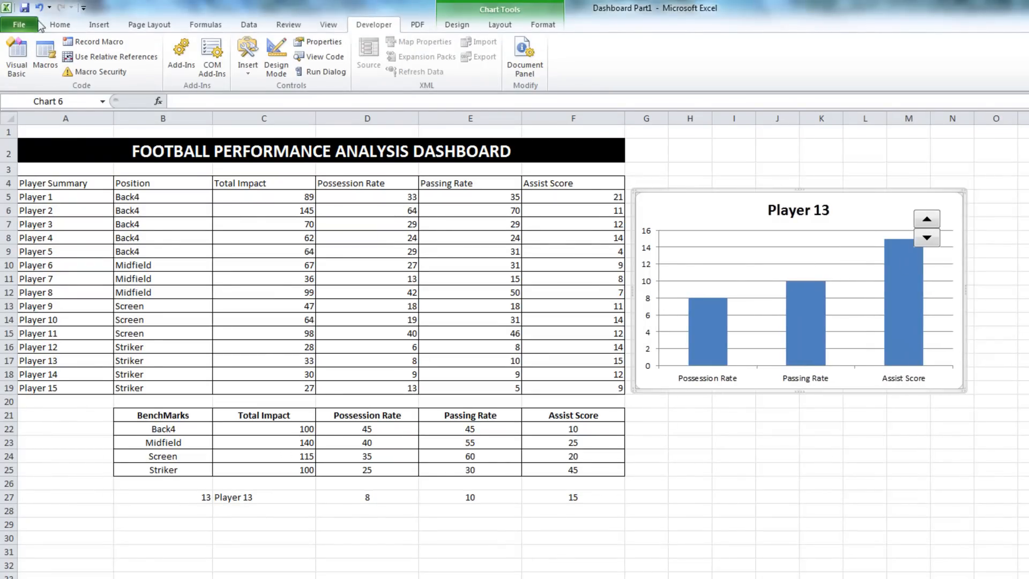
- Step the spinner between players, ending on Player 8's chart
click(925, 237)
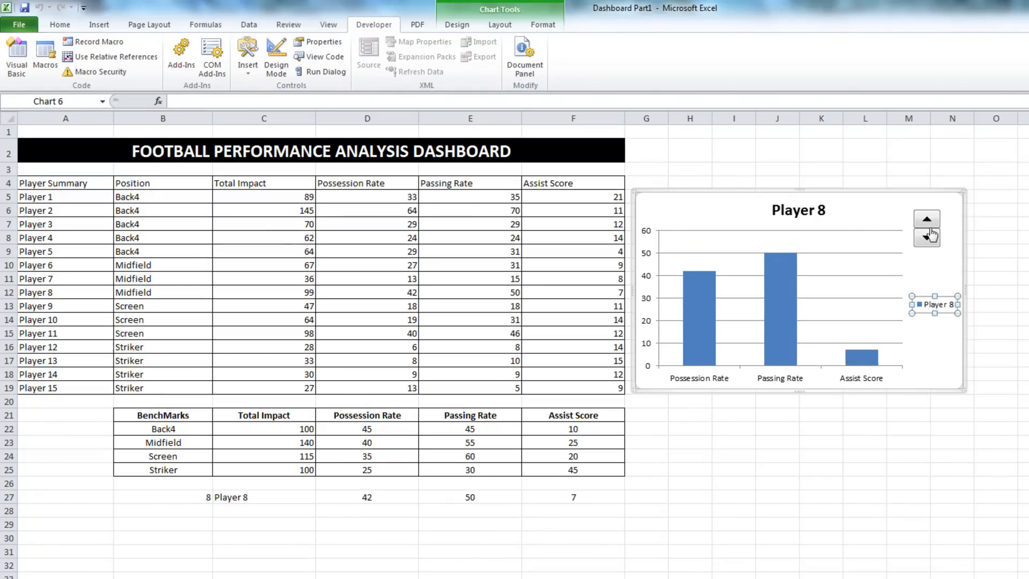
click(926, 238)
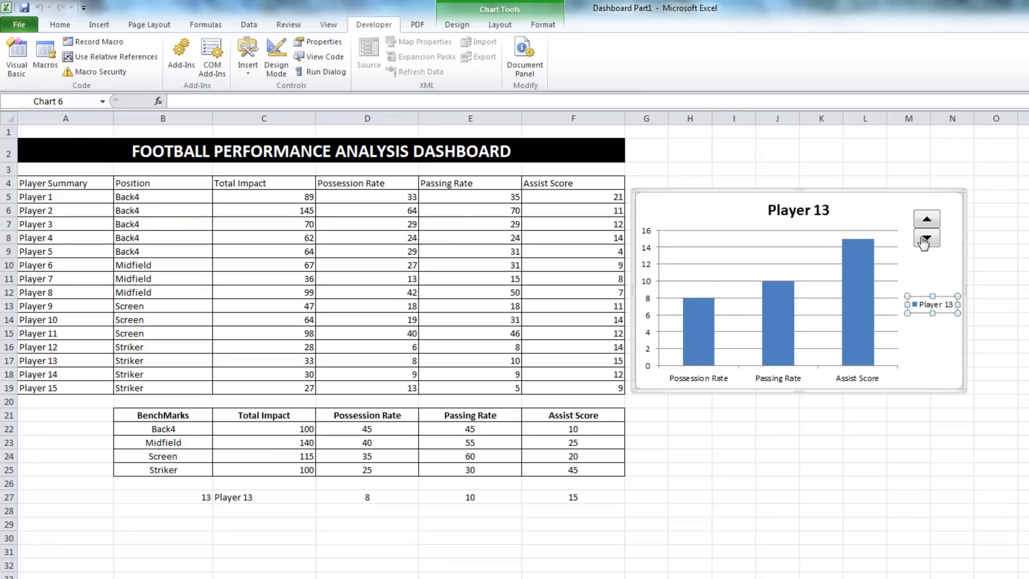
click(926, 237)
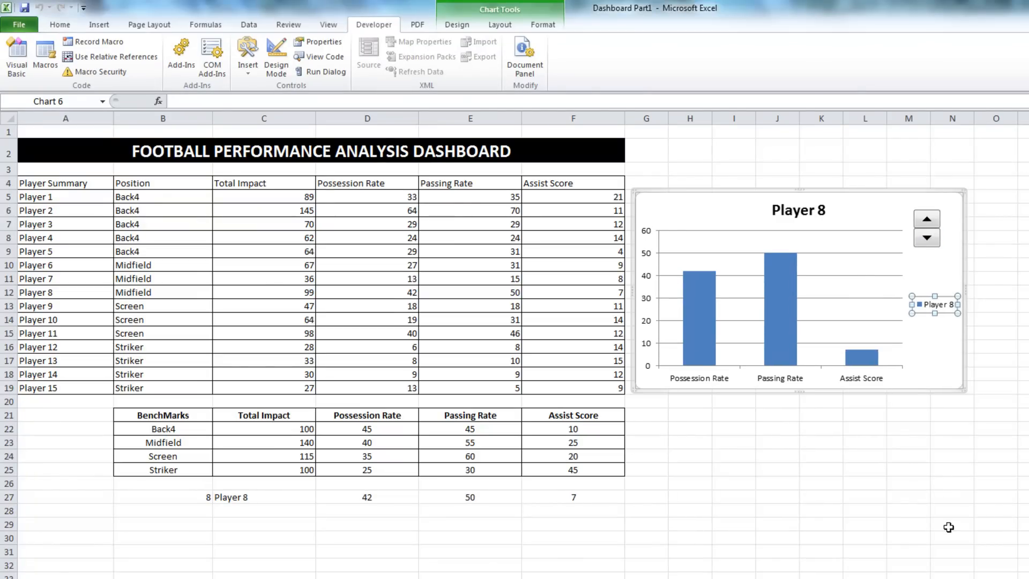
click(908, 483)
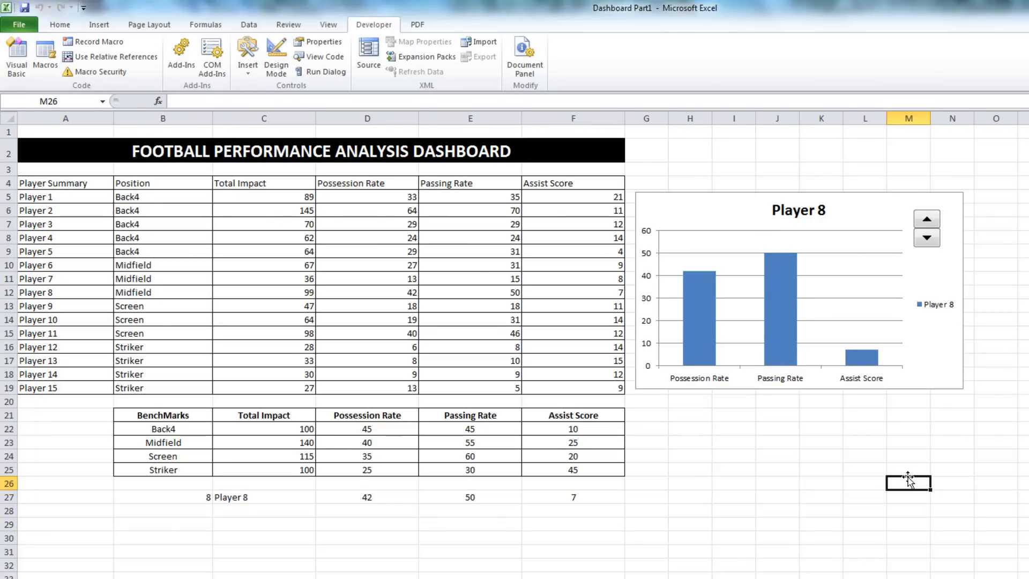
mouse_move(908, 479)
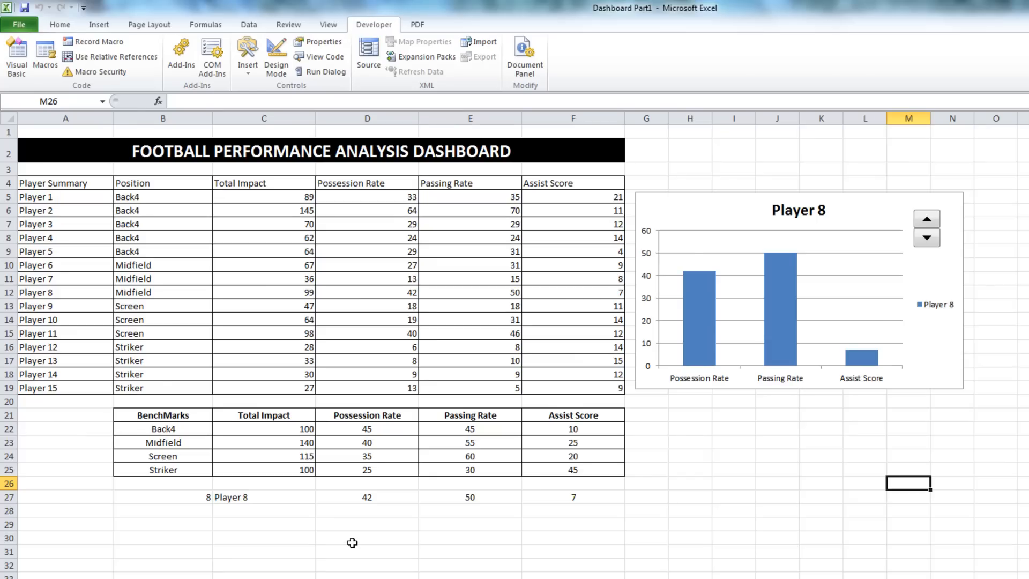
mouse_move(434, 566)
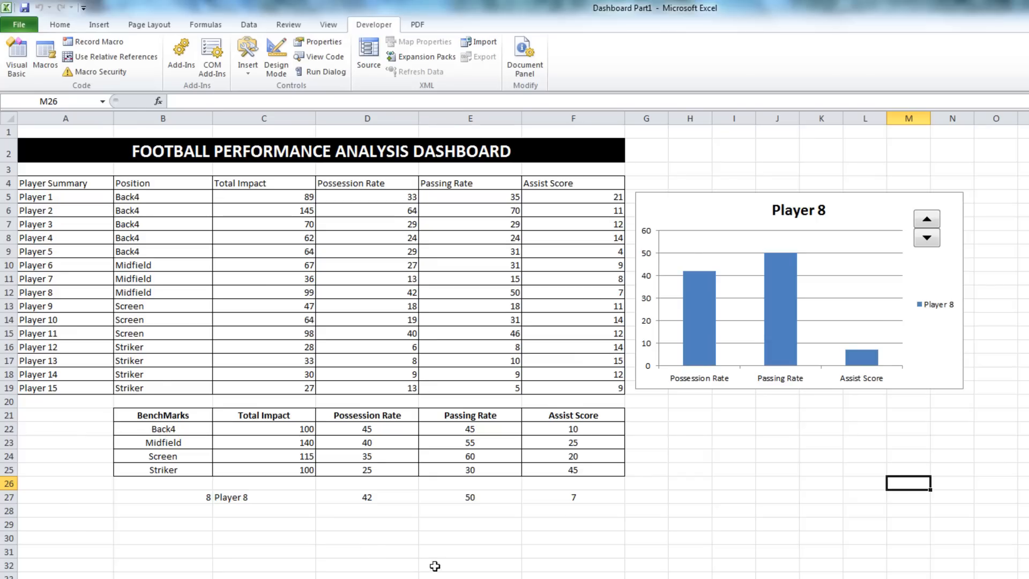
mouse_move(836, 395)
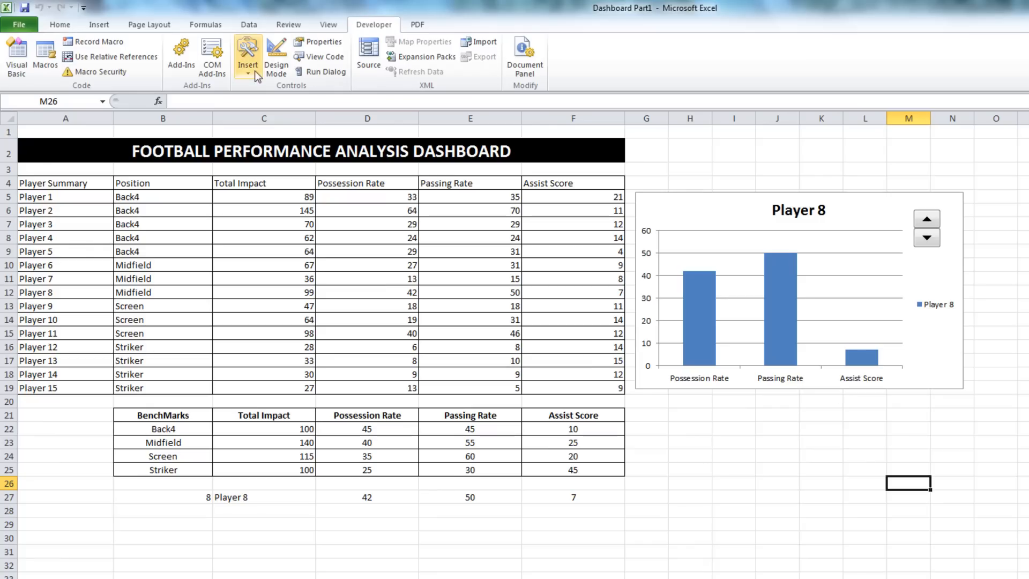
- Insert a form-control check box on the chart labelled 'Show BenchMark'
click(247, 56)
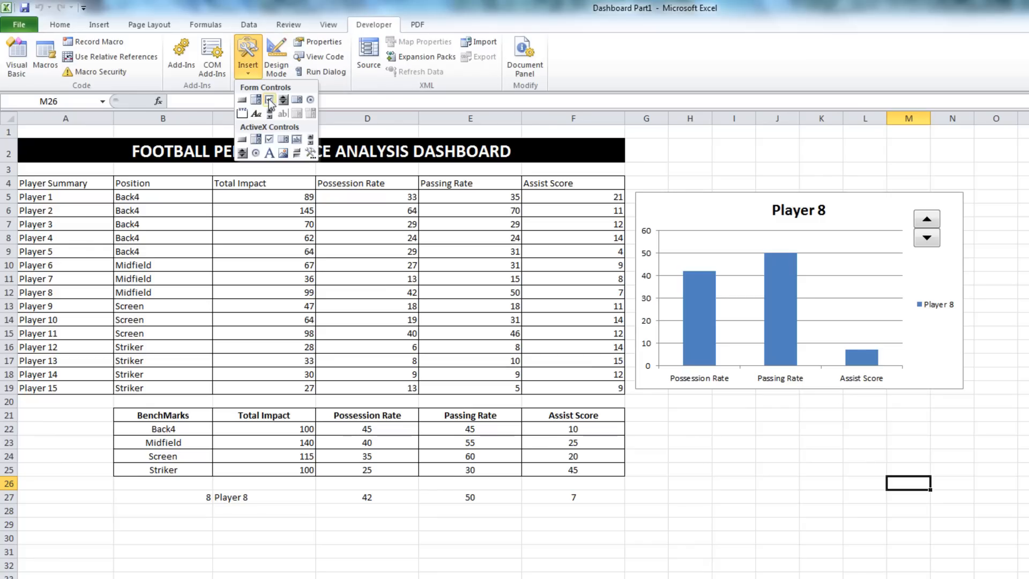
mouse_move(269, 100)
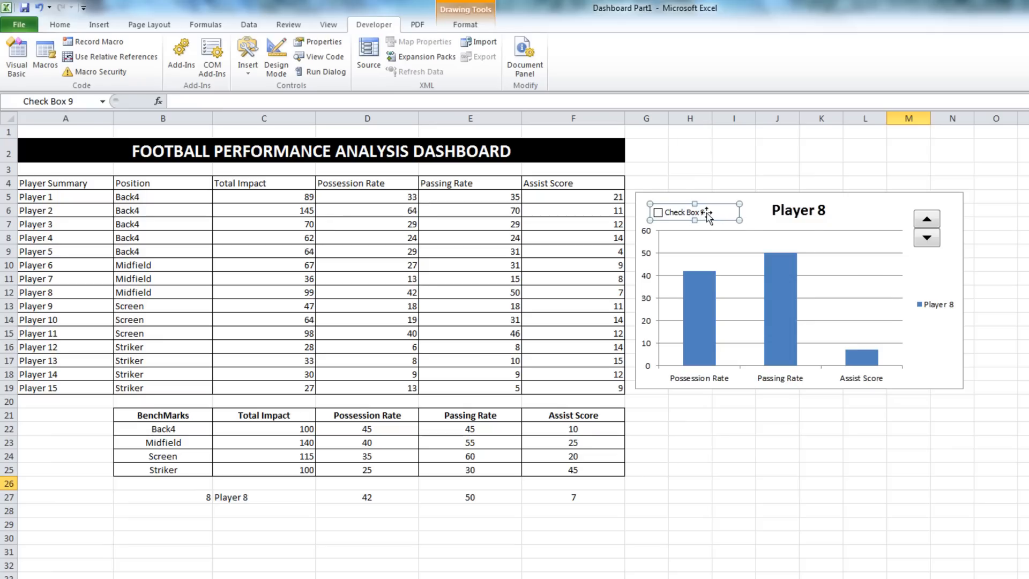
mouse_move(806, 226)
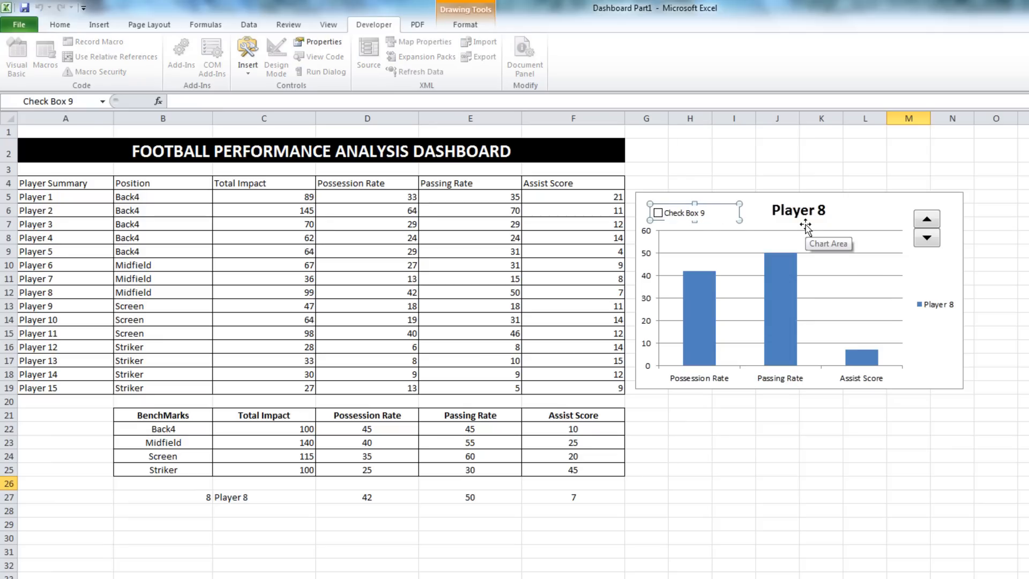
click(672, 212)
text(Show B)
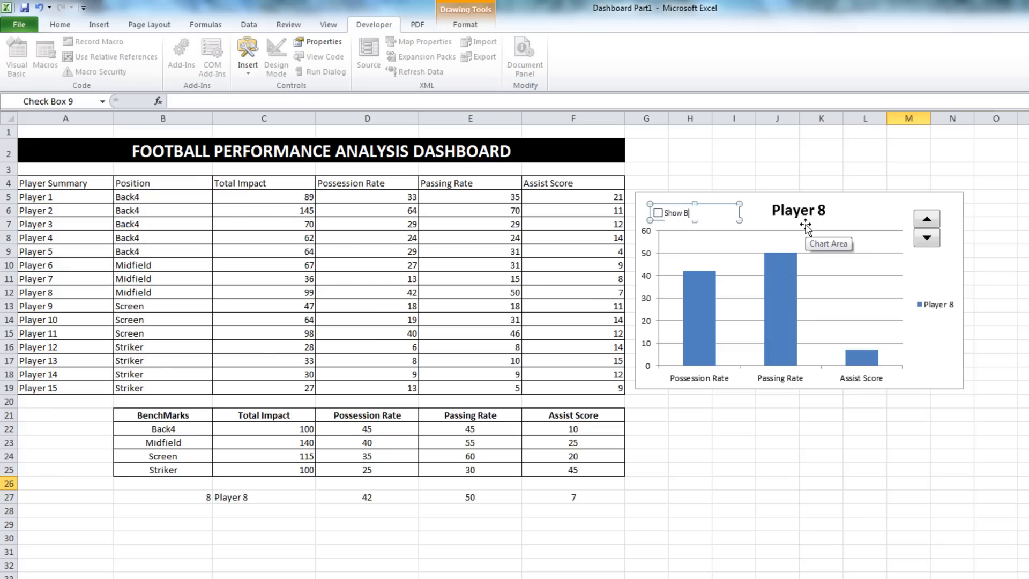
text(enchMark)
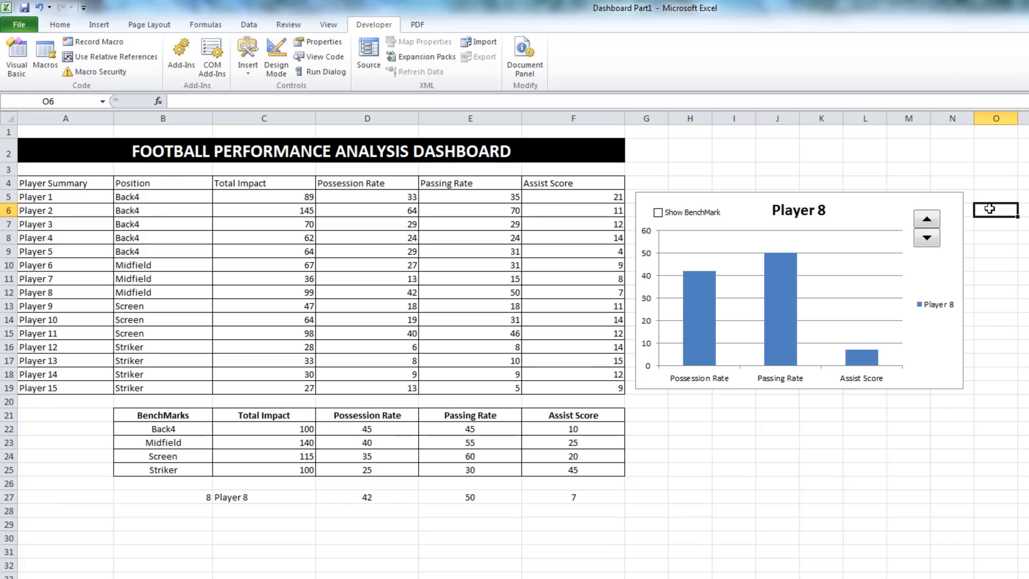
- Tick and untick the Show BenchMark checkbox to test it toggles
click(658, 212)
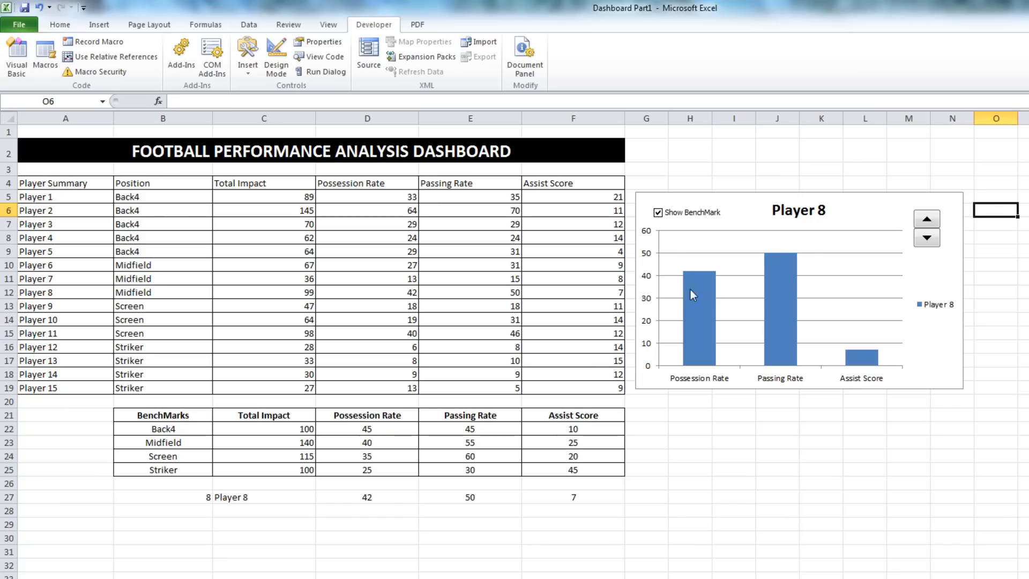
mouse_move(662, 240)
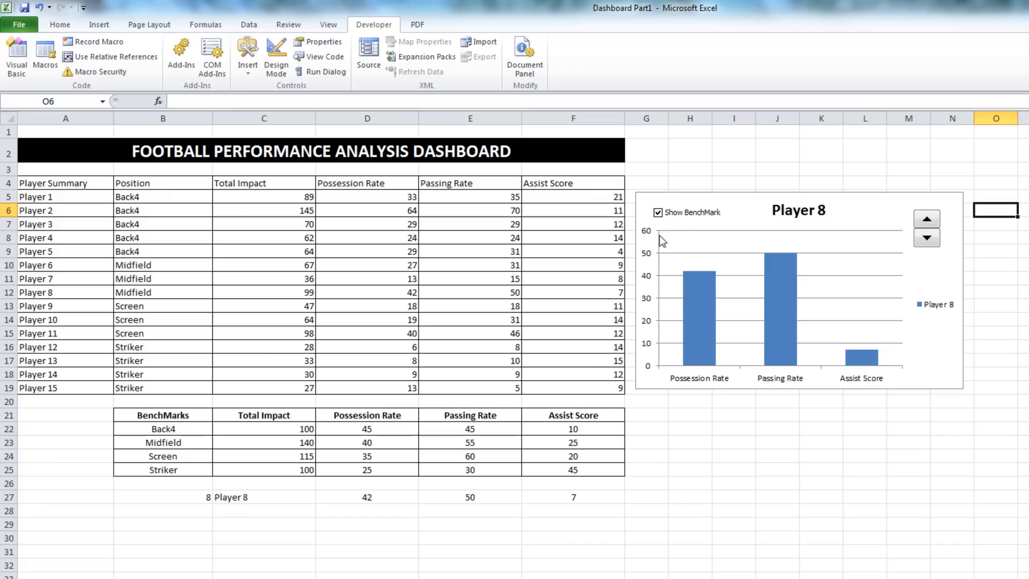
click(657, 212)
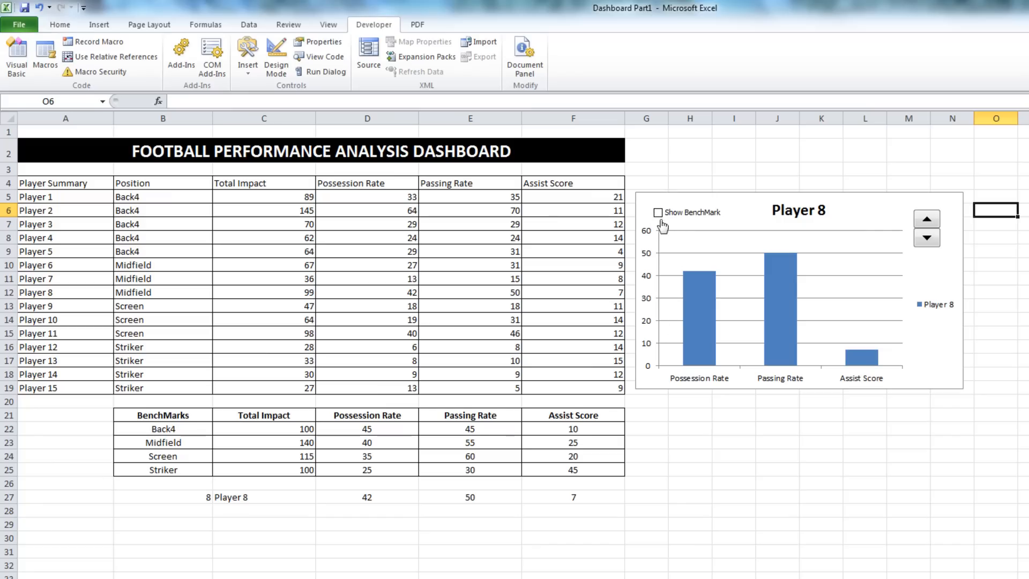
click(656, 212)
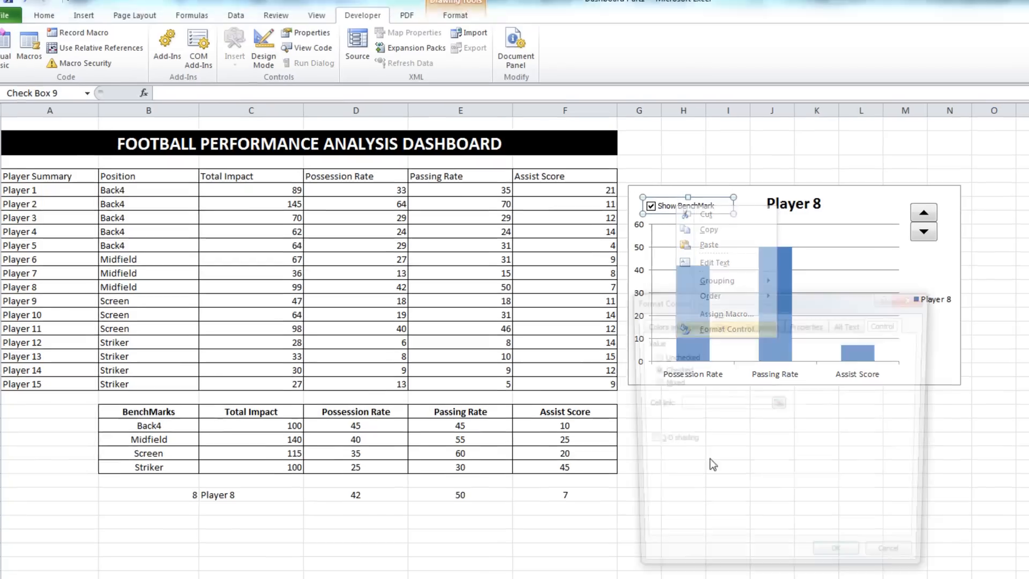
- Link the checkbox to $B$28 so ticking it shows TRUE, then start a formula in C28
click(725, 329)
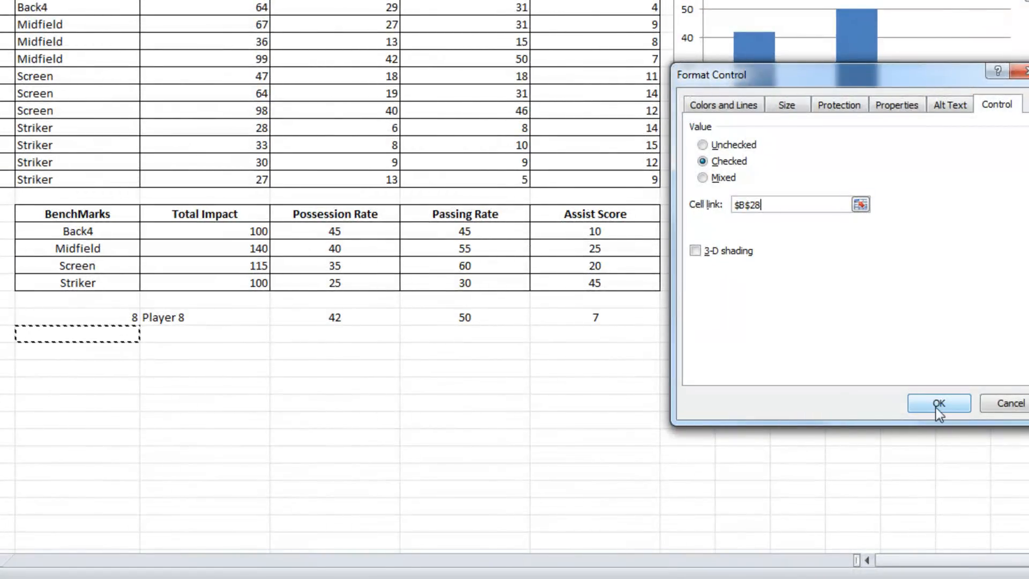
click(937, 403)
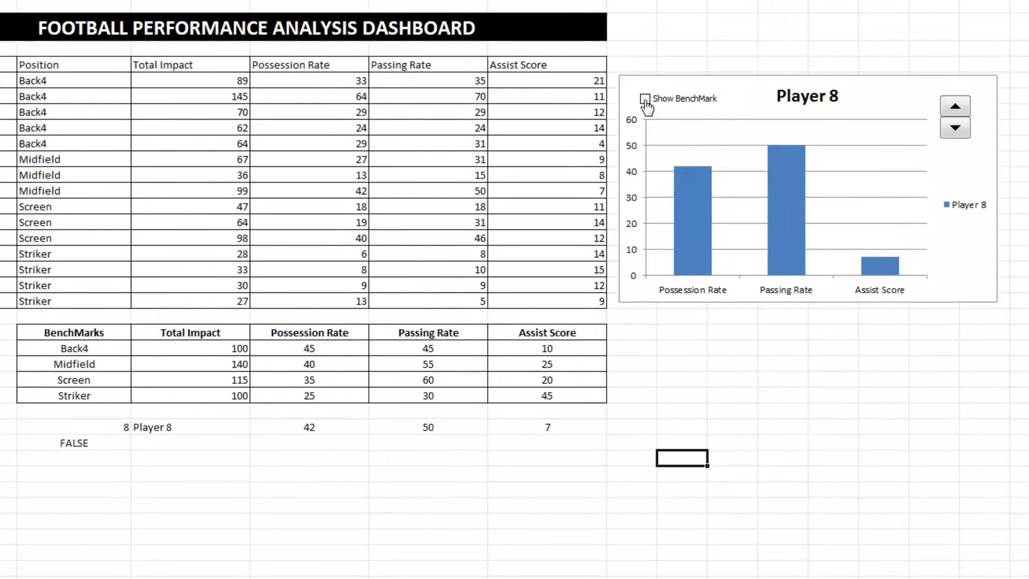
click(644, 99)
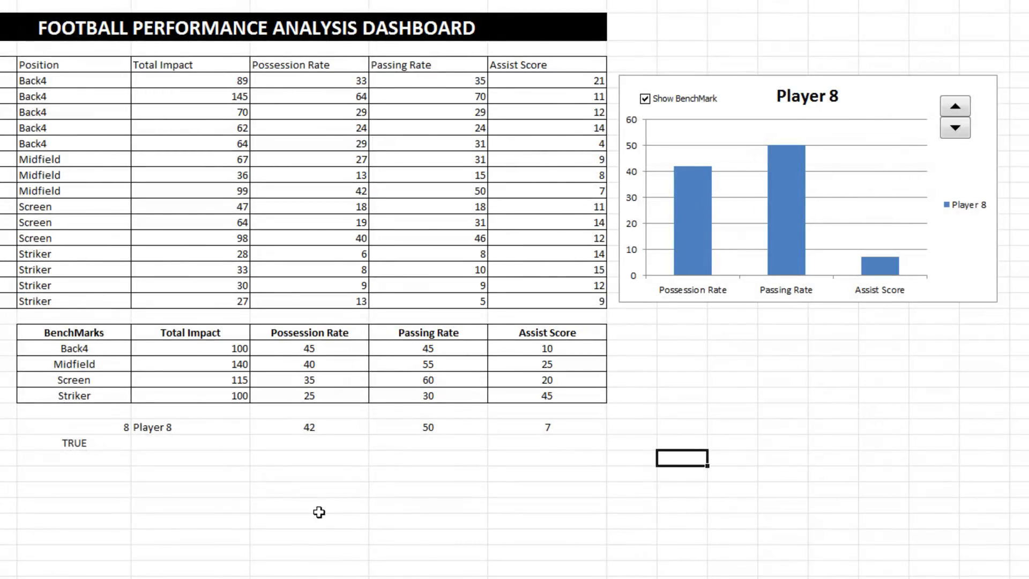
mouse_move(231, 455)
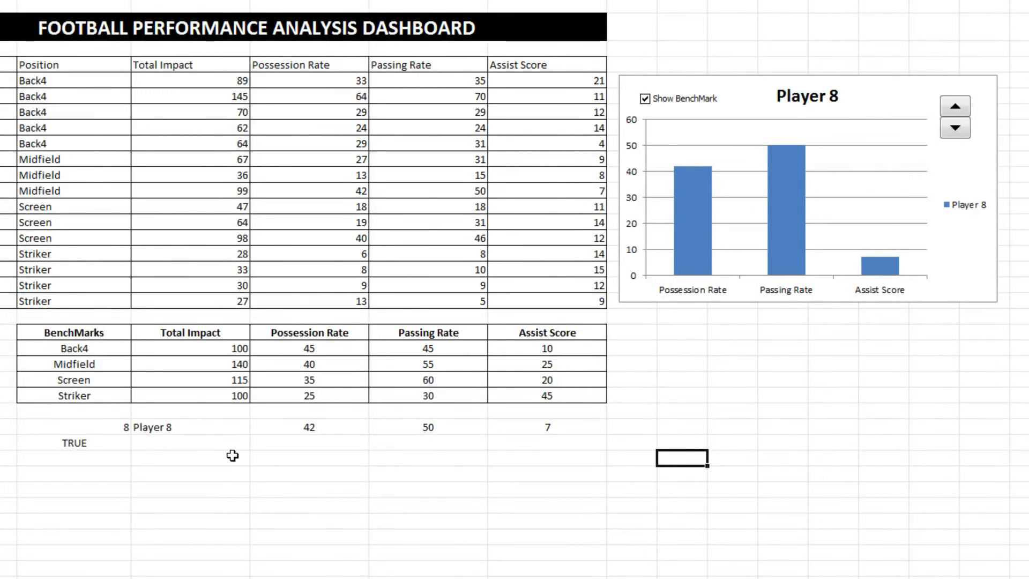
click(191, 443)
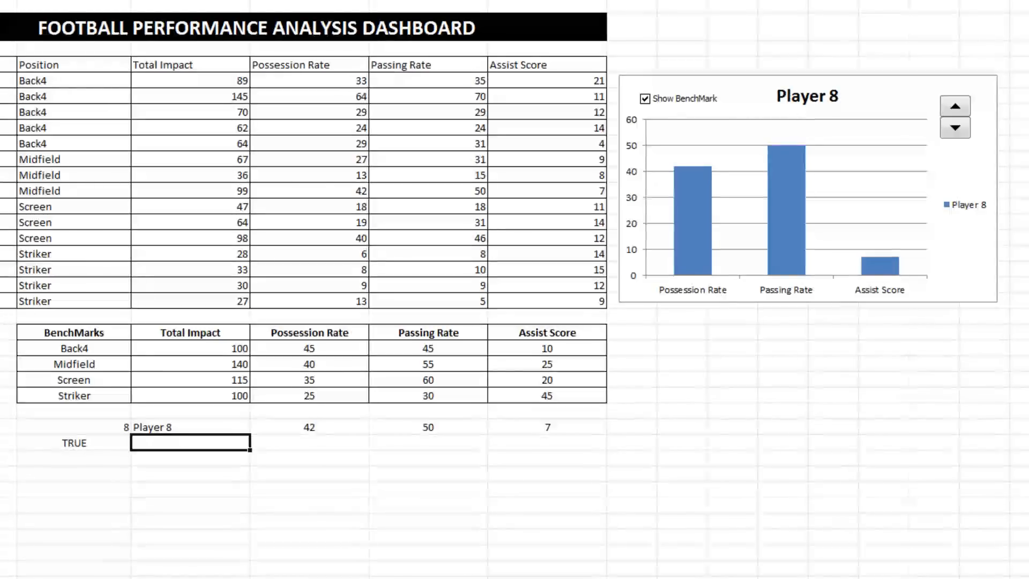
text(=)
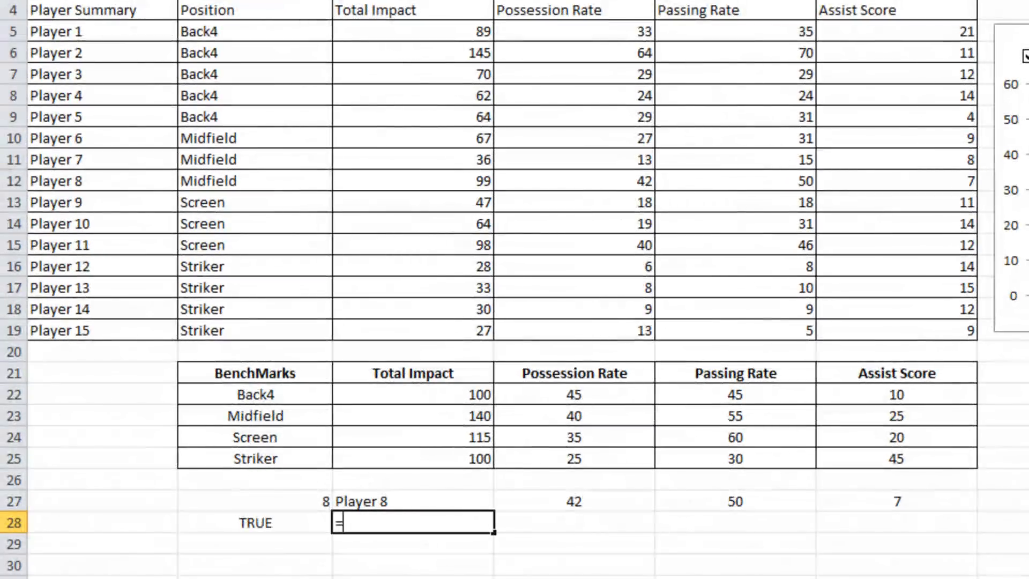
- Enter =IF(B28=TRUE,VLOOKUP($C$27,$A$5:$B$19,2,FALSE),NA()) in C28, returning Midfield
text(if(B28)
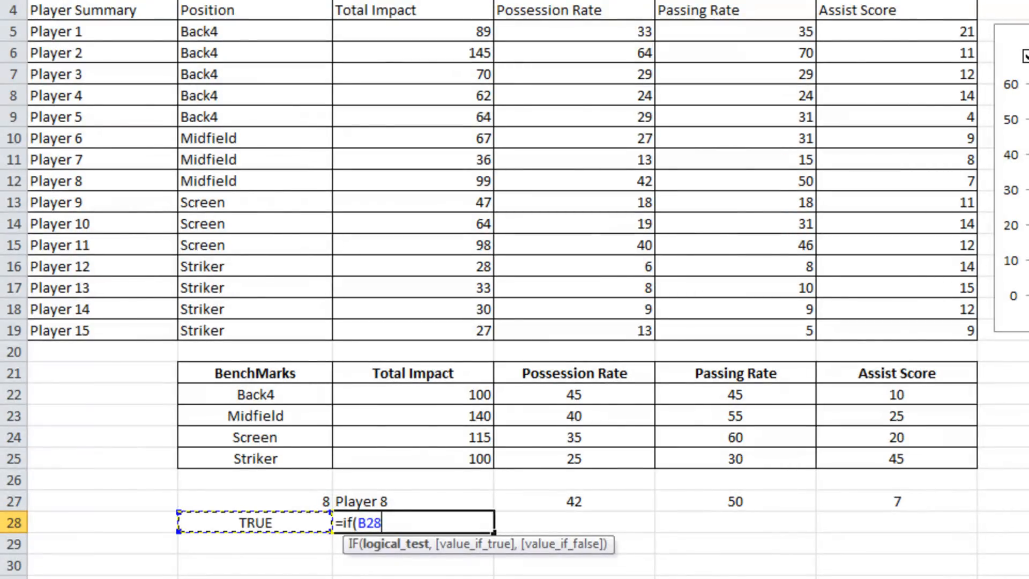
text(=True)
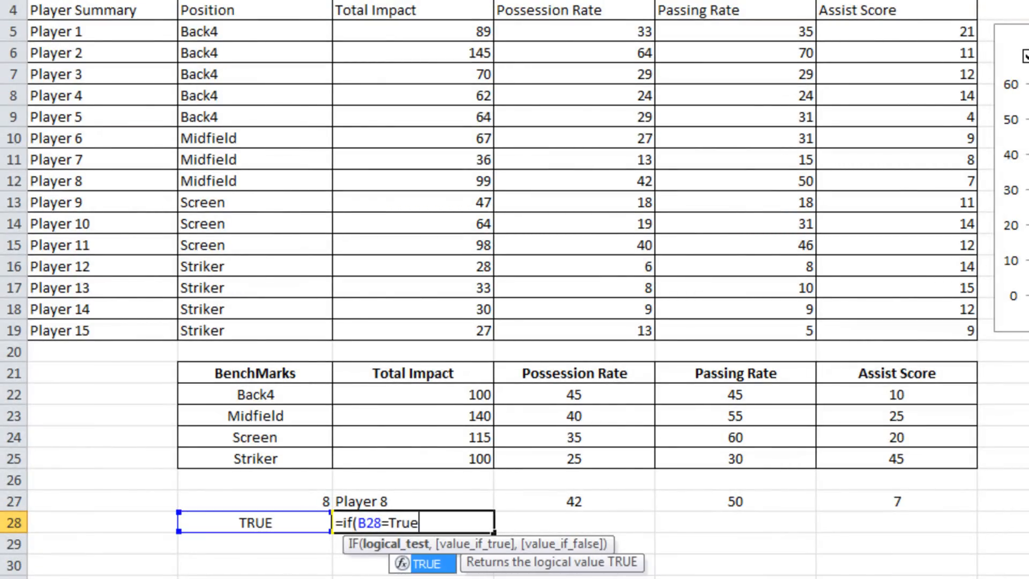
text(,)
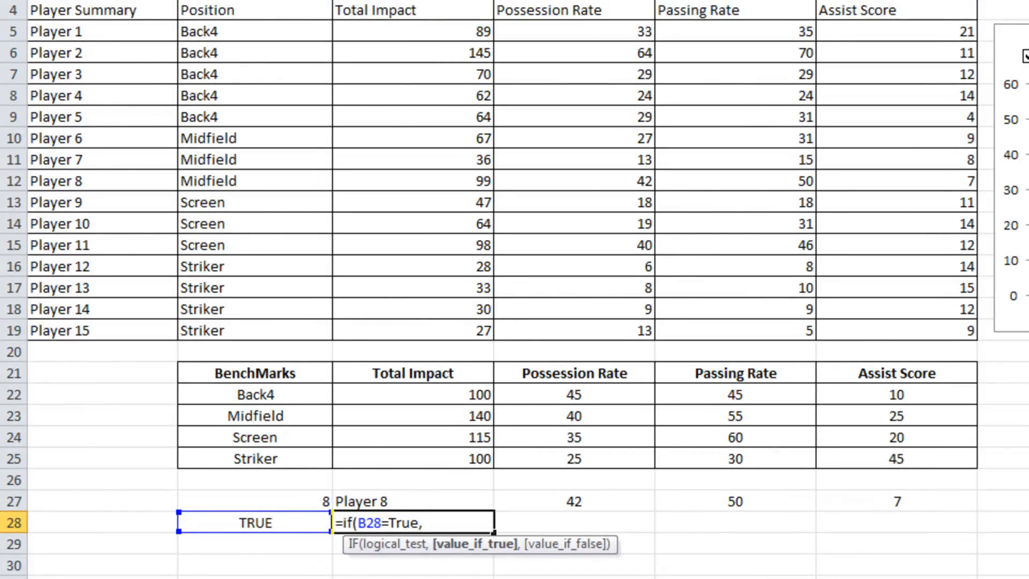
text(vl)
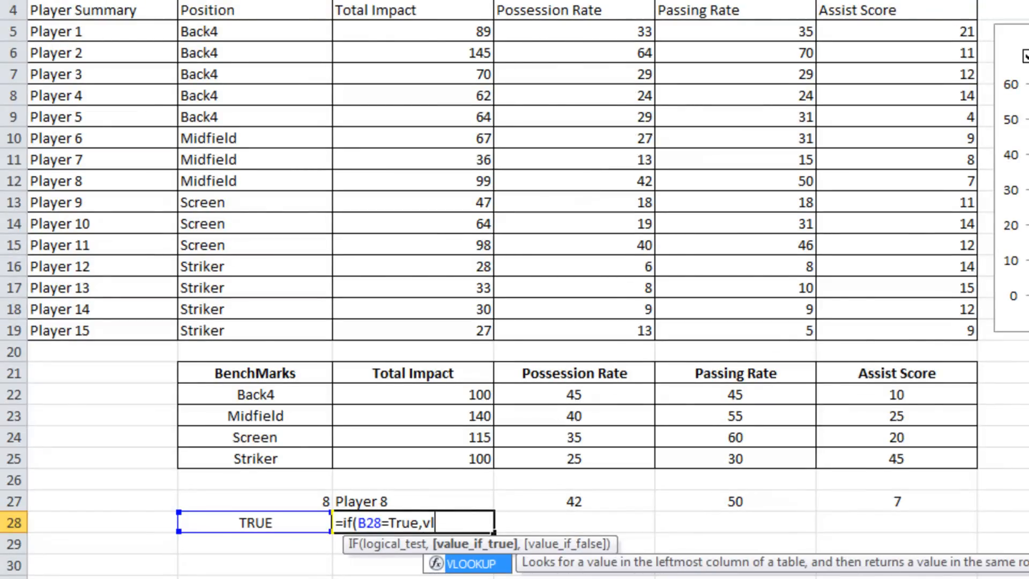
text(ookup($C$27)
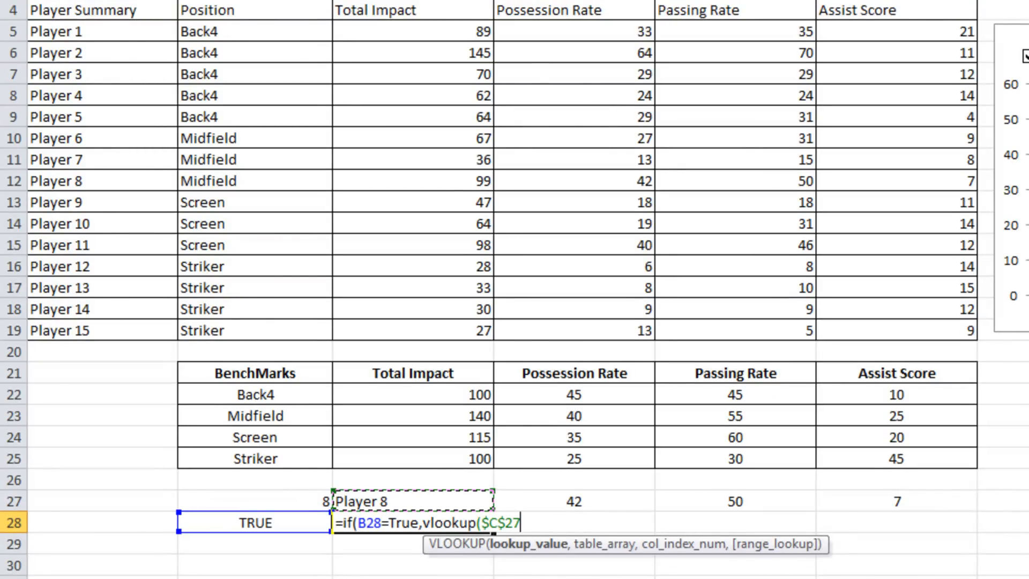
text(,$A$5:$B$19)
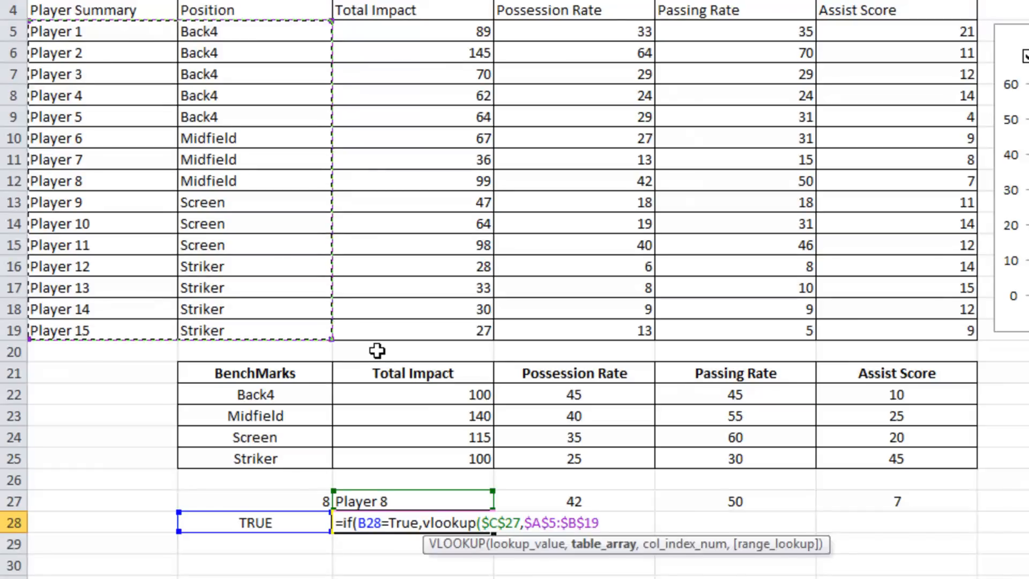
text(,2)
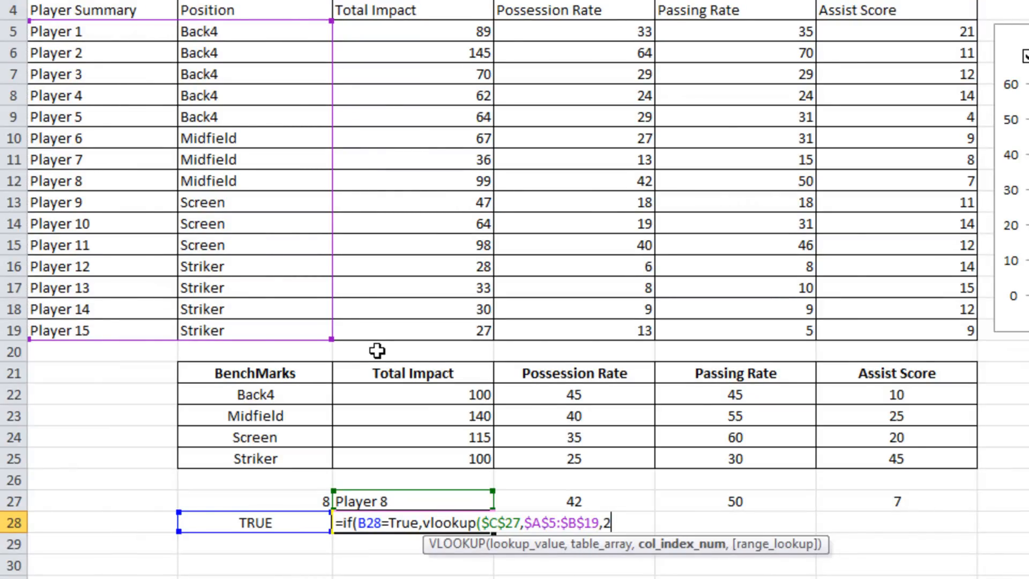
text(fa)
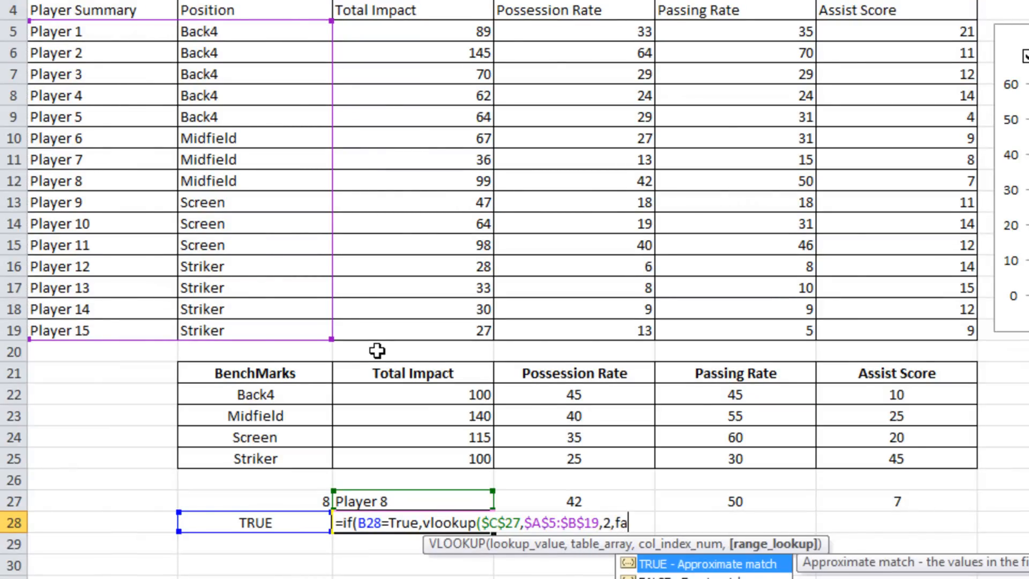
text(lse))
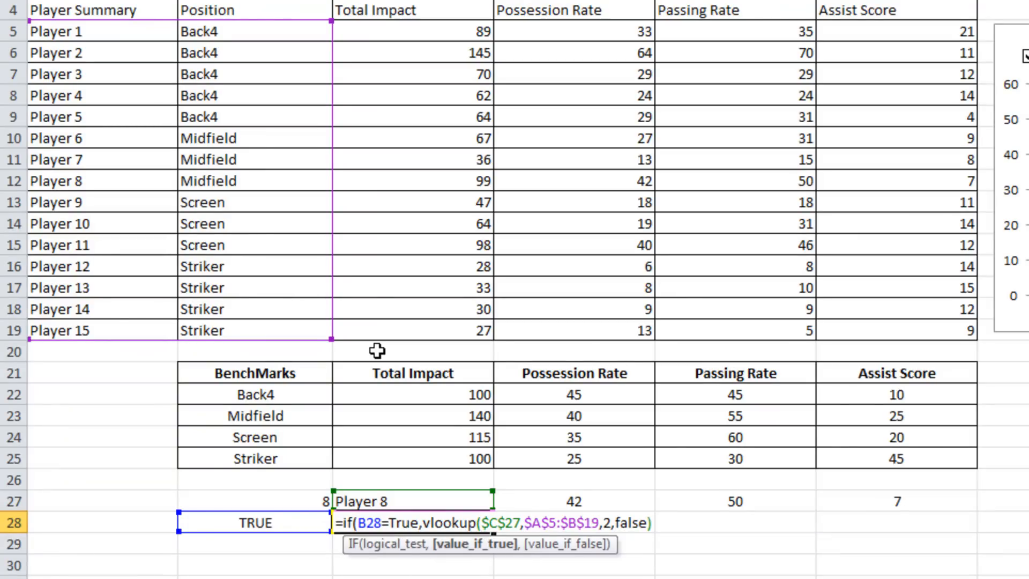
text(,)
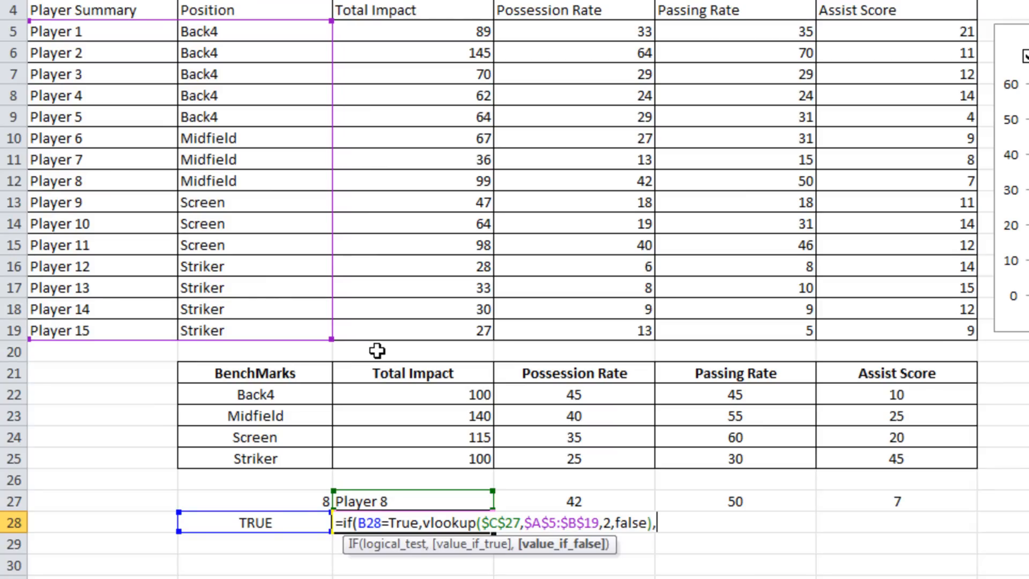
text(na)
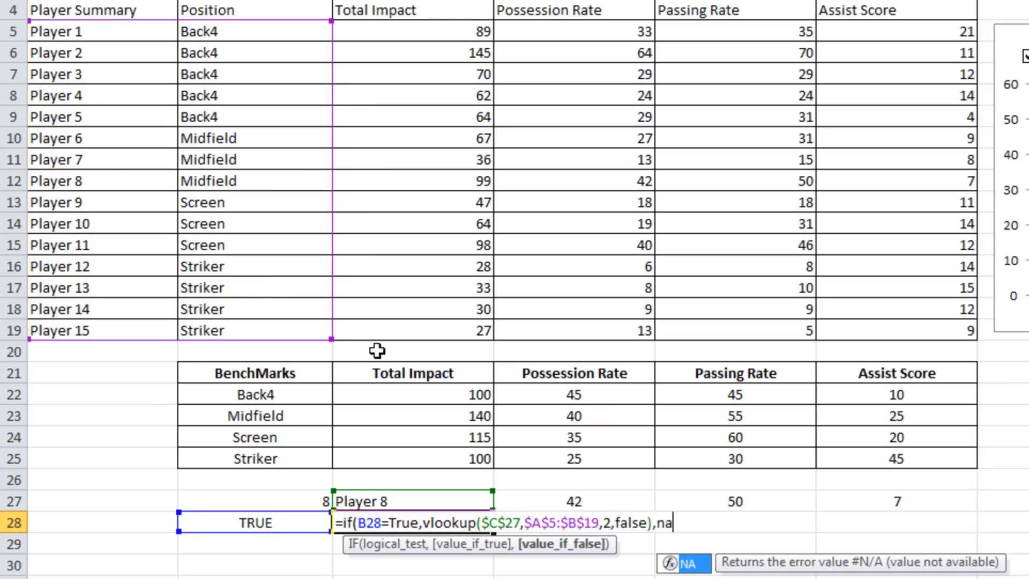
text(())
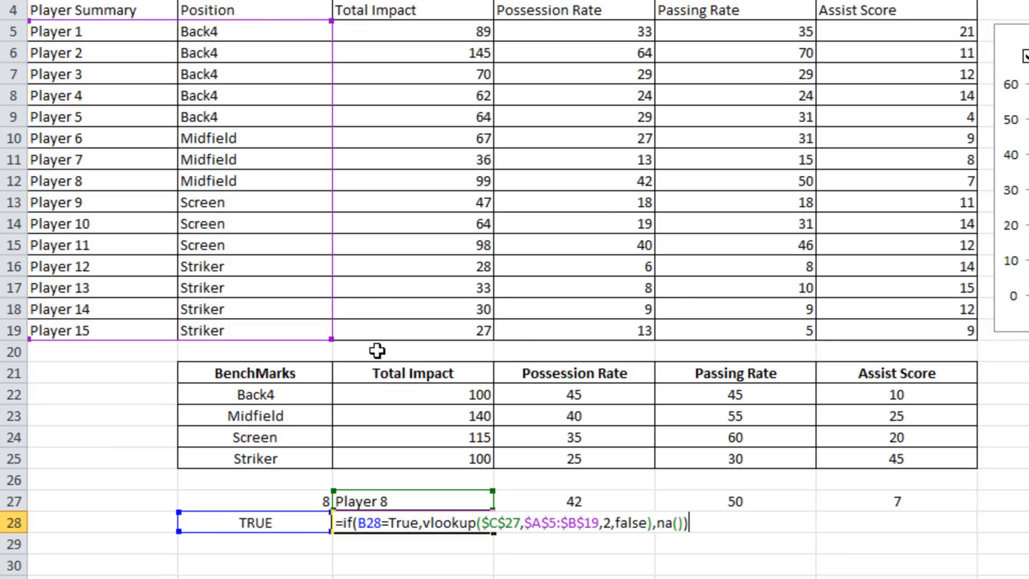
key(Return)
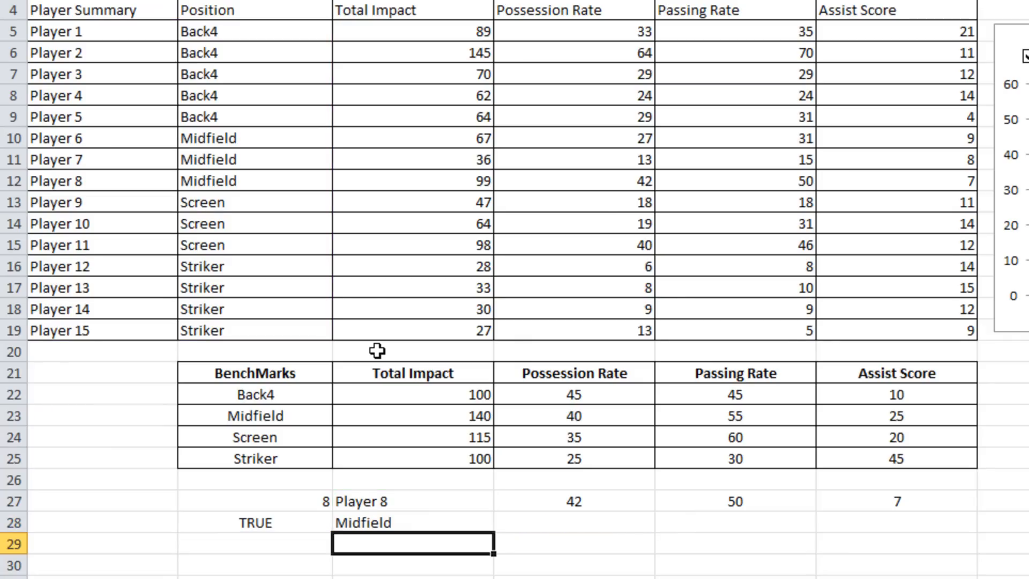
click(412, 522)
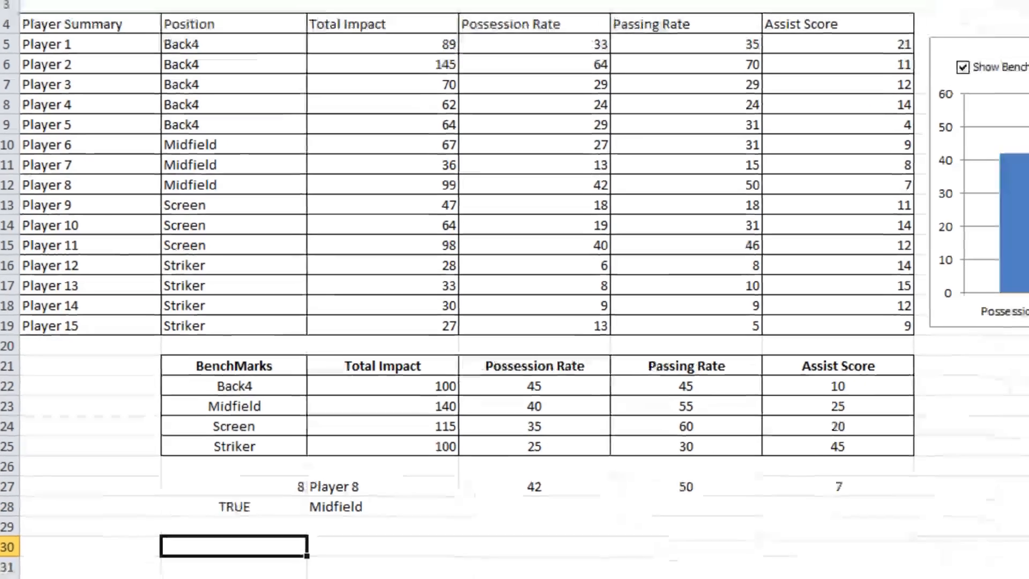
scroll(up, 3)
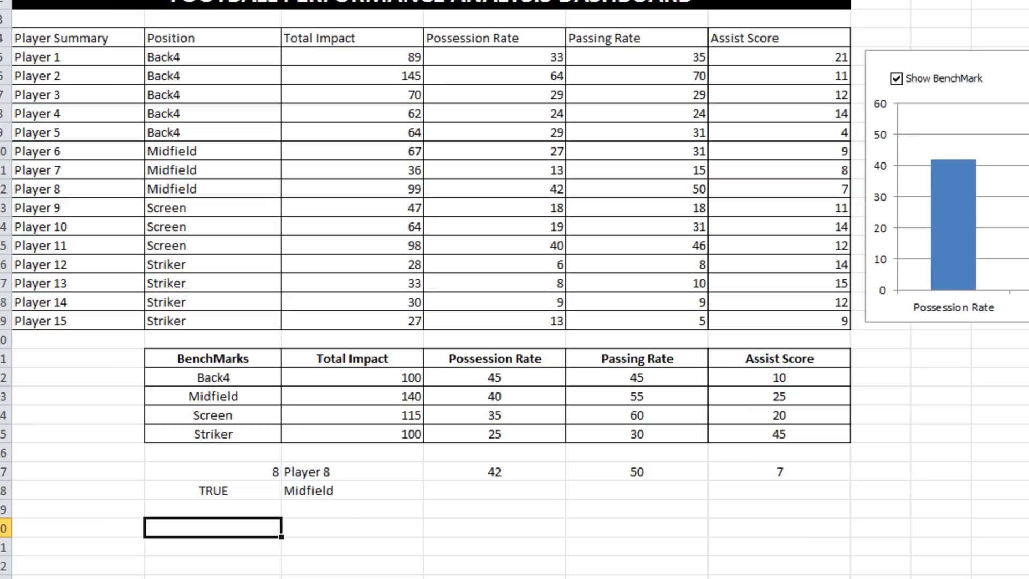
mouse_move(842, 54)
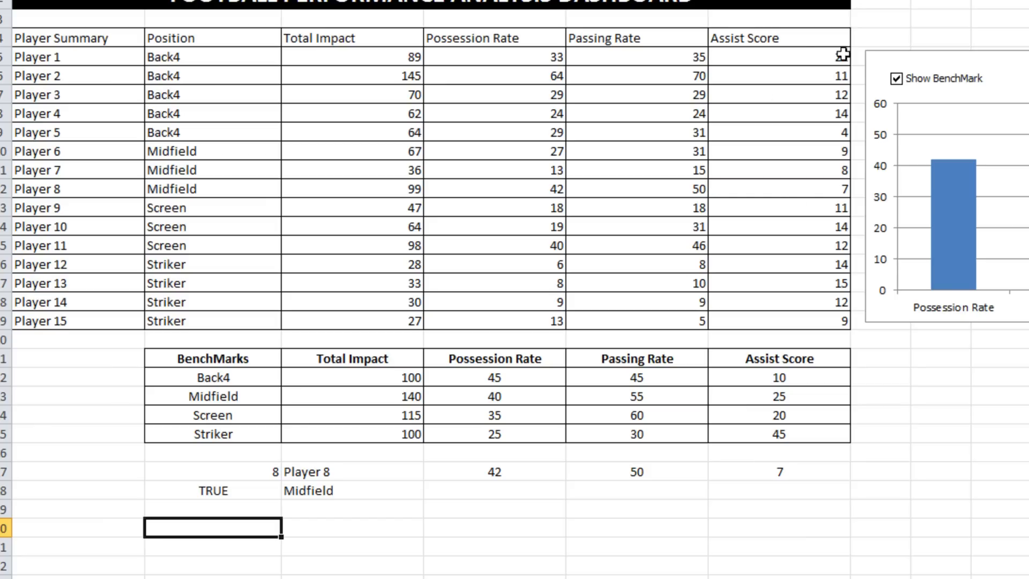
click(896, 79)
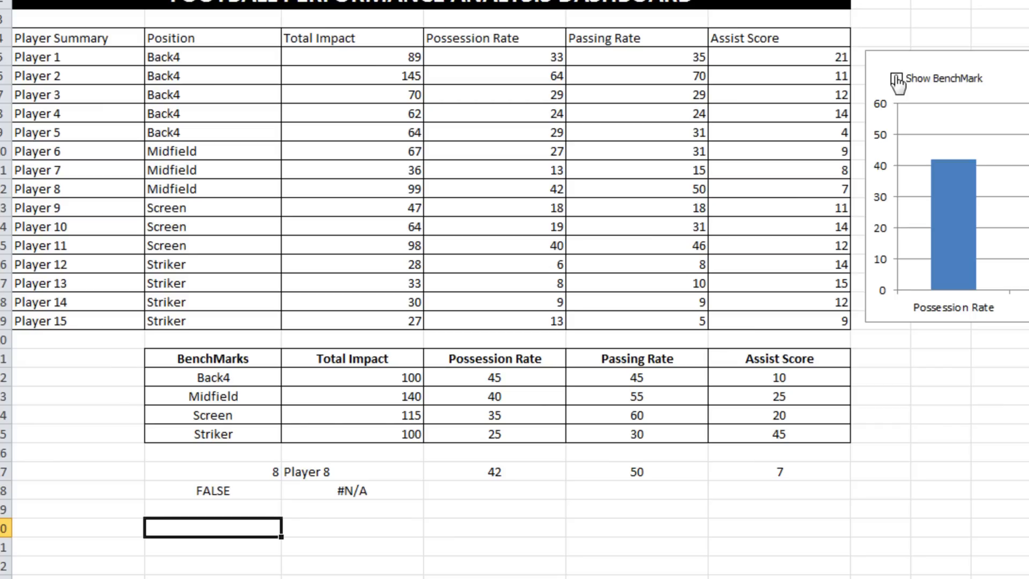
click(896, 79)
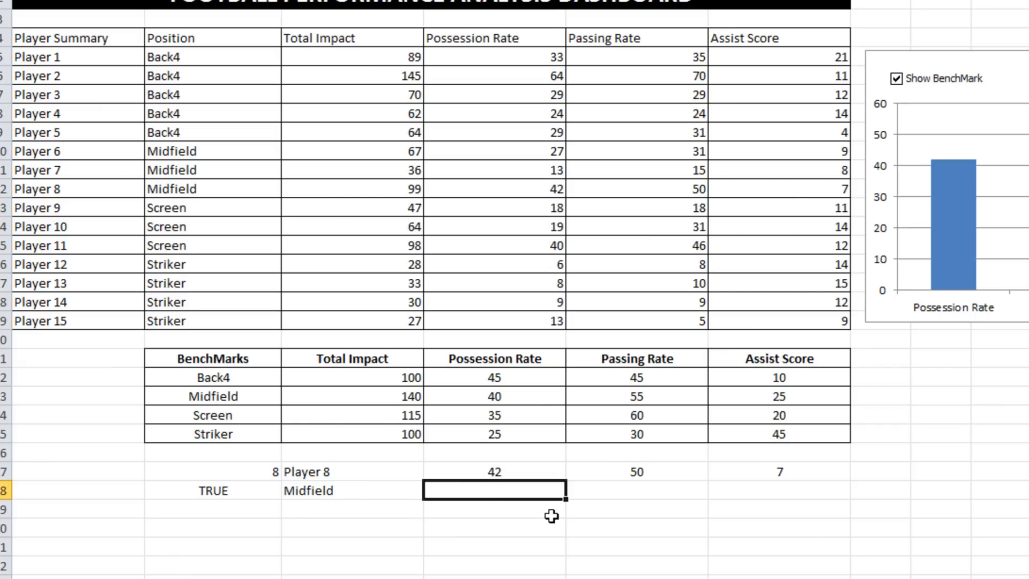
click(352, 490)
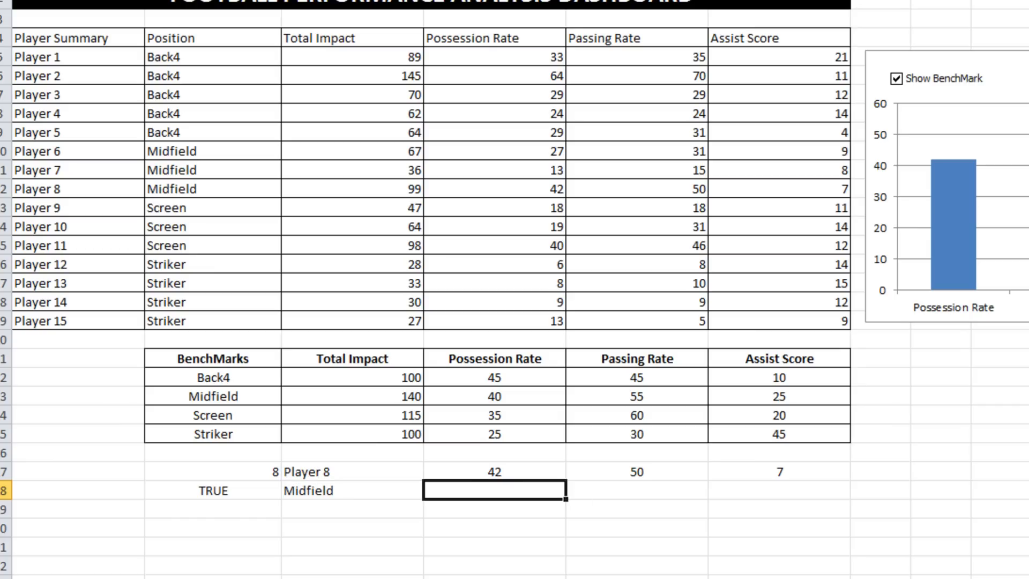
- Enter the VLOOKUP on locked $C$28 with column index 3 to pull the Midfield benchmark
text(=vlookup(C28)
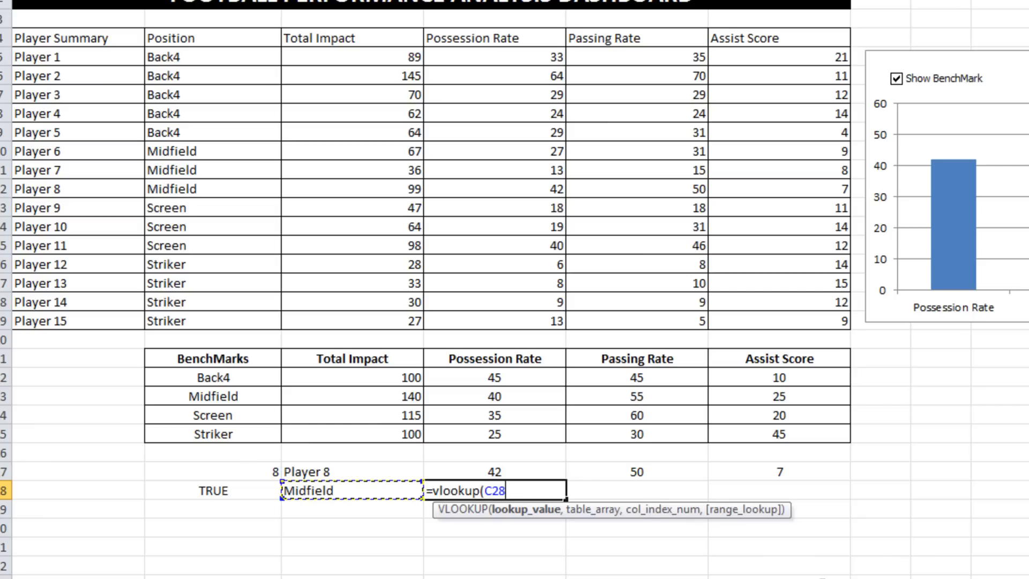
key(f4)
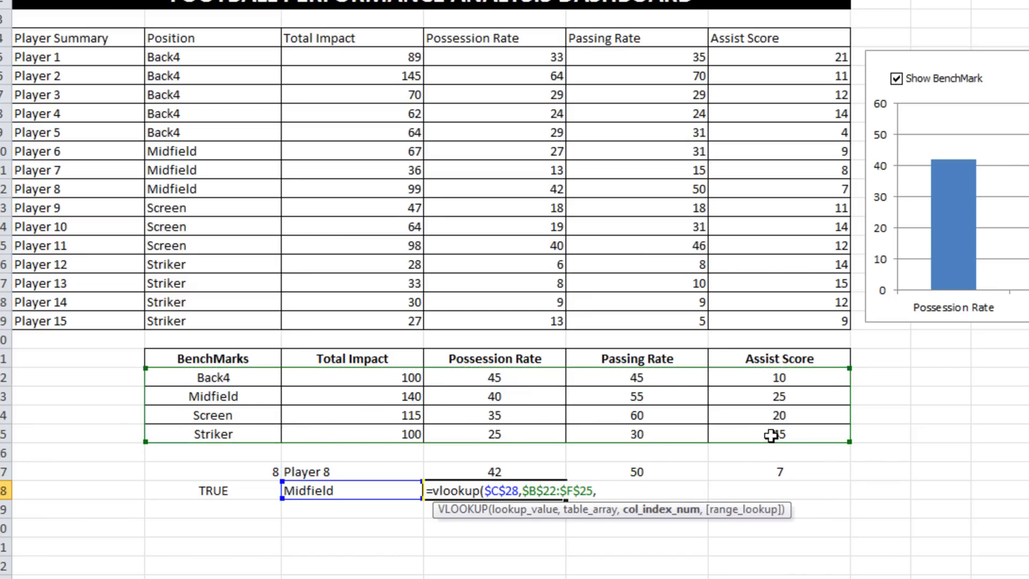
text(3,false))
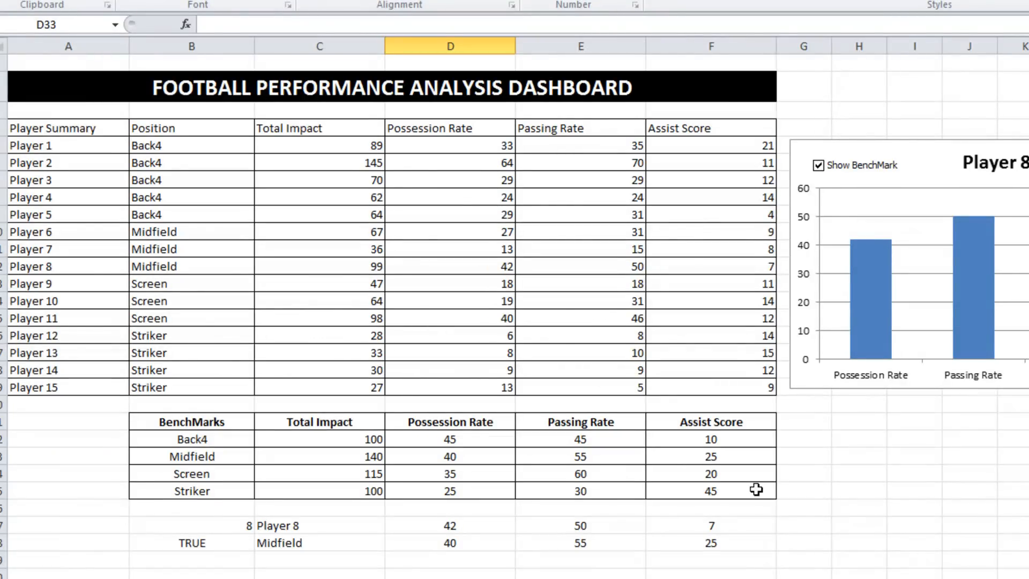
mouse_move(733, 501)
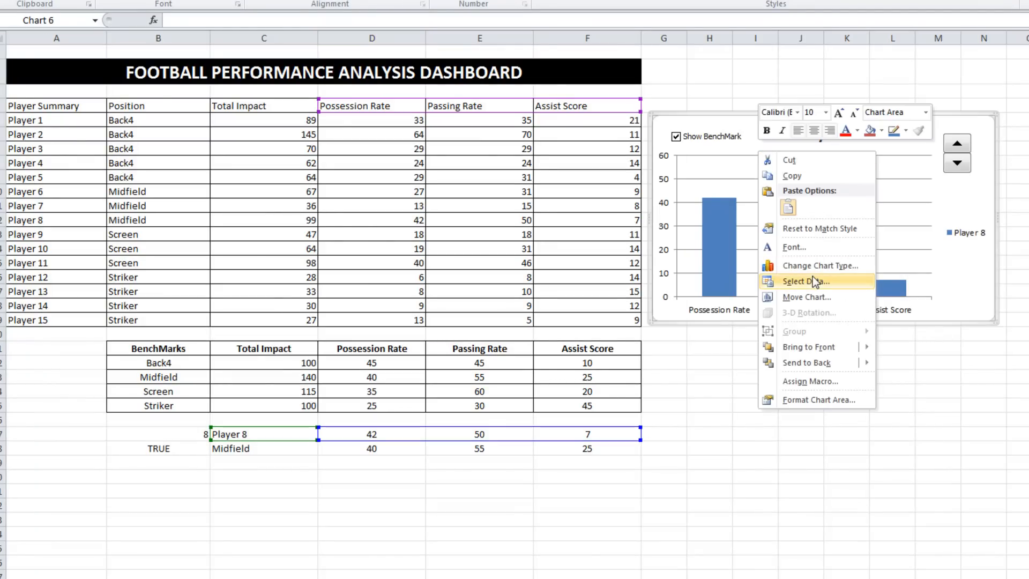
- Add a new chart series named BenchMark through Select Data
click(805, 281)
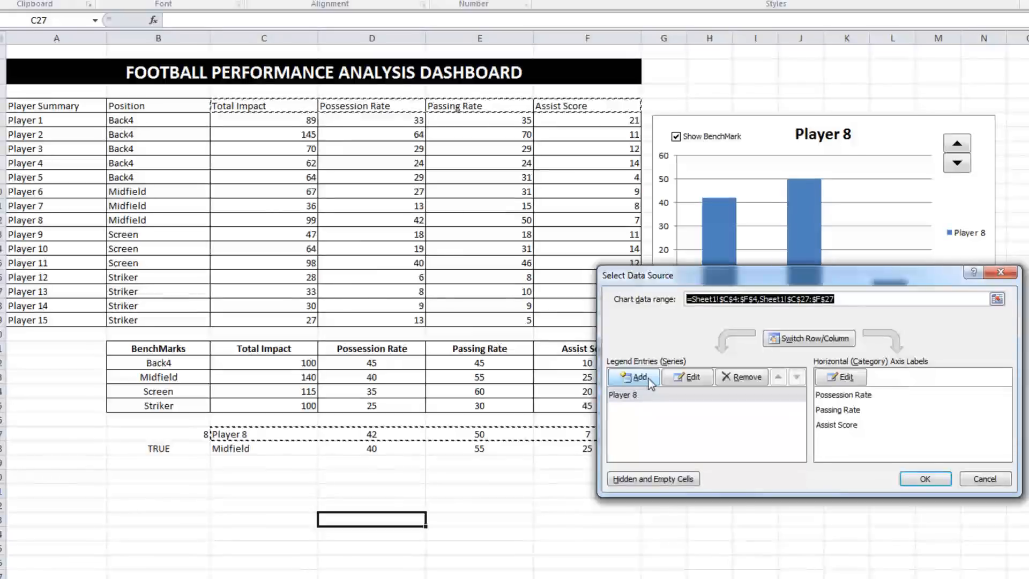
click(633, 376)
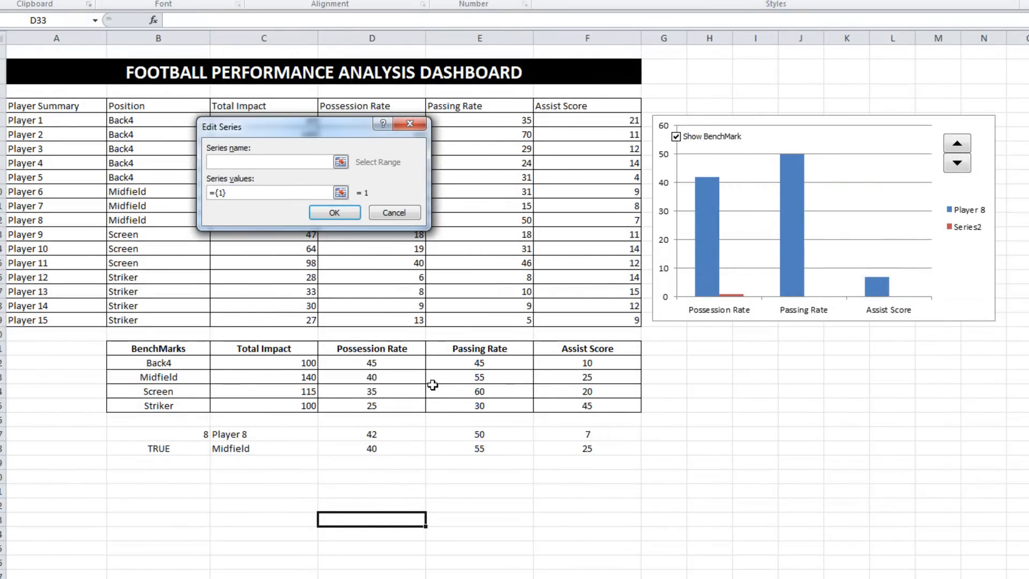
click(269, 162)
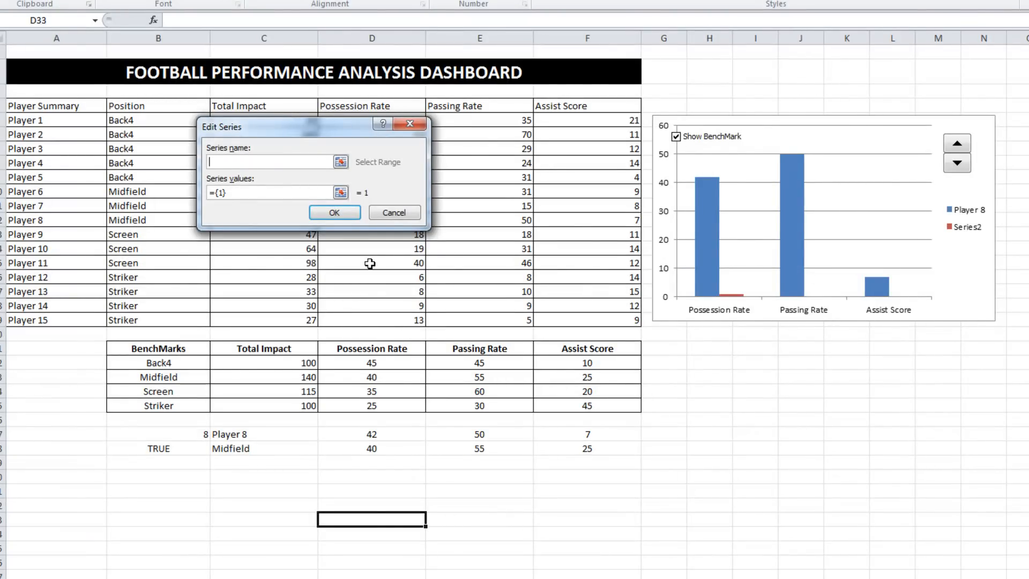
text(BenchMark)
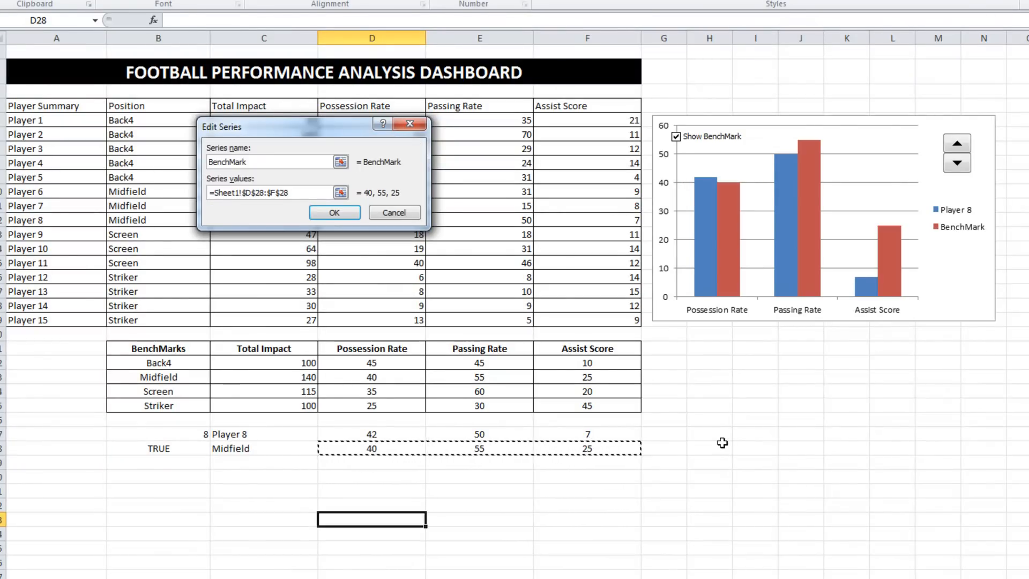
- Confirm the BenchMark series values D28:F28 and category labels D21:F21, applying them to the chart
click(334, 212)
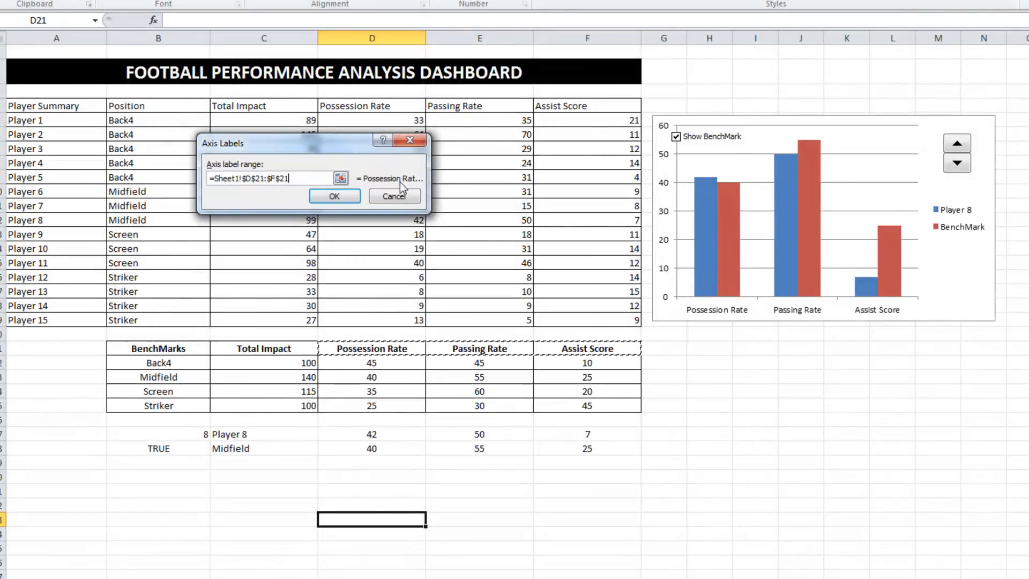
click(334, 196)
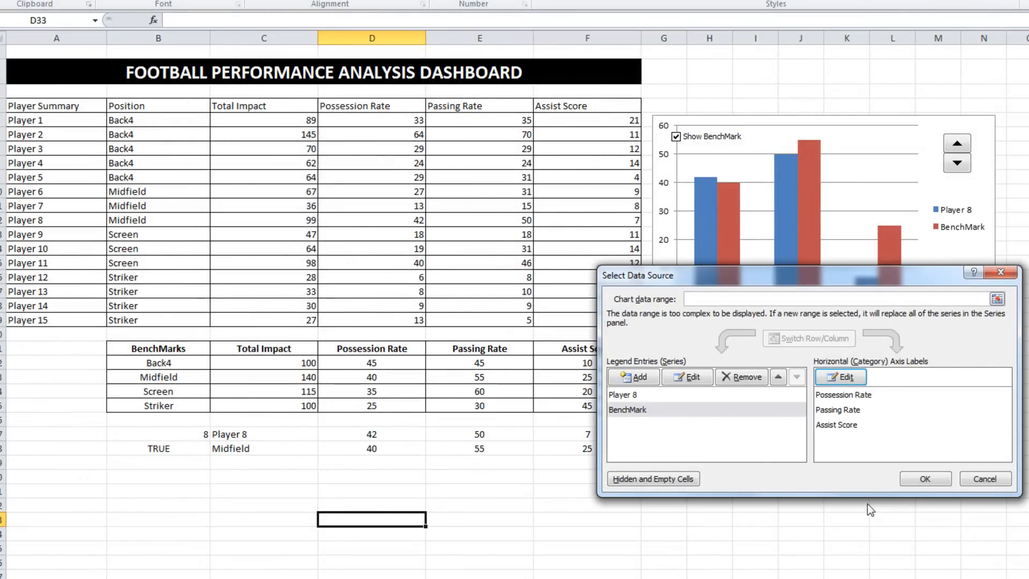
click(925, 477)
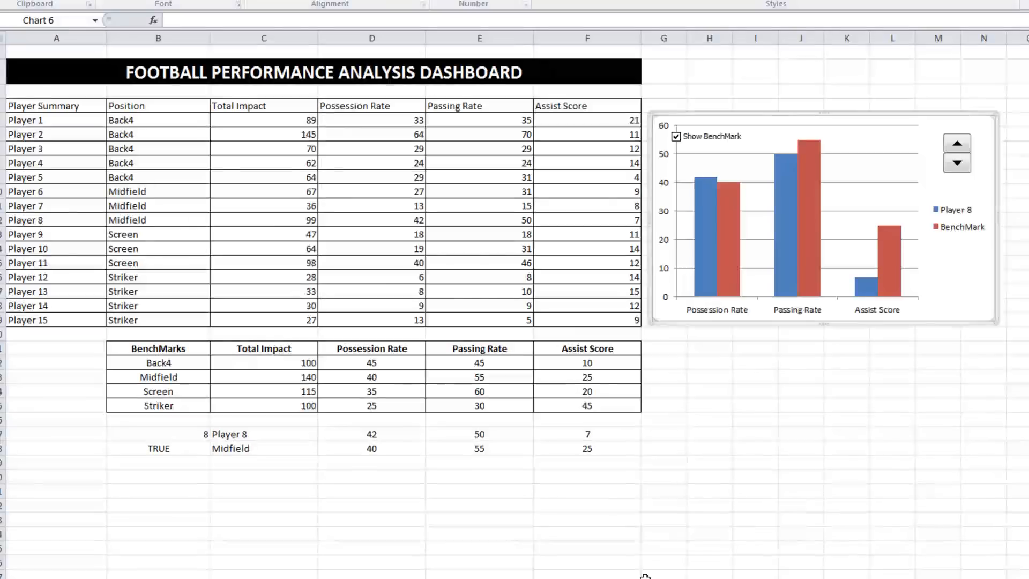
click(157, 505)
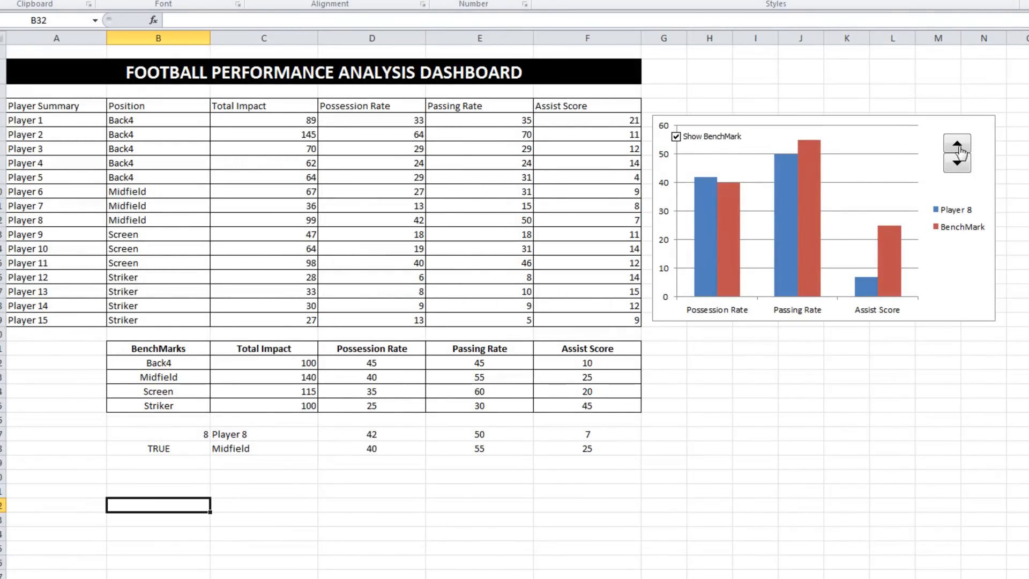
- Step the spinner to Player 9 so both series redraw against the Screen benchmark
click(956, 143)
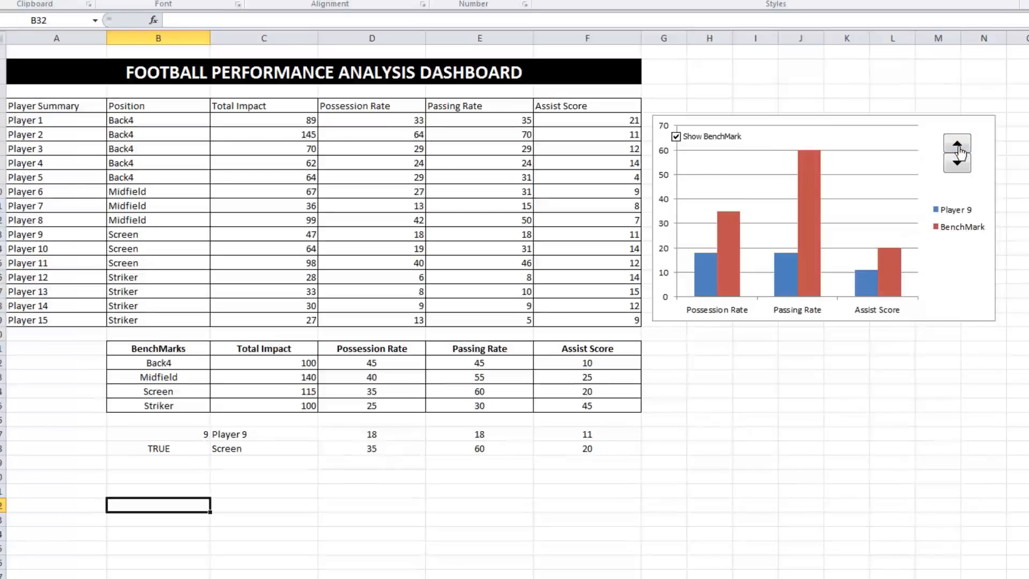
click(956, 163)
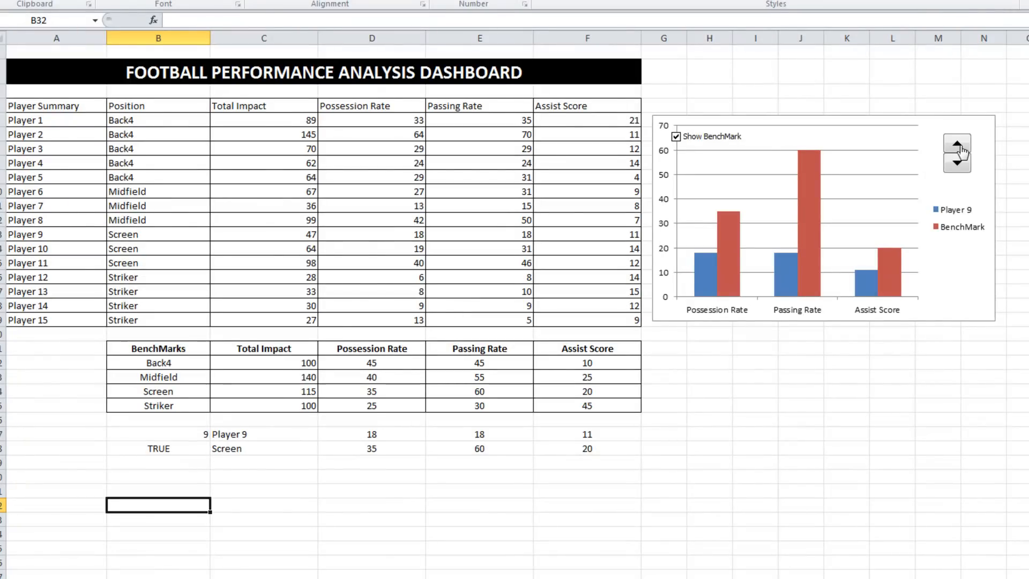
mouse_move(810, 203)
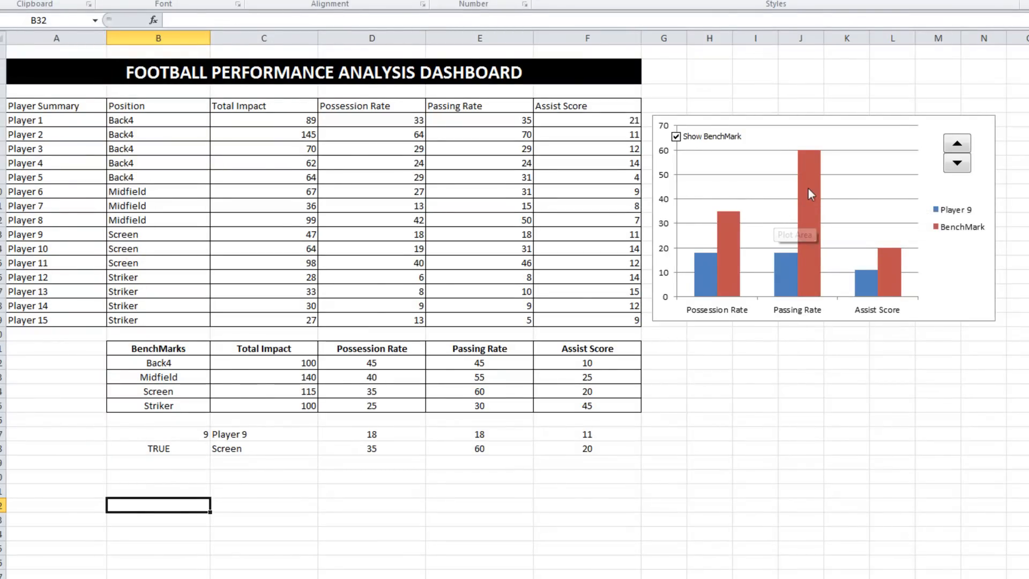
mouse_move(813, 194)
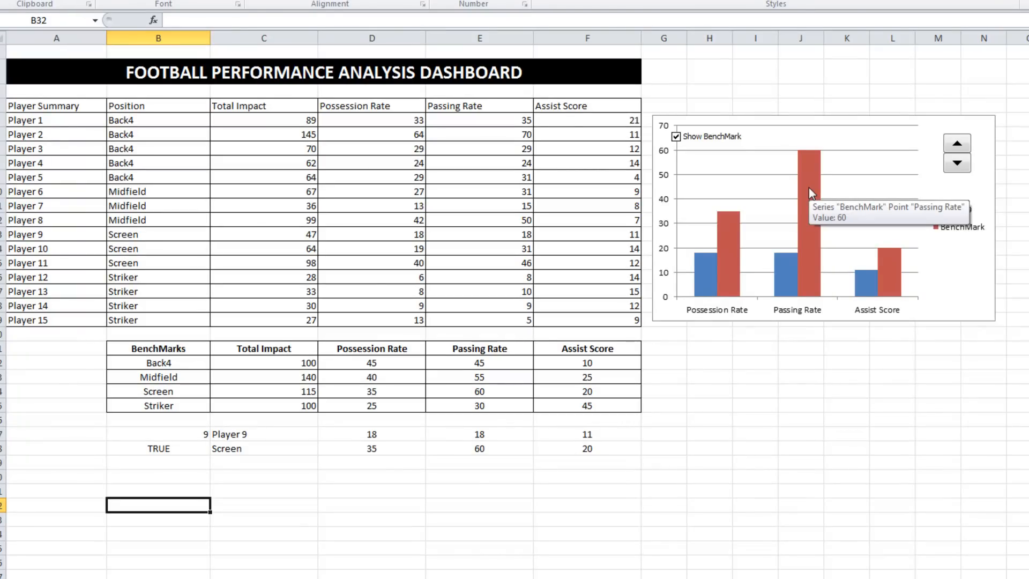
mouse_move(735, 296)
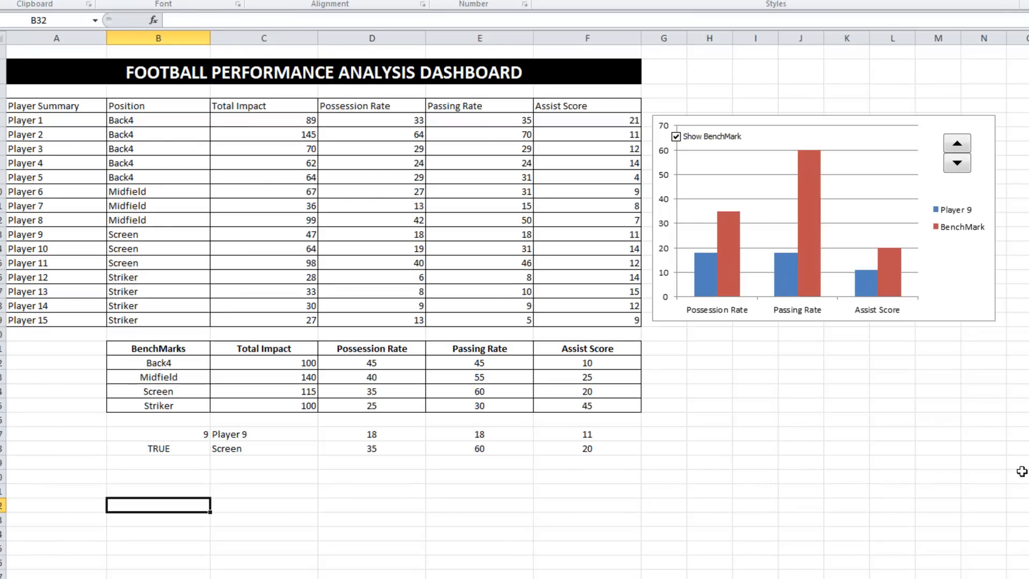
mouse_move(808, 423)
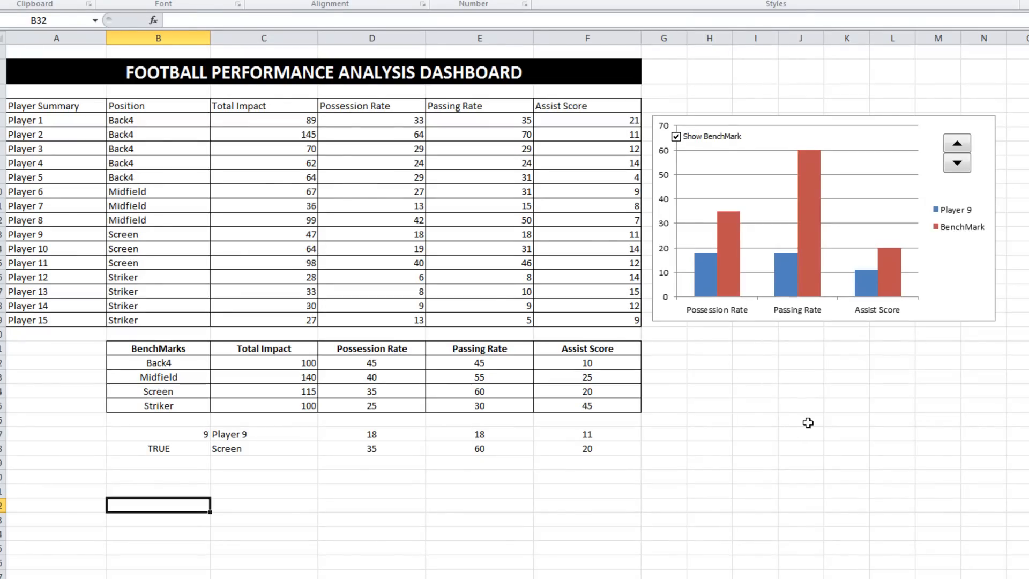
mouse_move(708, 275)
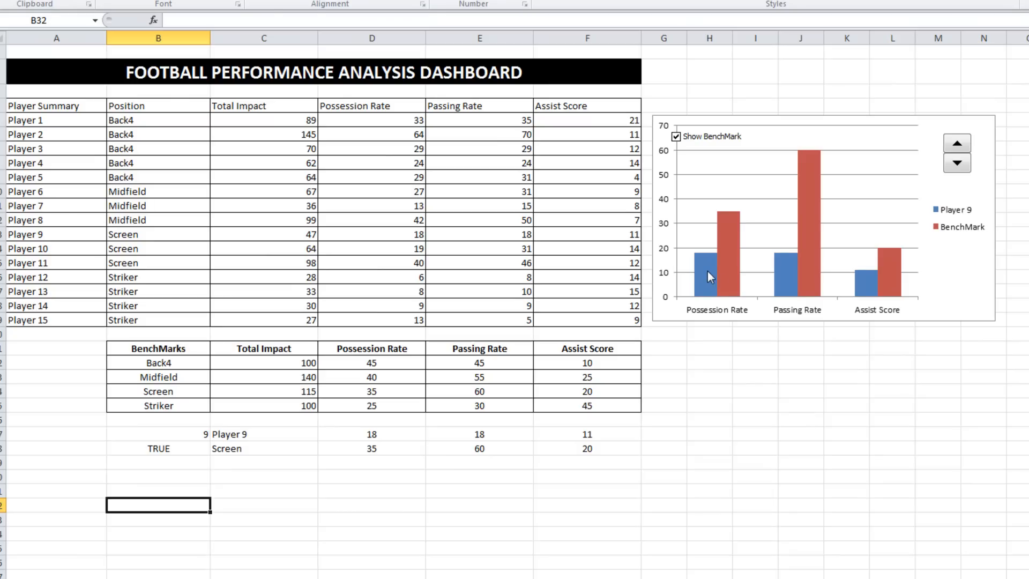
- Plot the player series on the secondary axis so it overlaps the benchmark bars
right_click(708, 275)
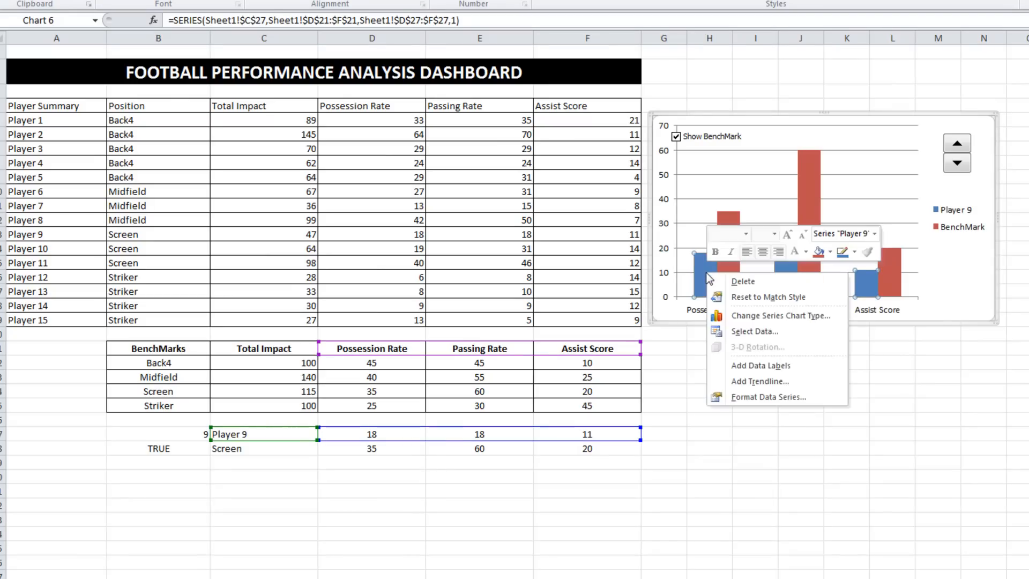
mouse_move(754, 381)
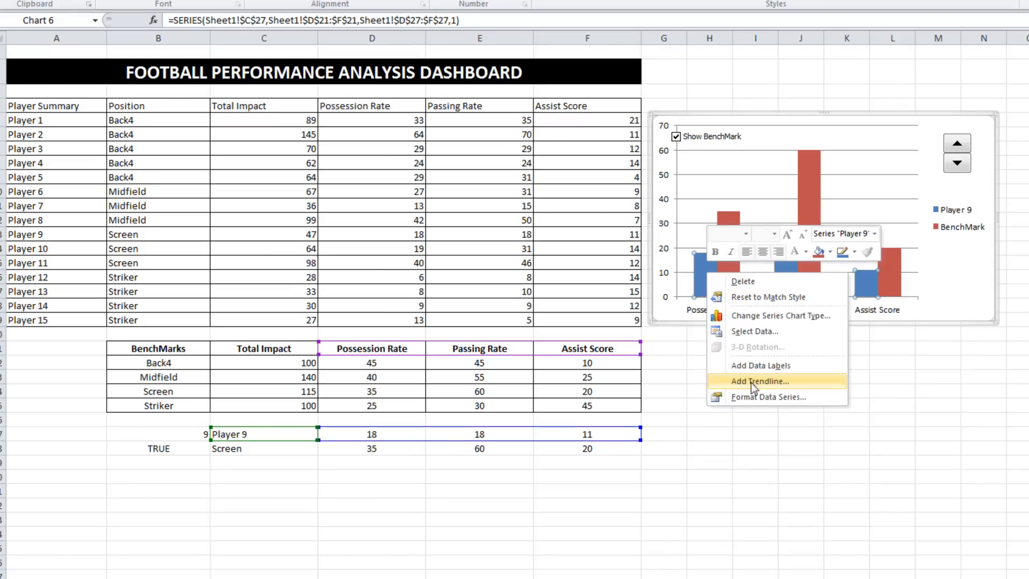
click(768, 397)
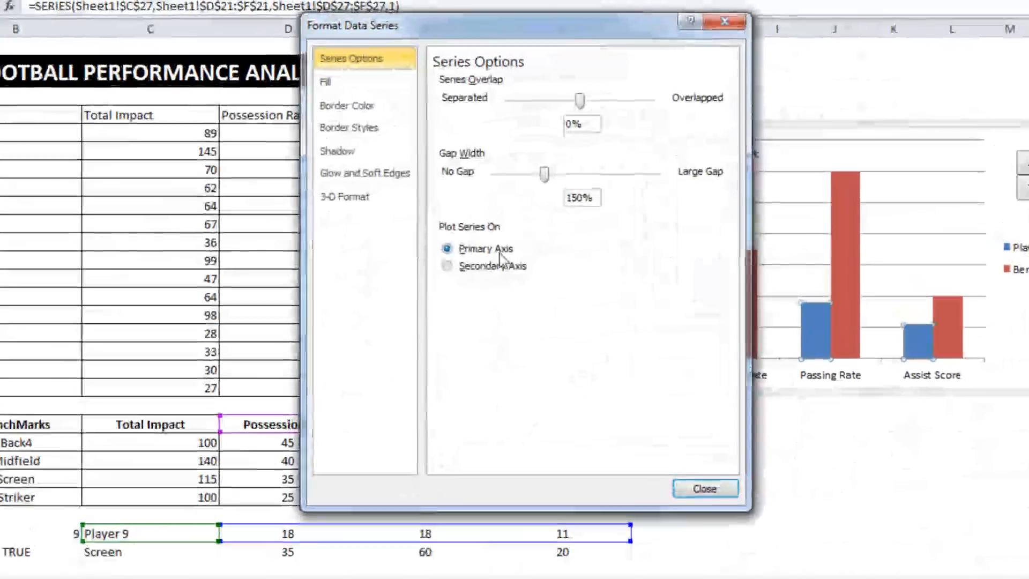
click(447, 266)
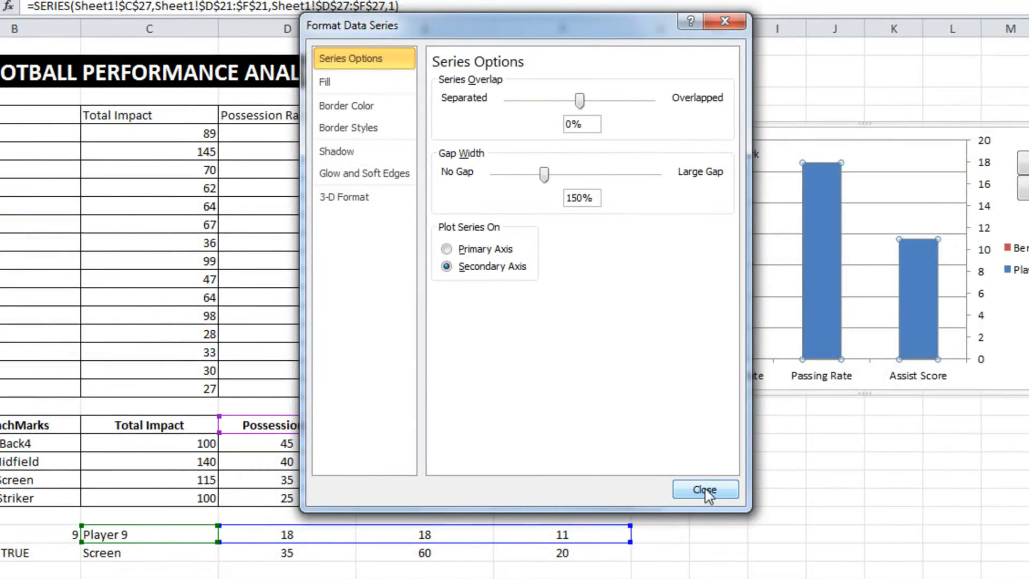
click(705, 489)
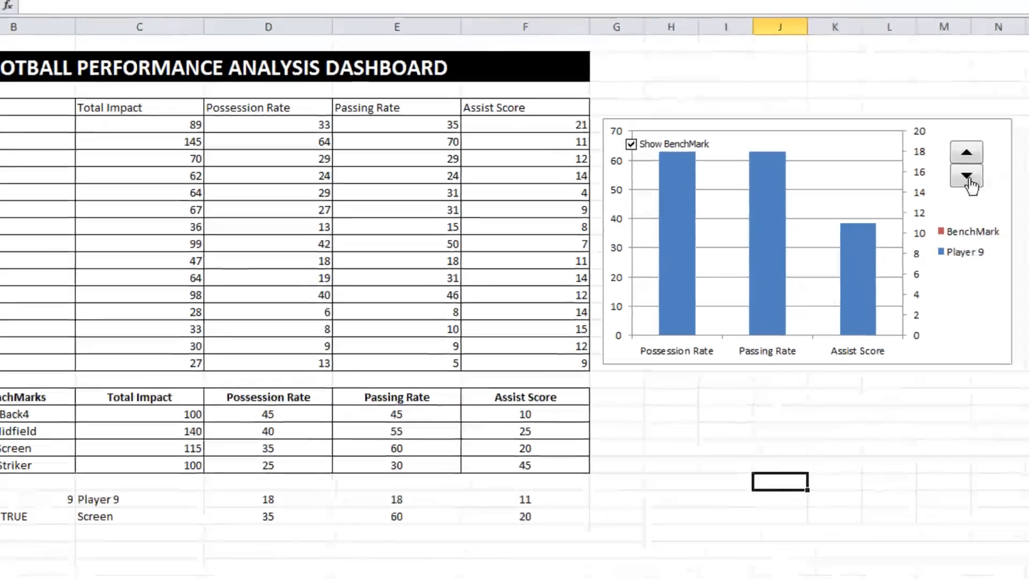
- Step the spinner back and forth to land the chart on Player 5
click(965, 176)
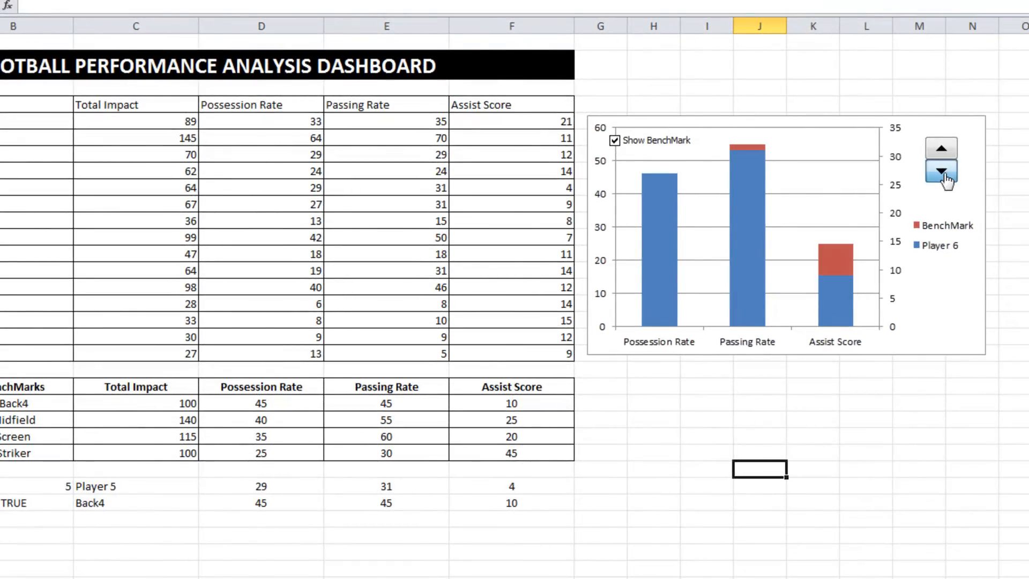
click(939, 171)
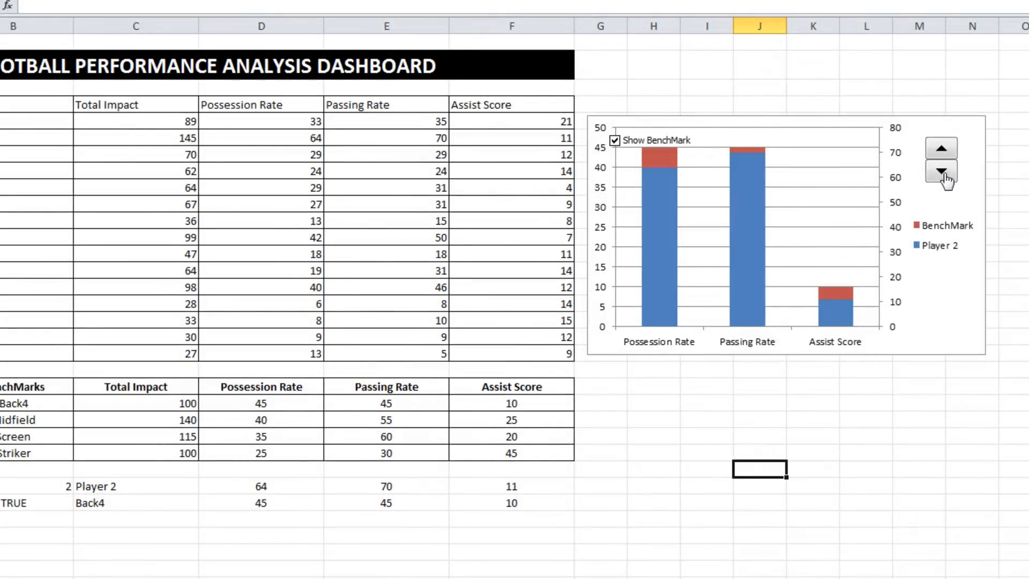
click(941, 148)
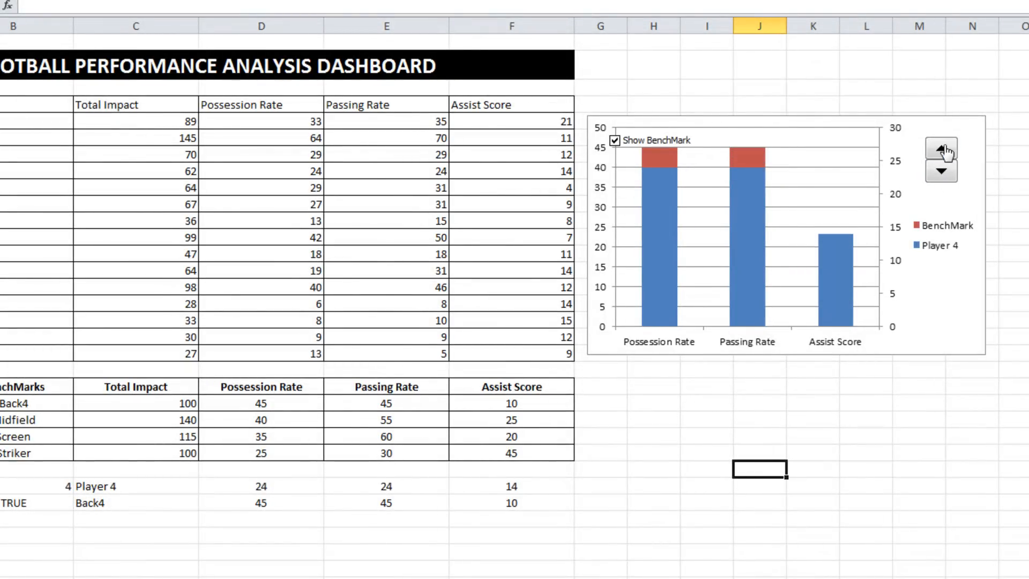
click(939, 146)
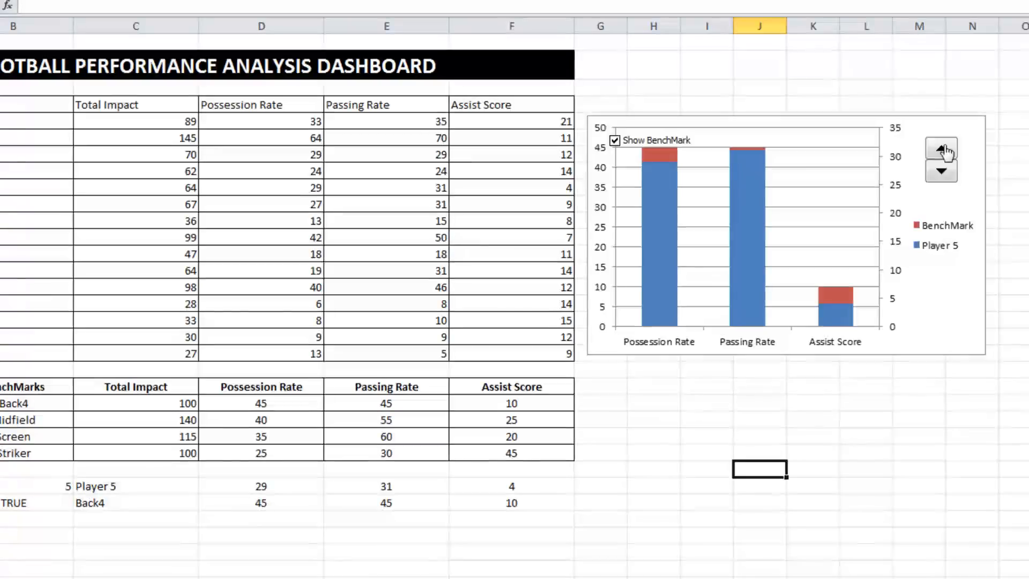
click(662, 152)
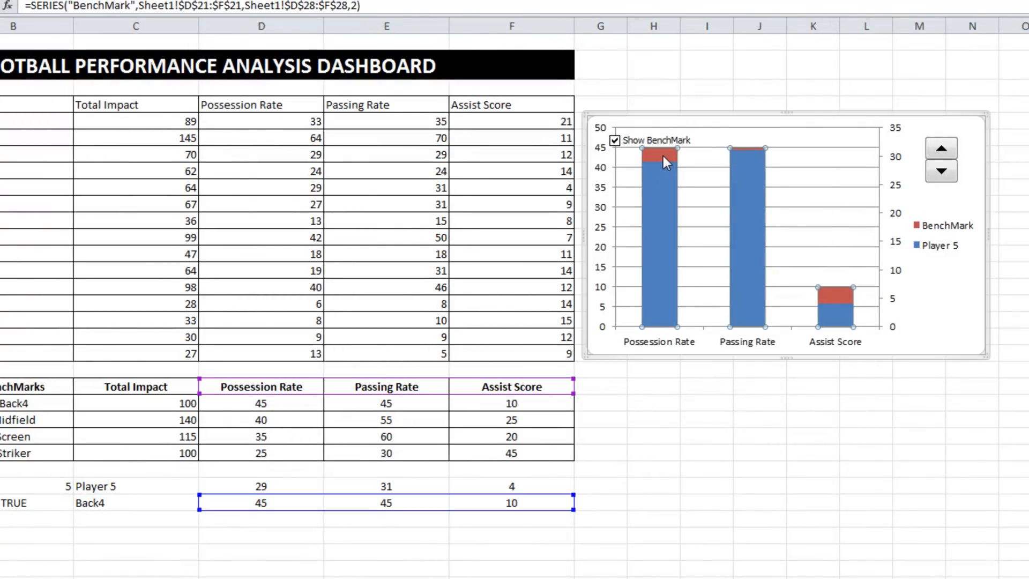
- Set the BenchMark series gap width to 50% so player bars sit inside it
right_click(662, 162)
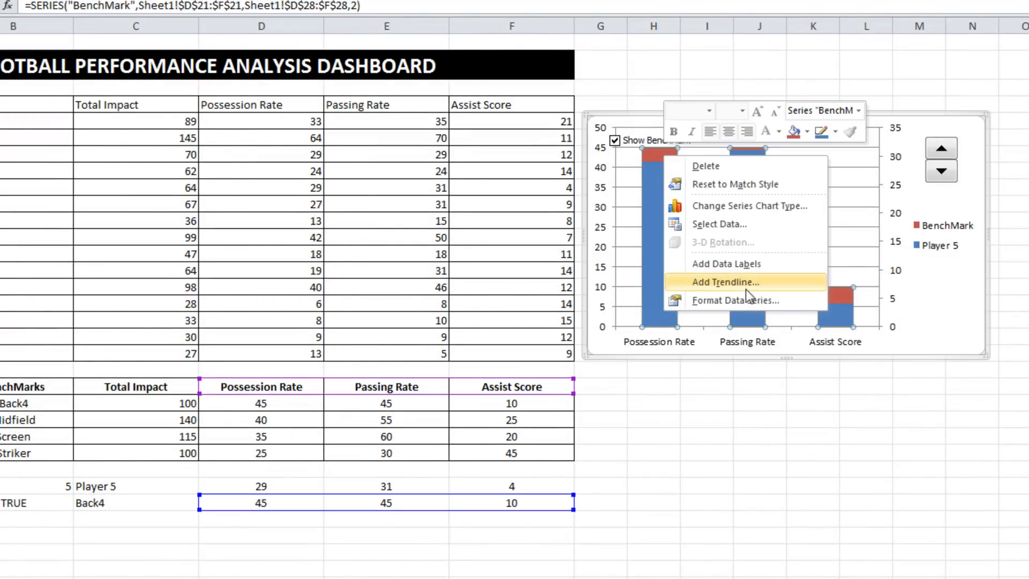
click(733, 300)
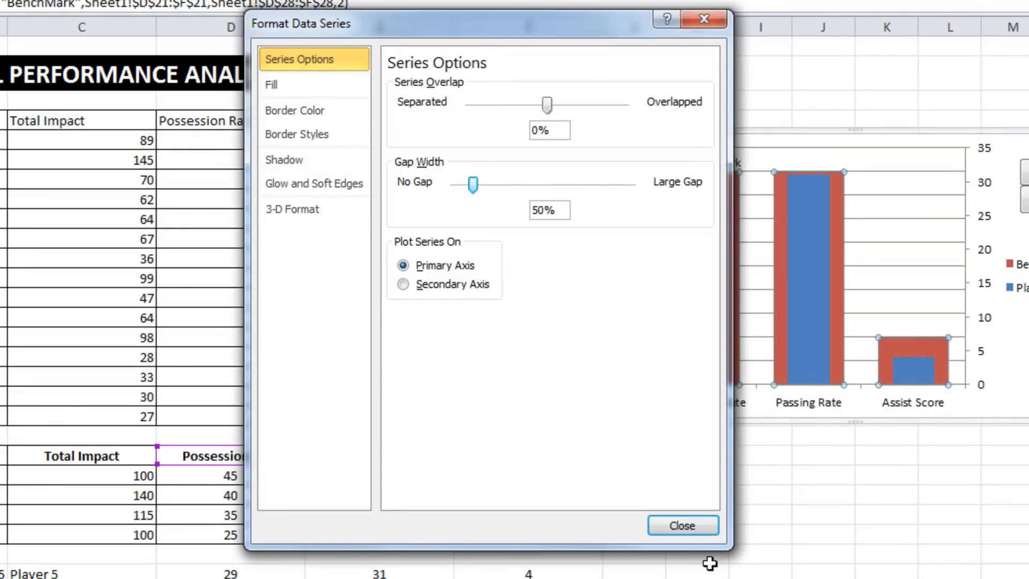
click(681, 525)
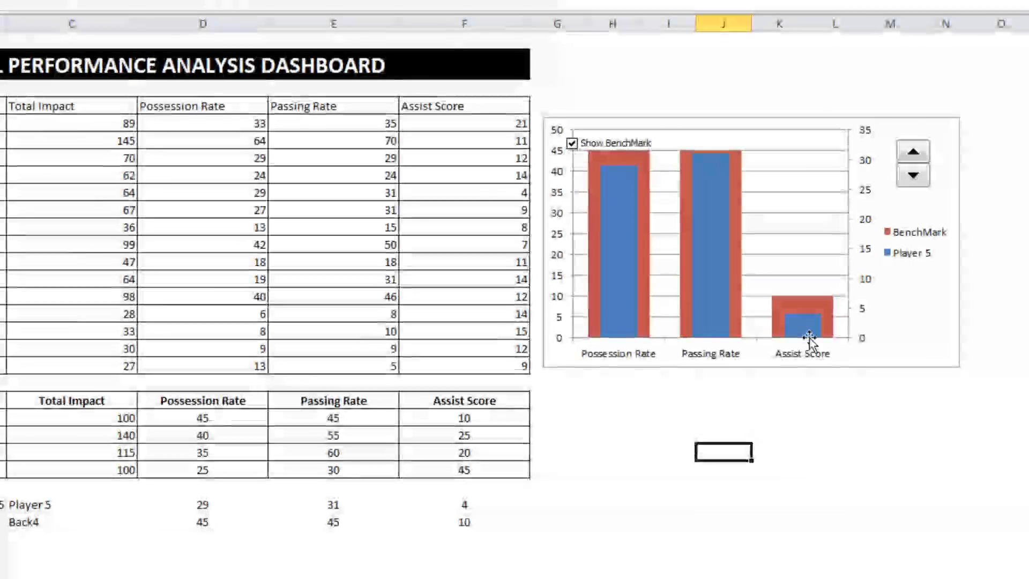
mouse_move(793, 318)
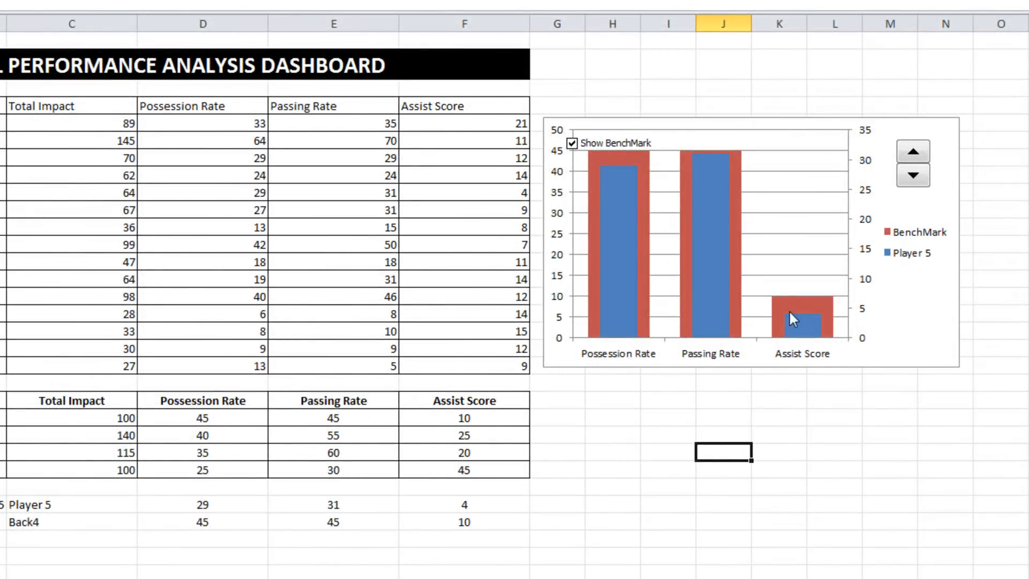
mouse_move(875, 258)
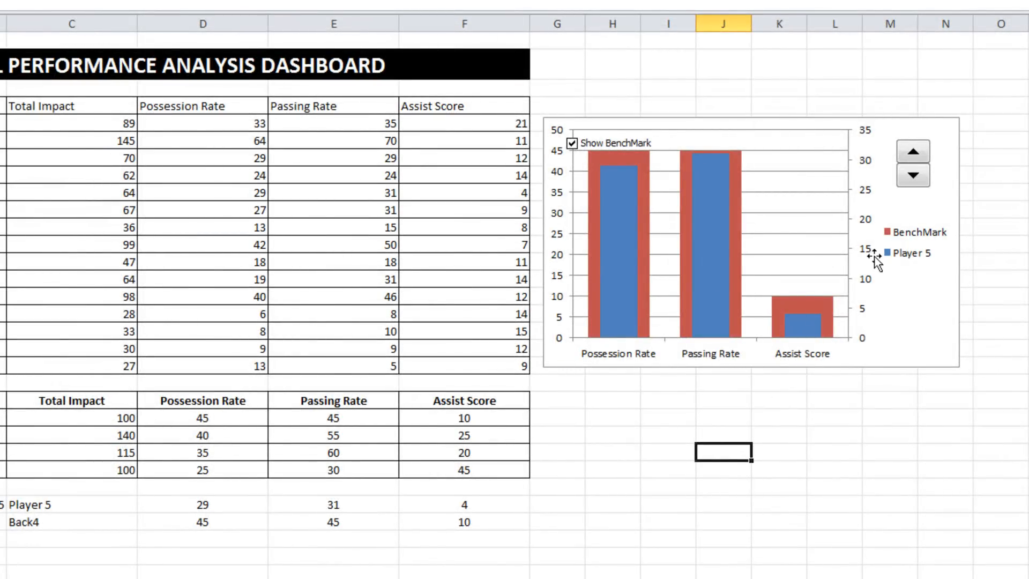
mouse_move(554, 239)
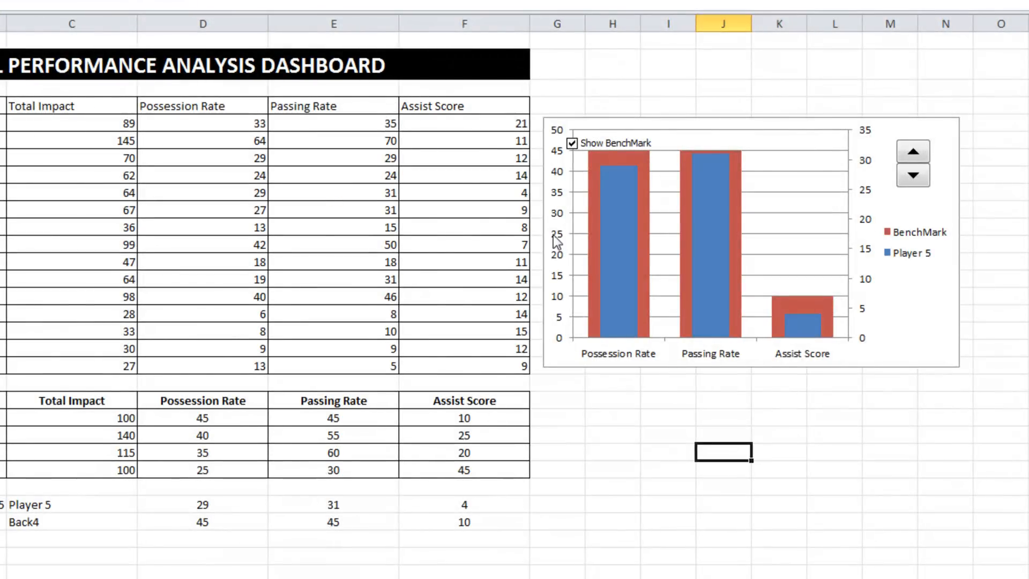
- Fix the primary vertical axis at minimum 0, maximum 70, major unit 10
right_click(718, 294)
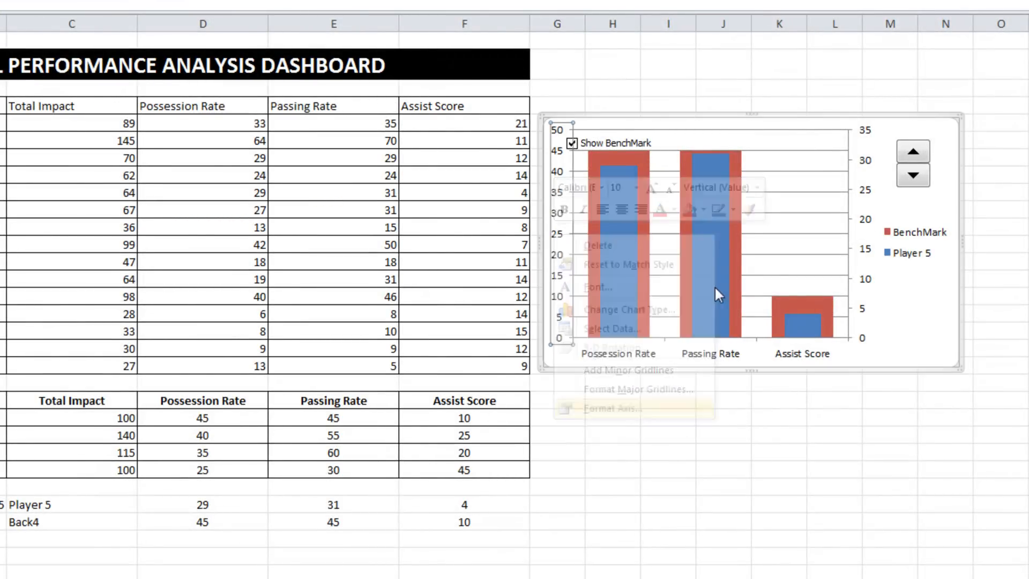
click(607, 407)
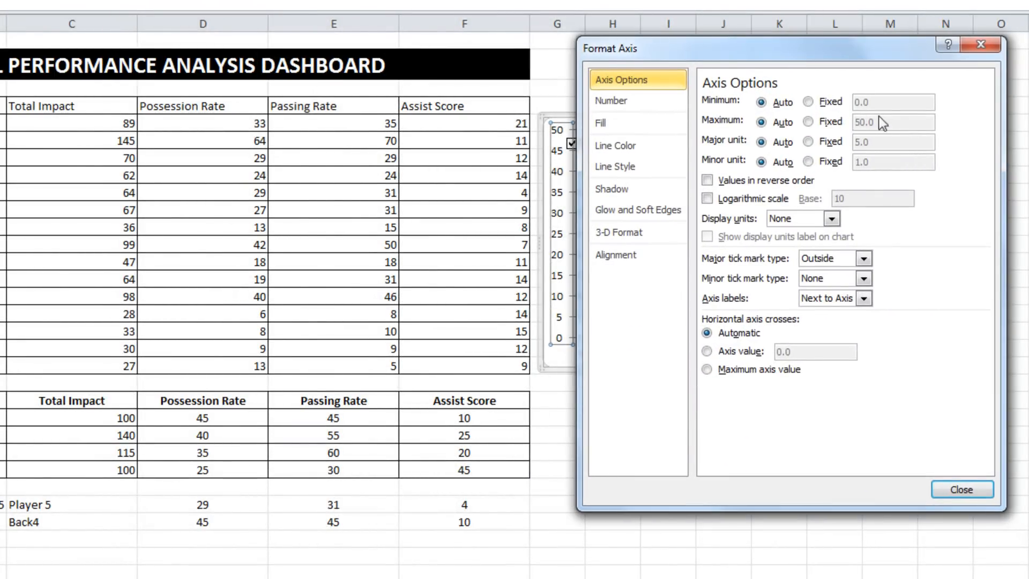
click(808, 102)
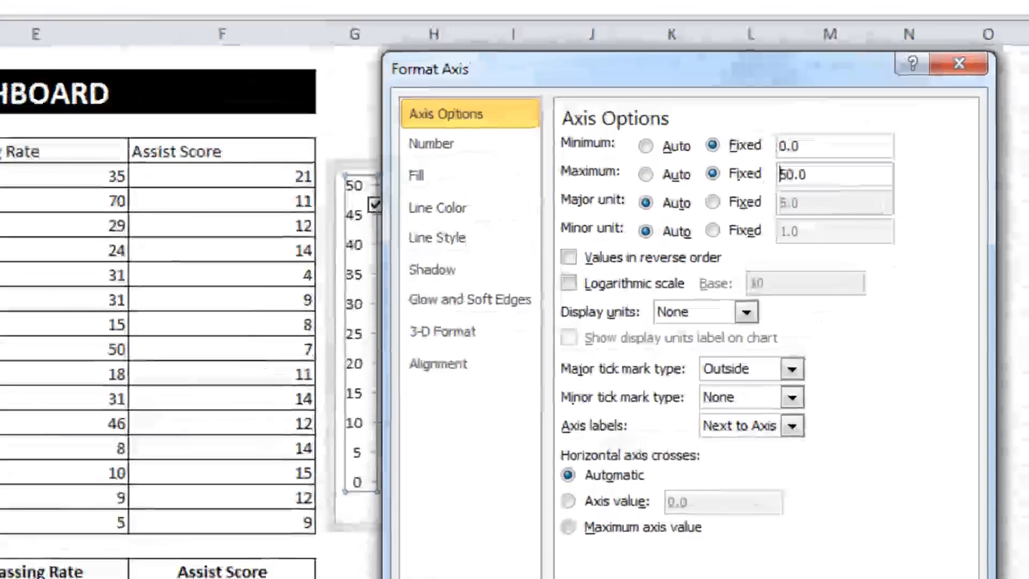
text(70.0)
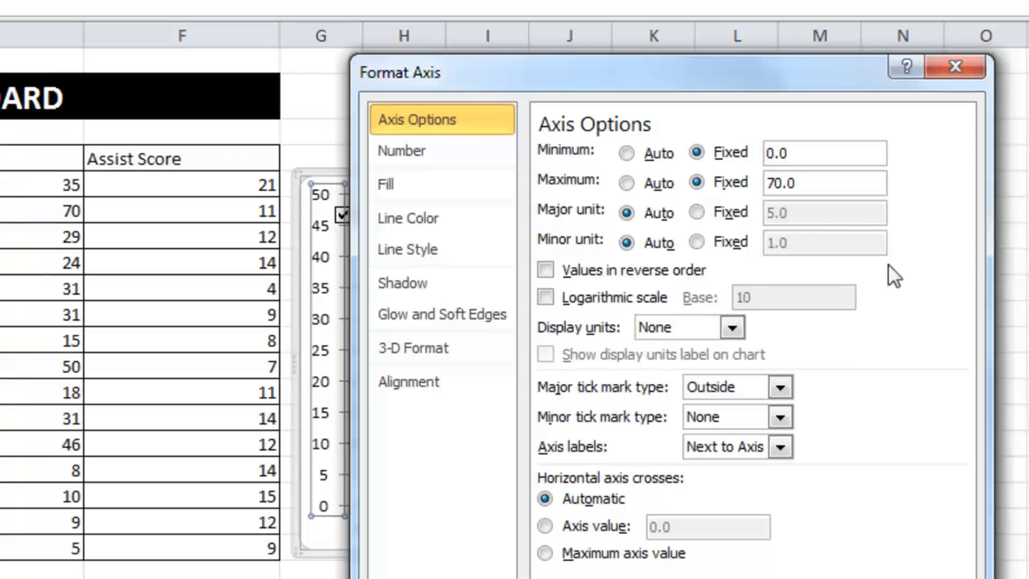
click(697, 212)
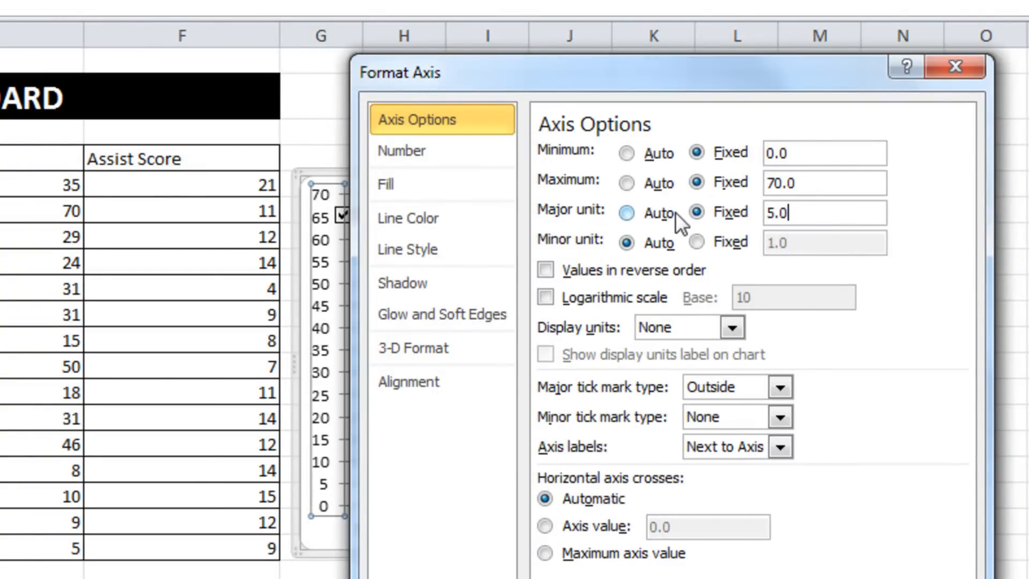
text(1)
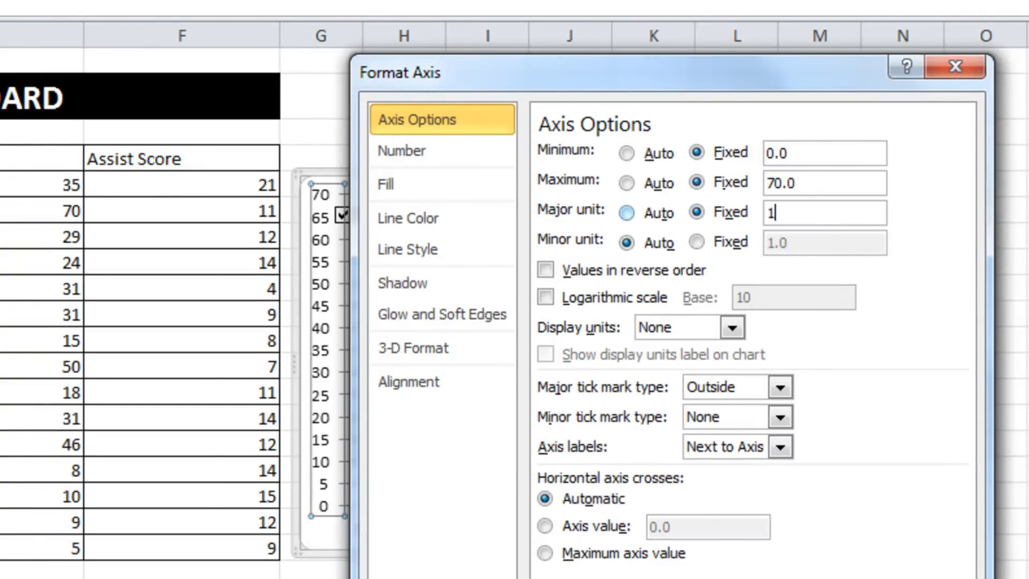
click(955, 65)
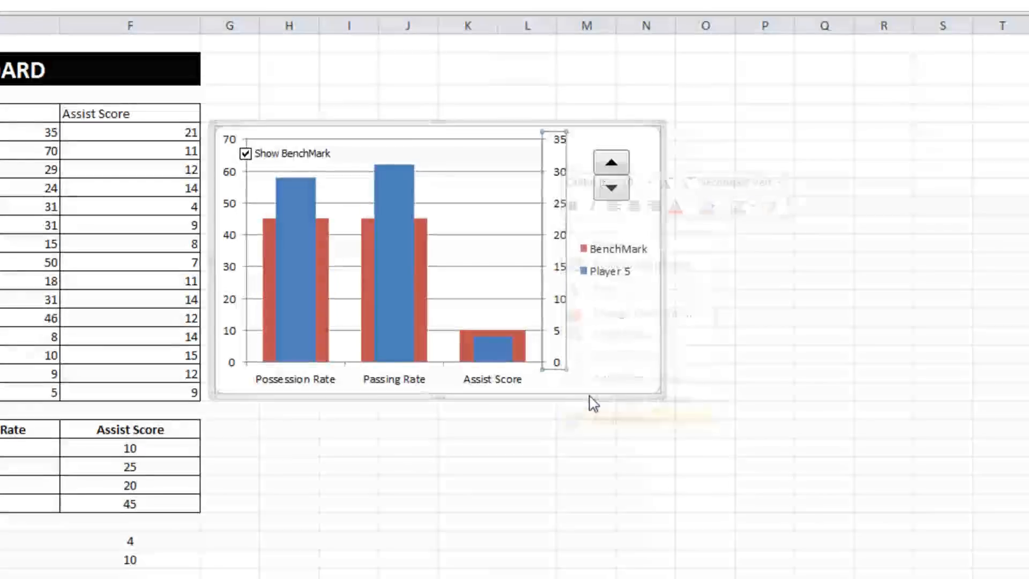
- Give the secondary vertical axis the same fixed 0–70 scale with unit 10
double_click(558, 250)
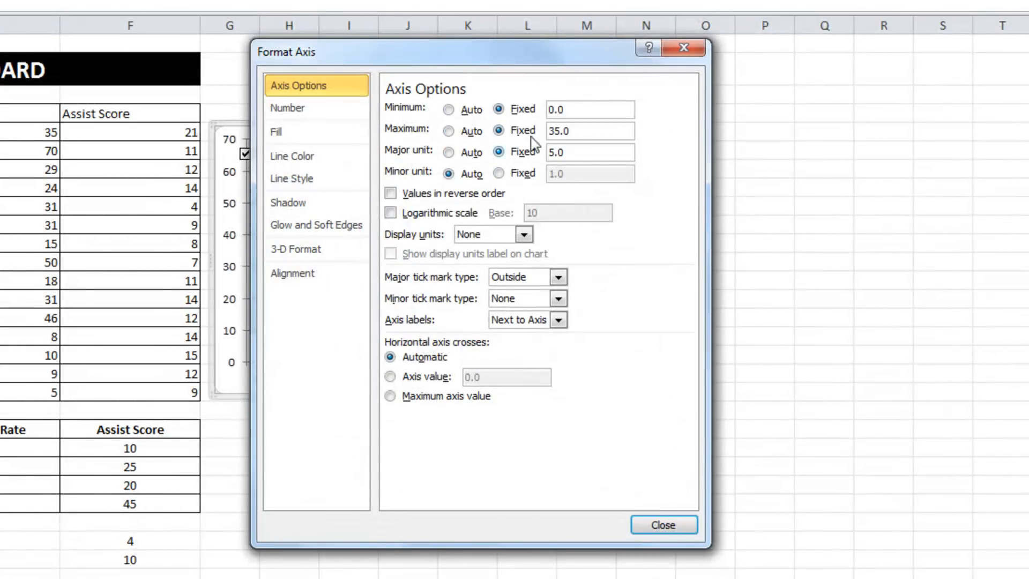
mouse_move(490, 143)
text(10)
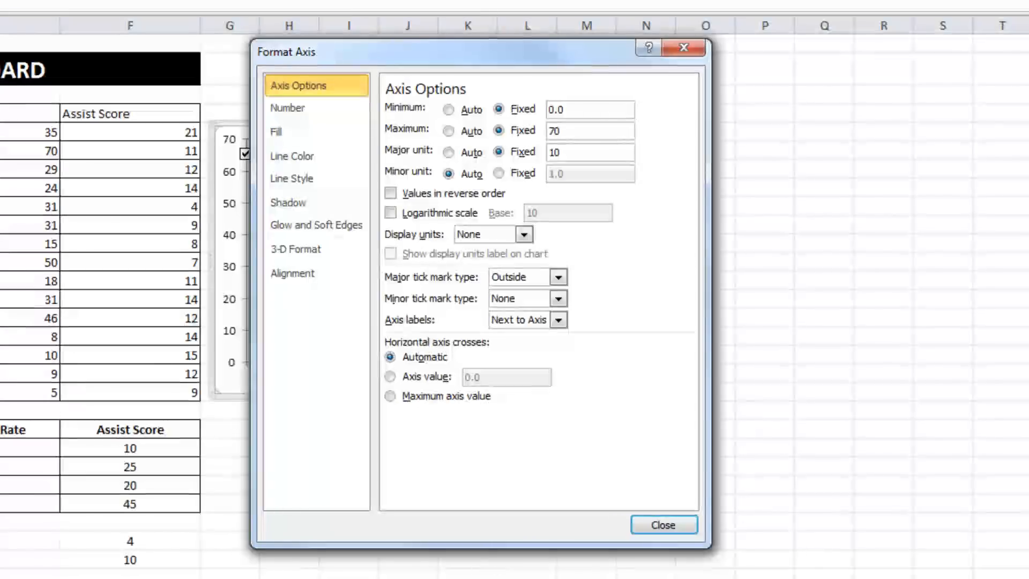
click(662, 524)
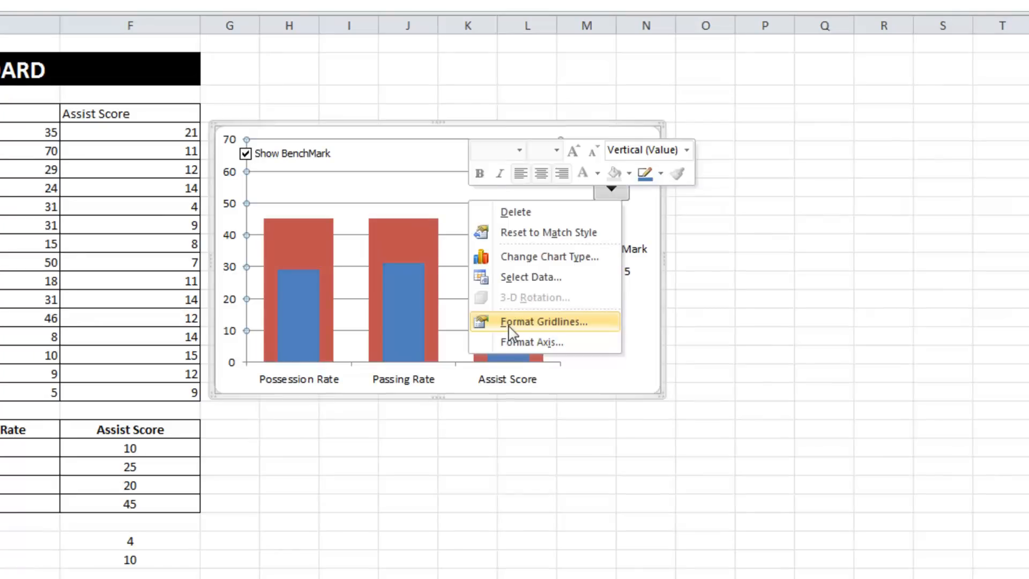
- Colour the horizontal gridlines white so they vanish from the plot area
click(544, 322)
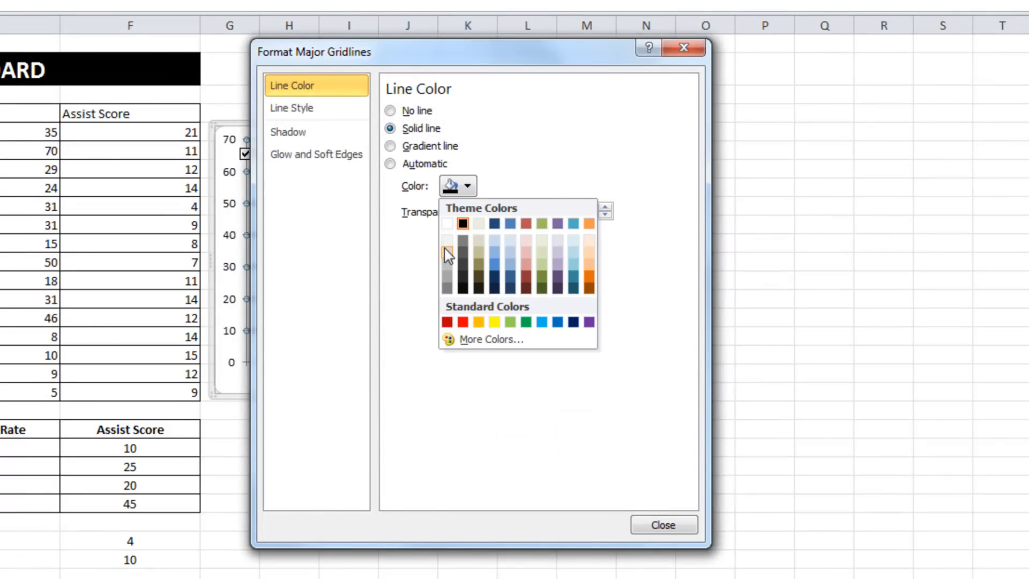
click(662, 524)
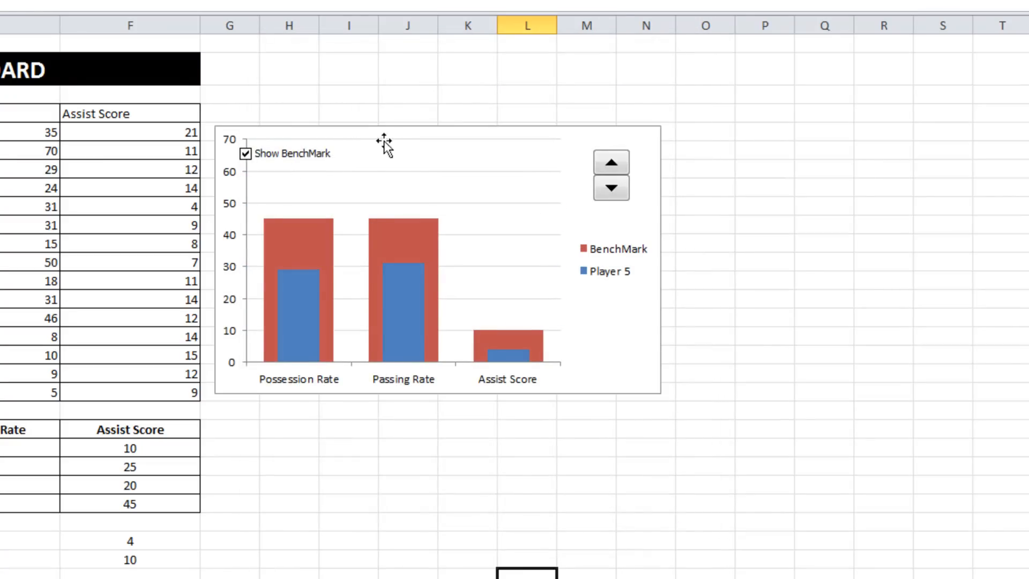
- Fill the BenchMark bars with light grey
right_click(399, 229)
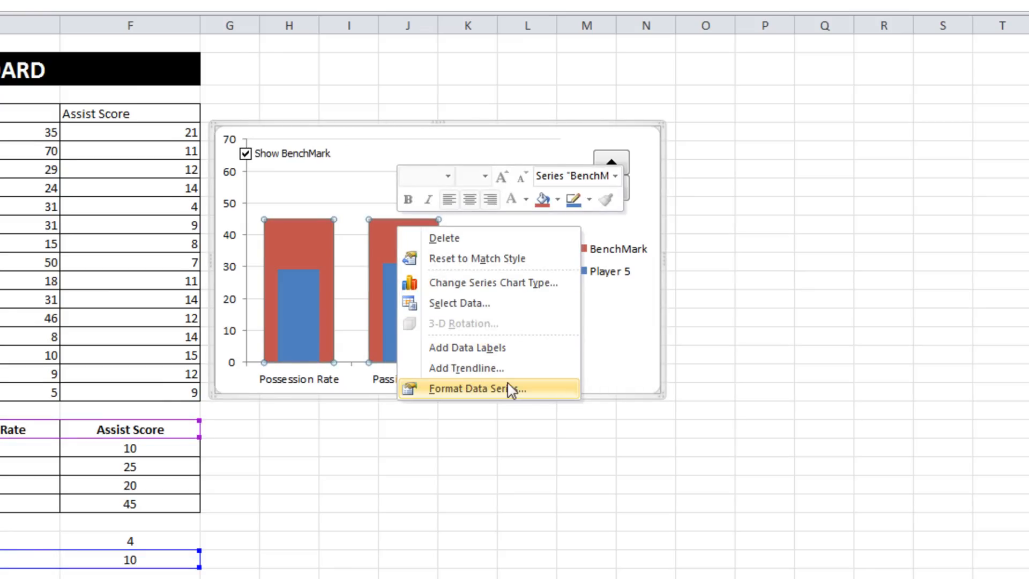
click(475, 388)
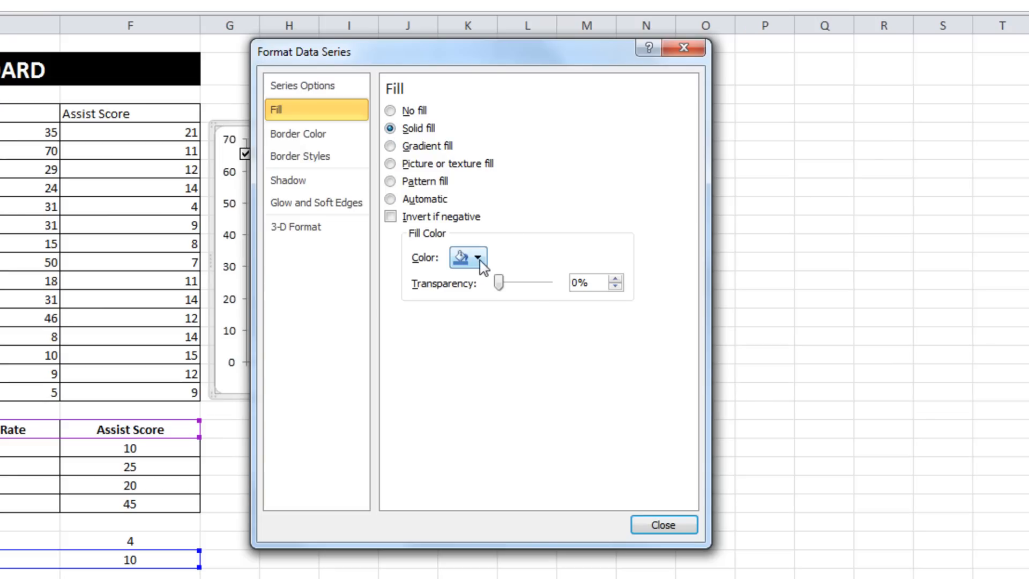
click(477, 256)
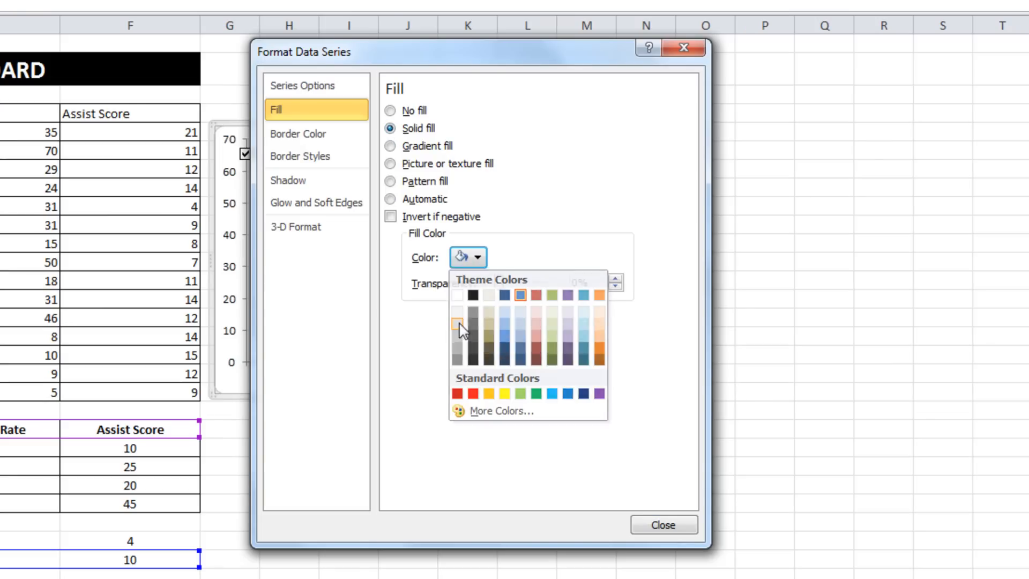
click(662, 524)
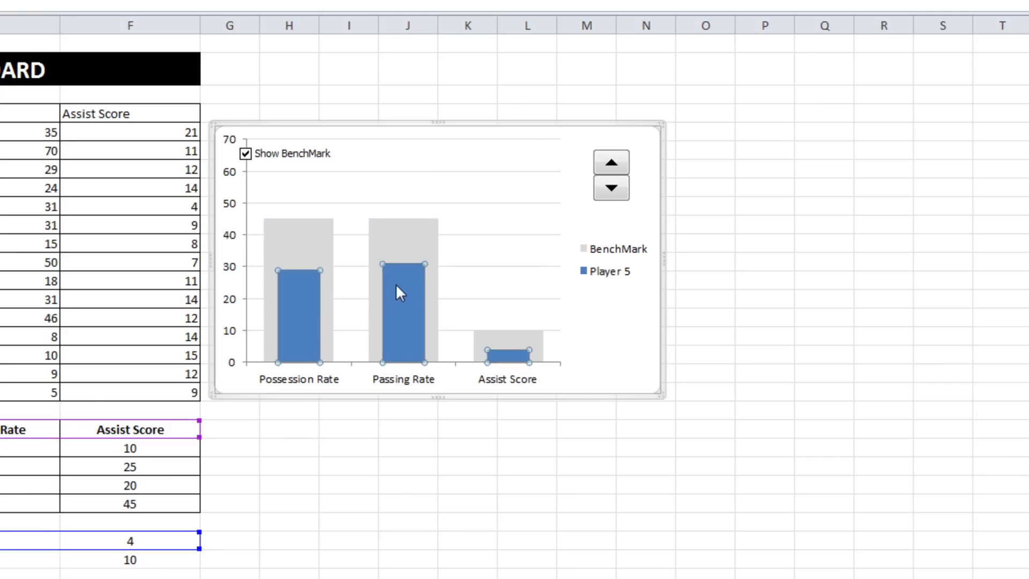
- Fill the Player 5 bars with solid red
double_click(400, 292)
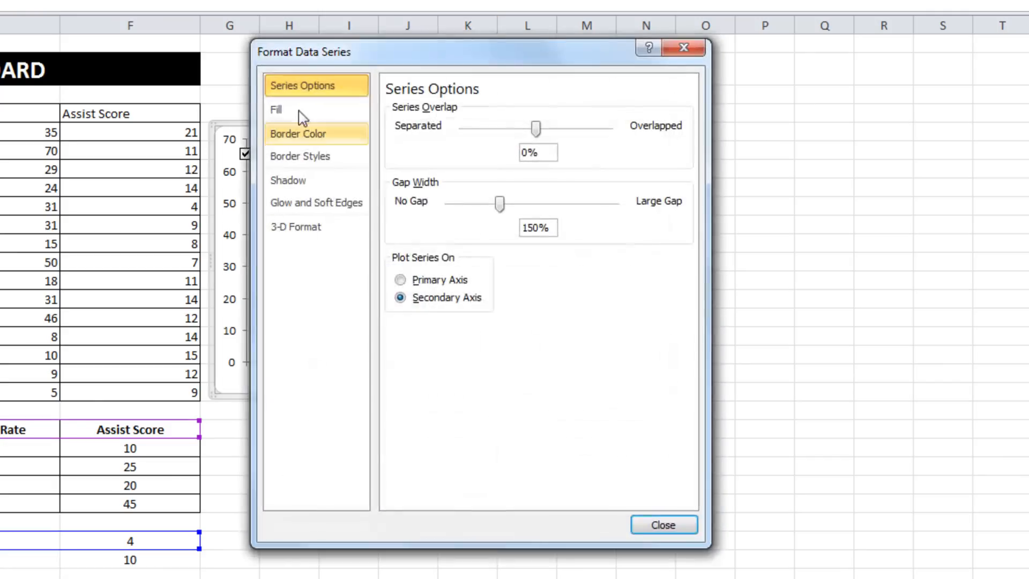
click(275, 109)
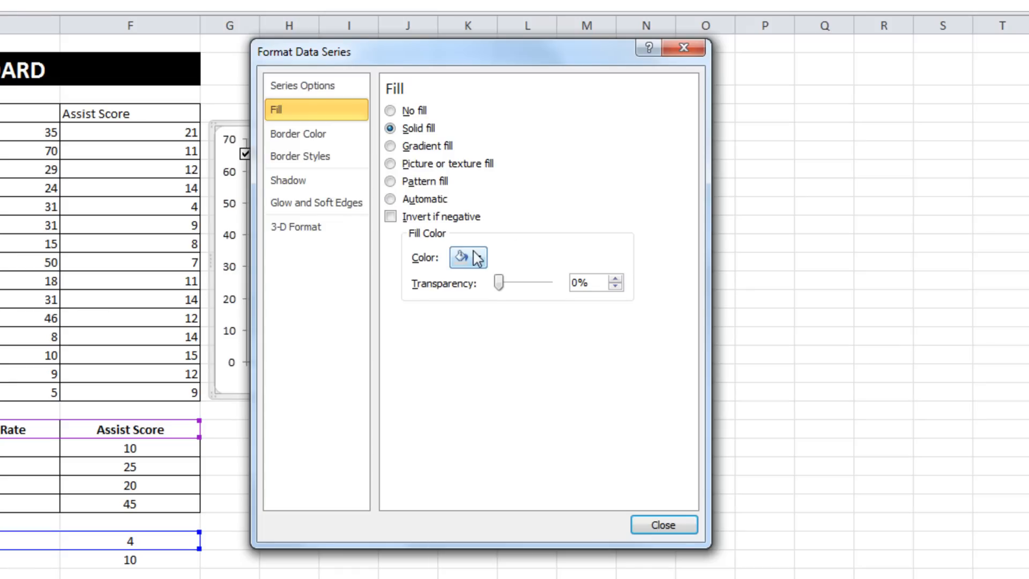
click(478, 256)
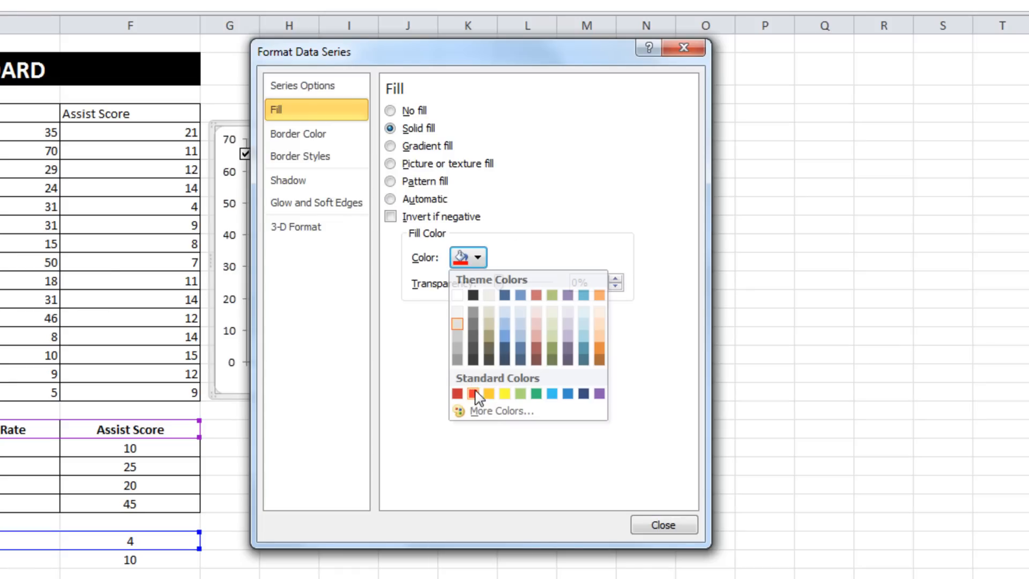
click(469, 393)
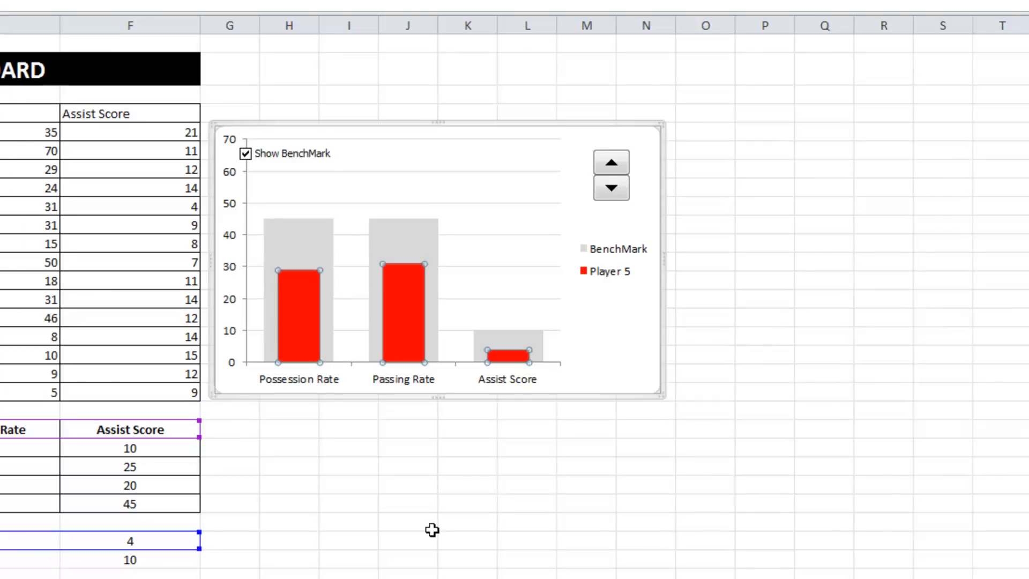
click(407, 521)
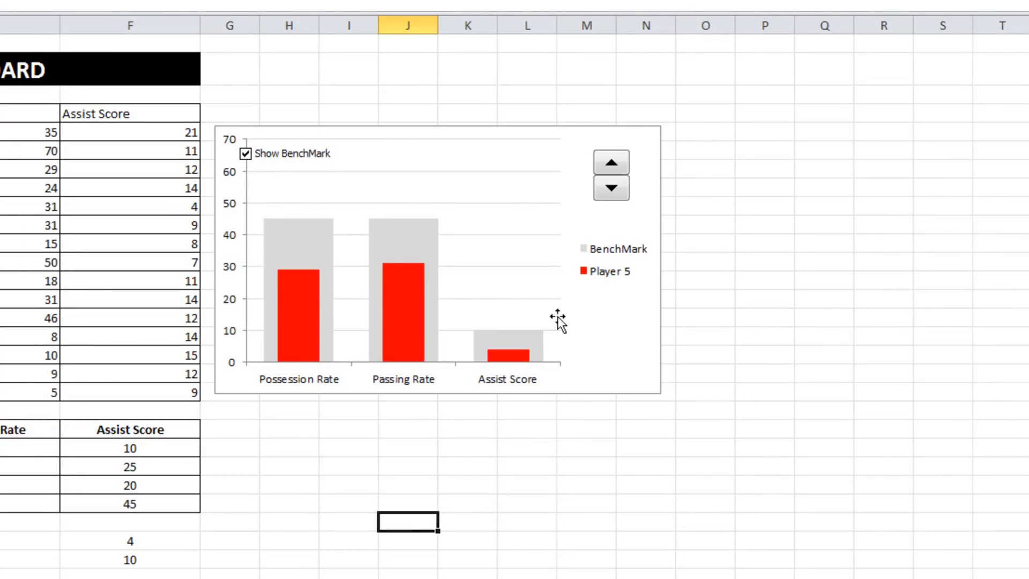
- Add data labels 29, 31 and 4 to the Player 5 bars
right_click(295, 296)
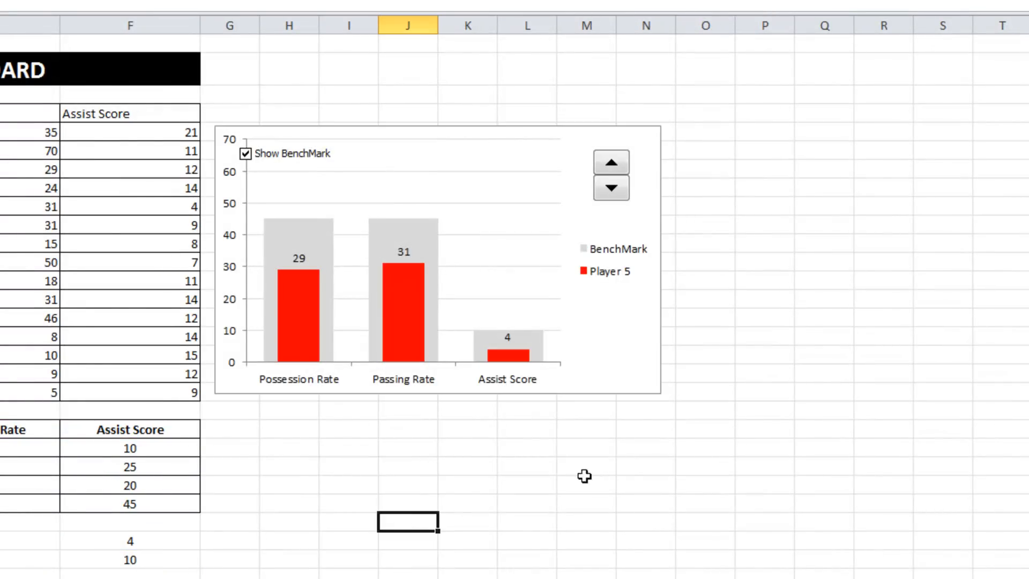
mouse_move(689, 365)
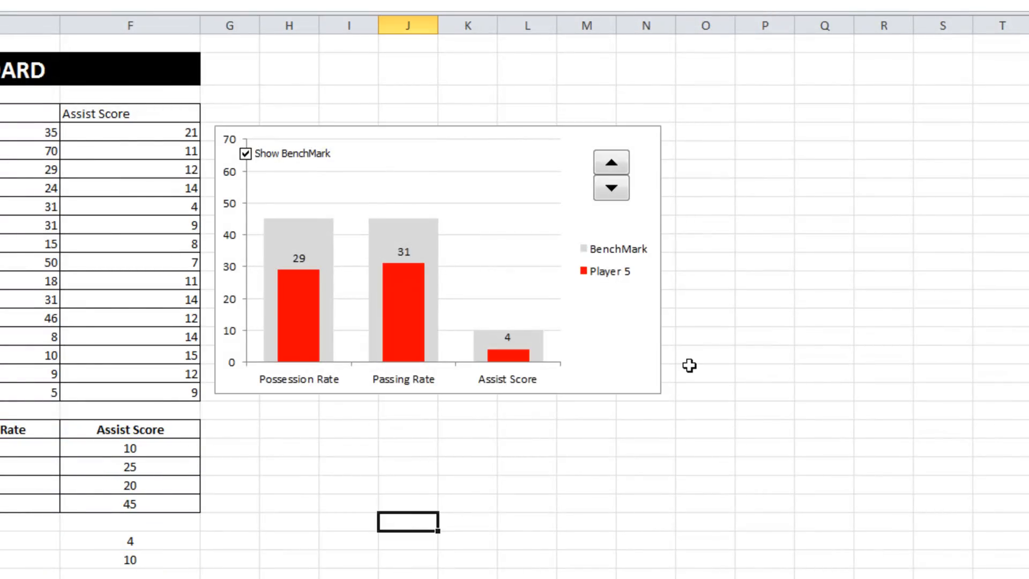
mouse_move(681, 351)
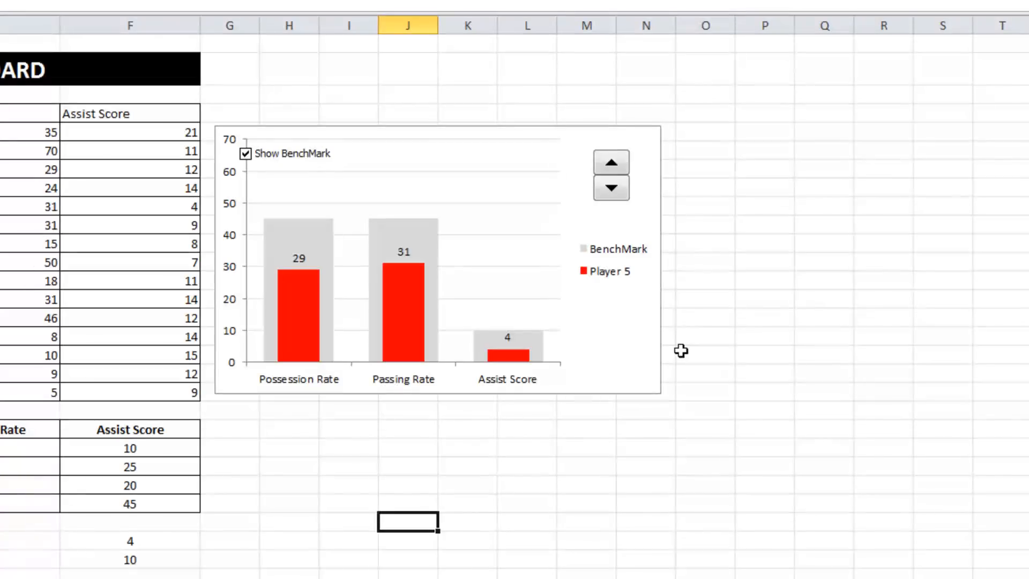
mouse_move(597, 274)
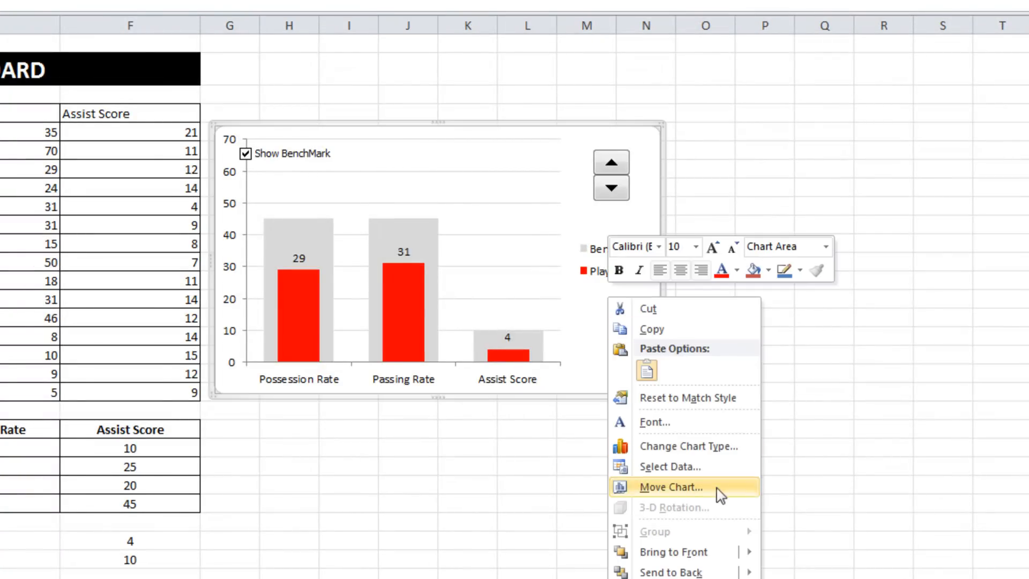
mouse_move(662, 466)
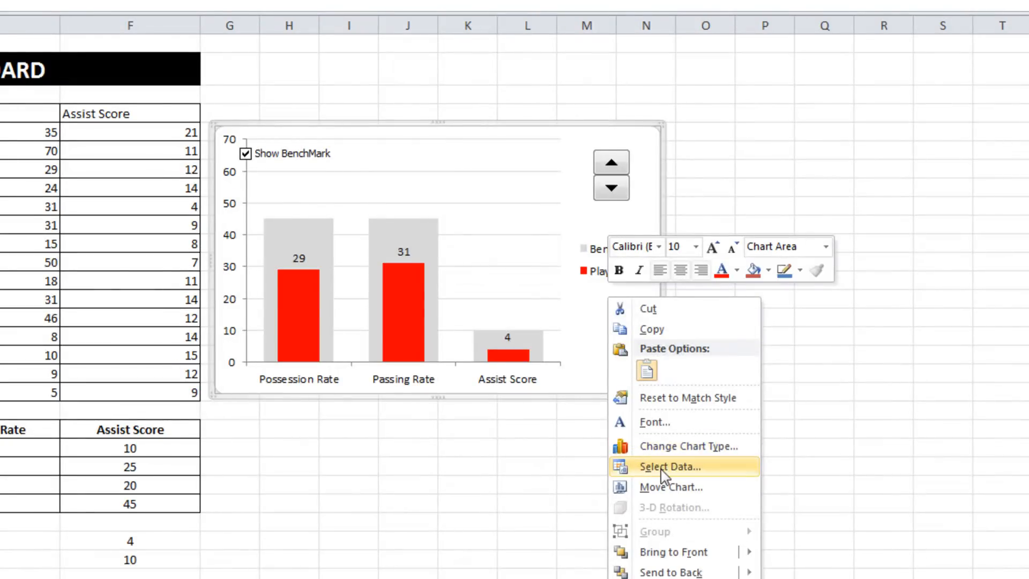
click(668, 466)
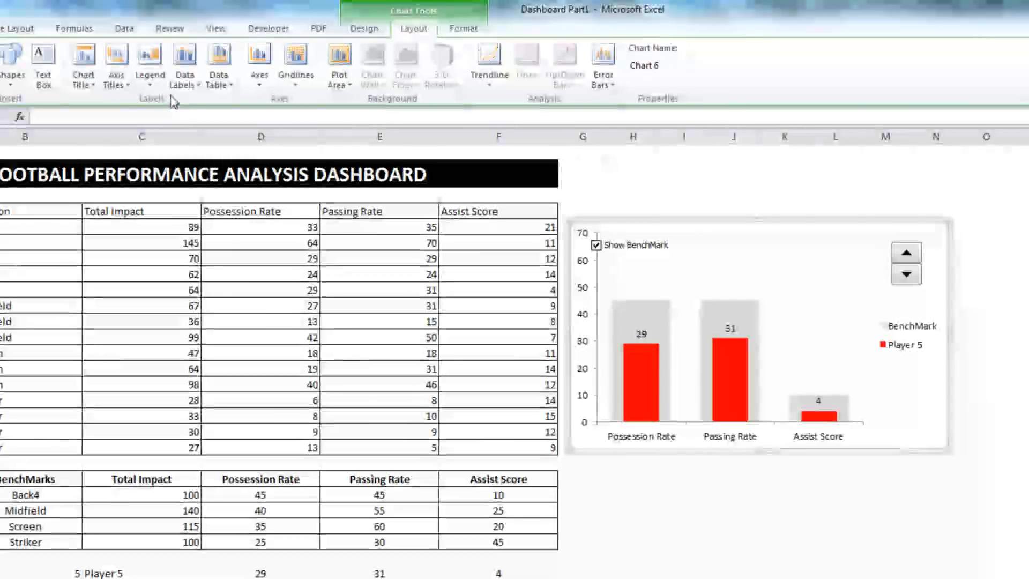
- Add a centred overlay chart title reading 'Performance Score'
click(83, 64)
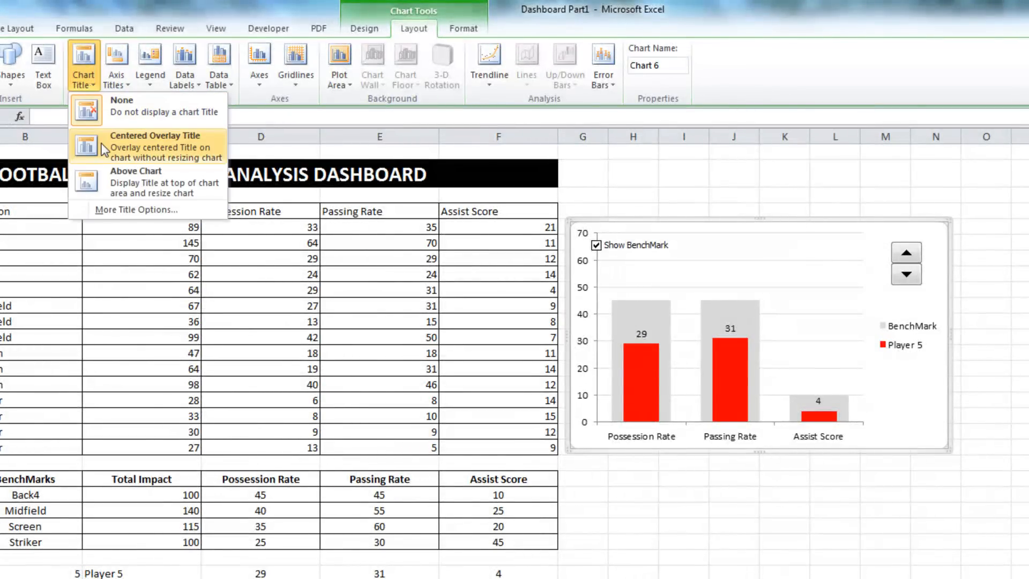
click(155, 135)
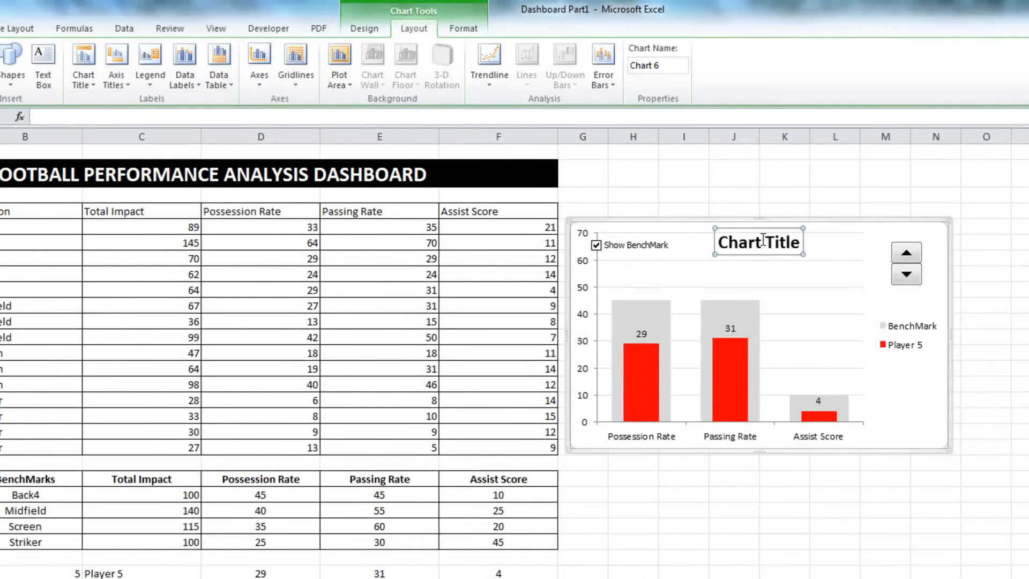
mouse_move(810, 245)
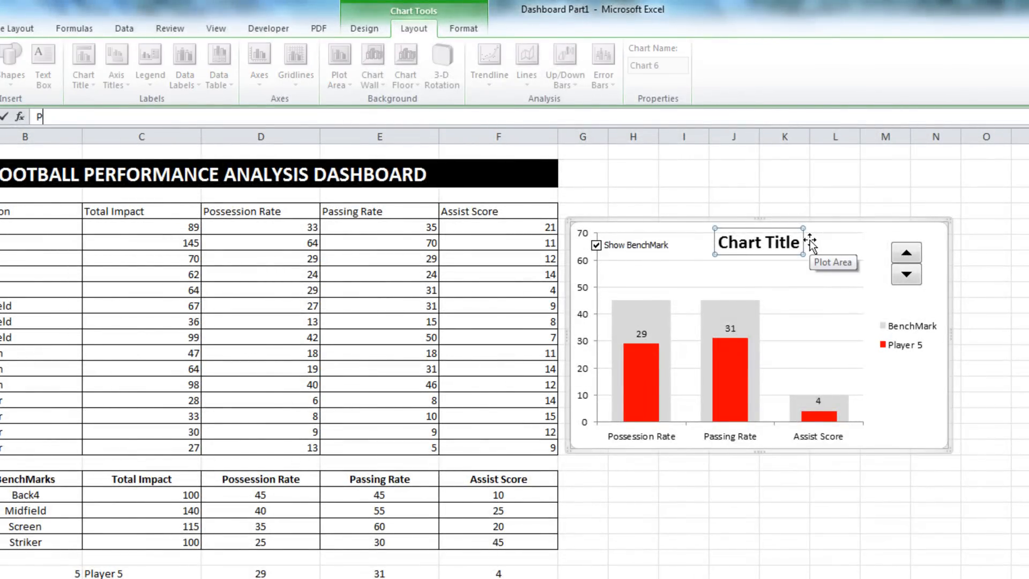
text(Performance Sp)
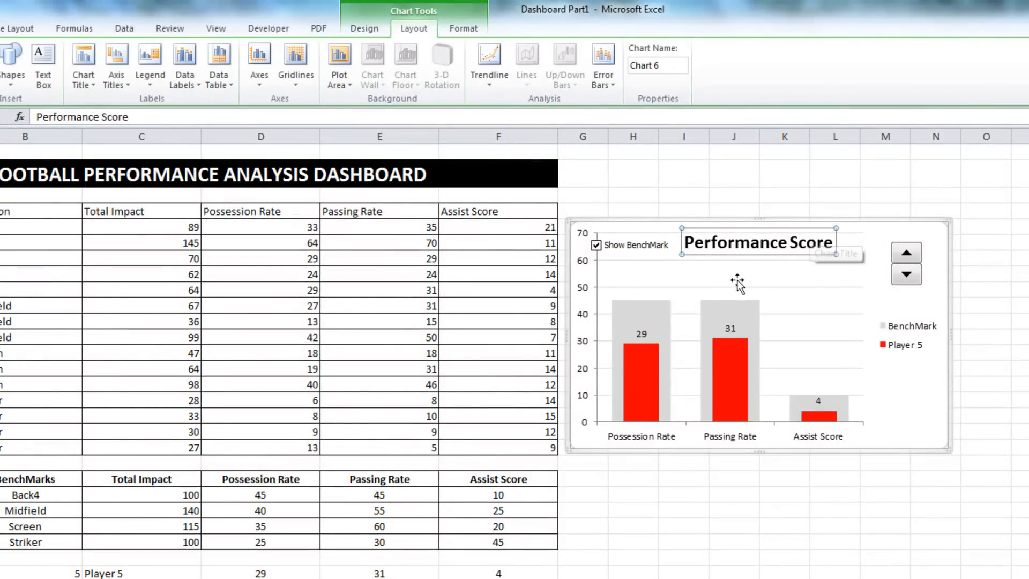
right_click(757, 241)
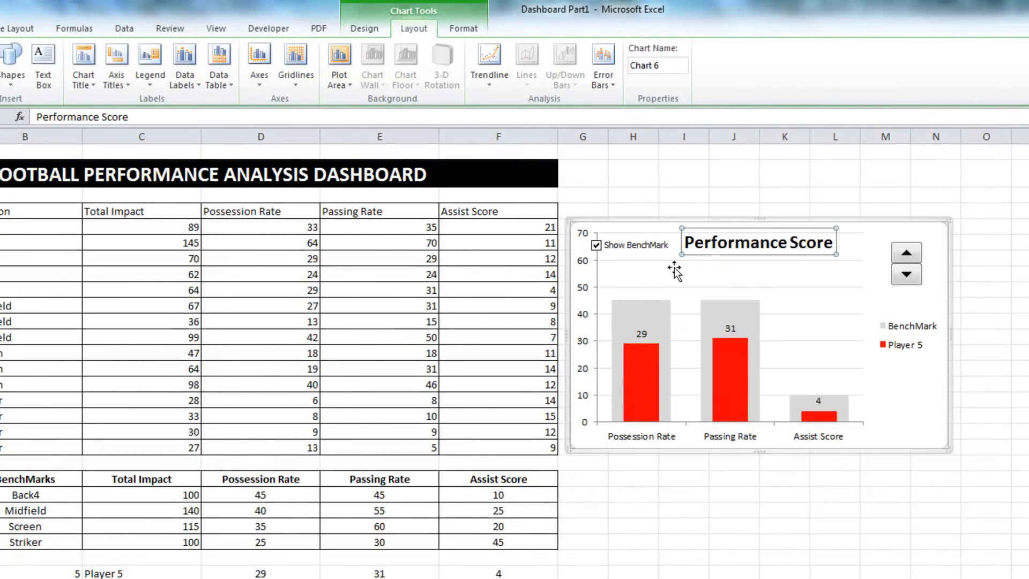
mouse_move(928, 296)
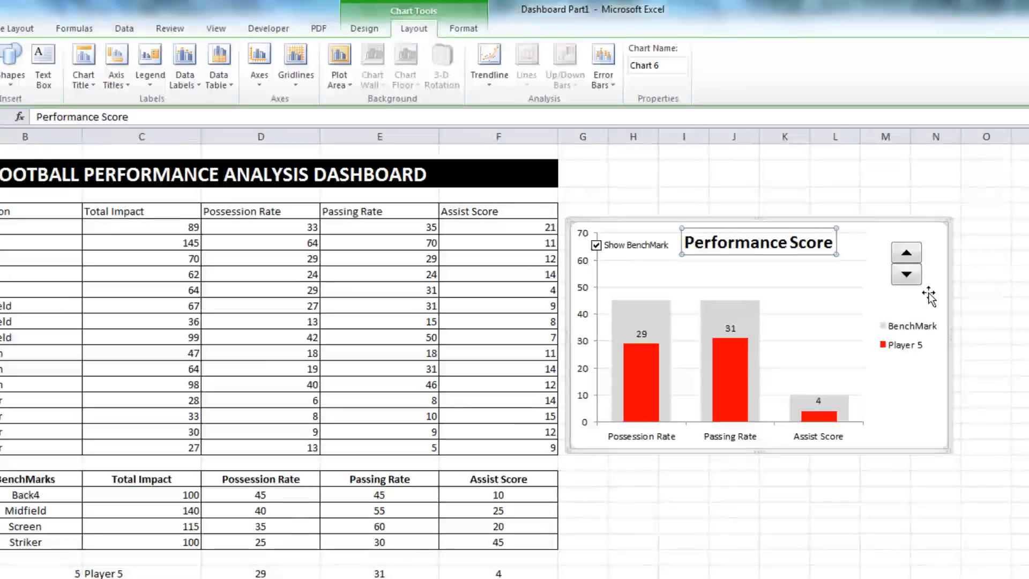
- Group the chart with its spin buttons and Show BenchMark checkbox into one object
right_click(905, 272)
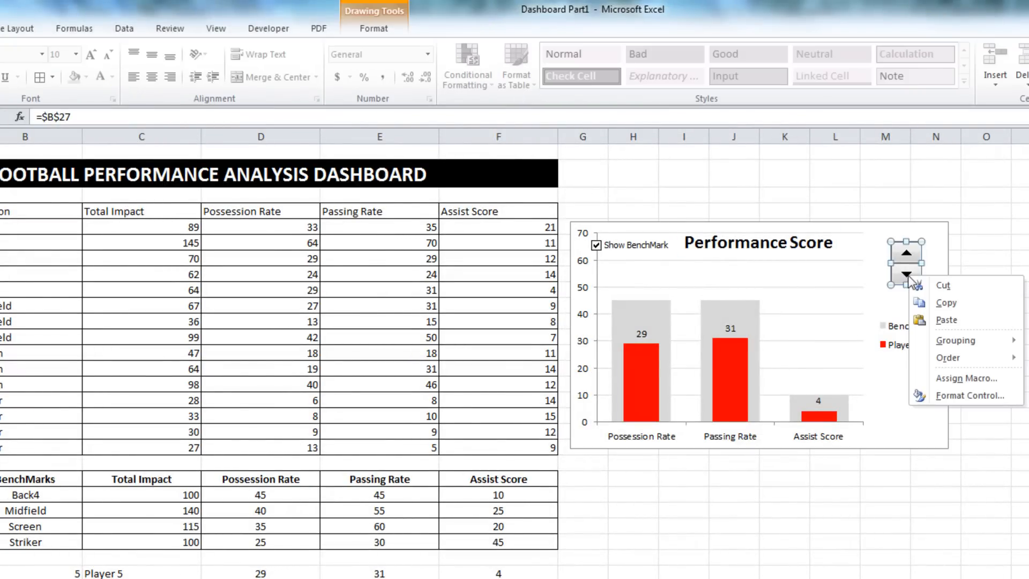
mouse_move(622, 255)
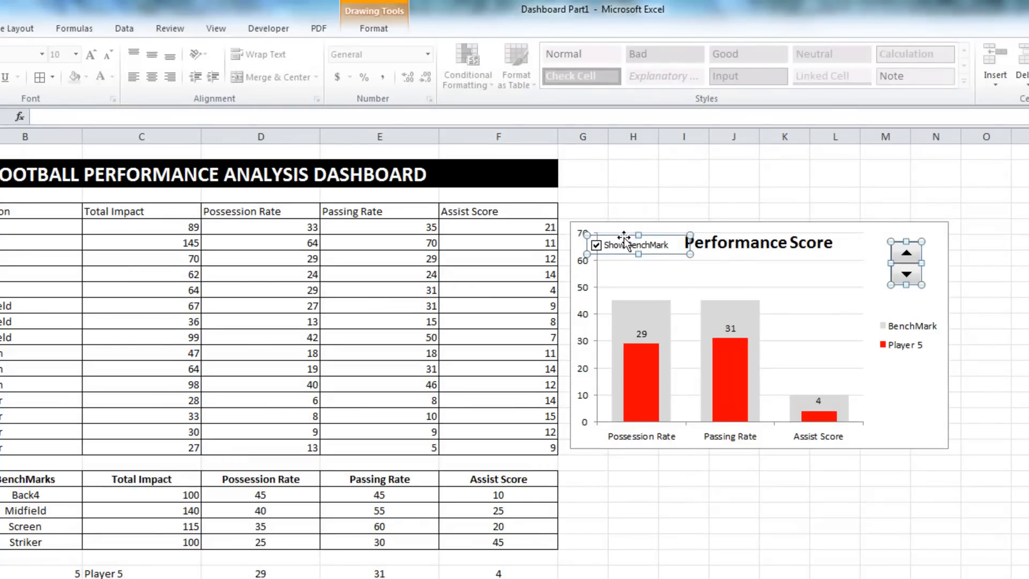
mouse_move(877, 228)
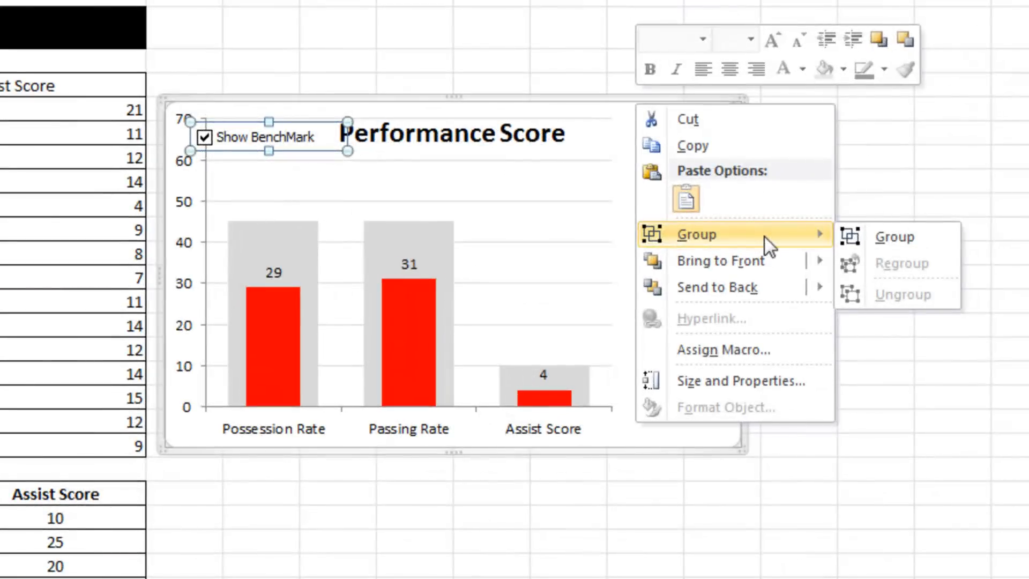
mouse_move(834, 253)
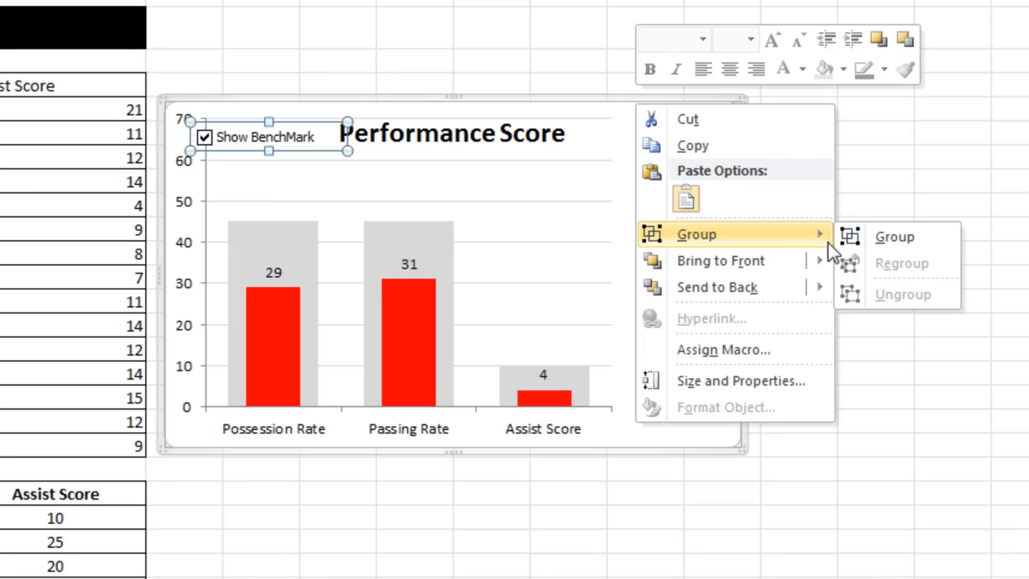
click(892, 236)
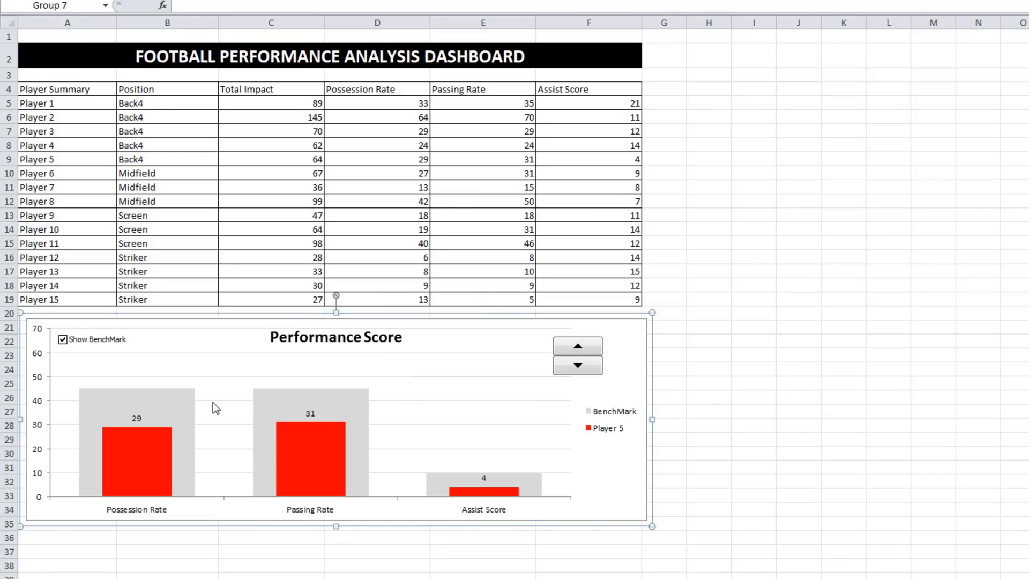
- Step the chart through players with the spin buttons, landing on Player 11
click(754, 411)
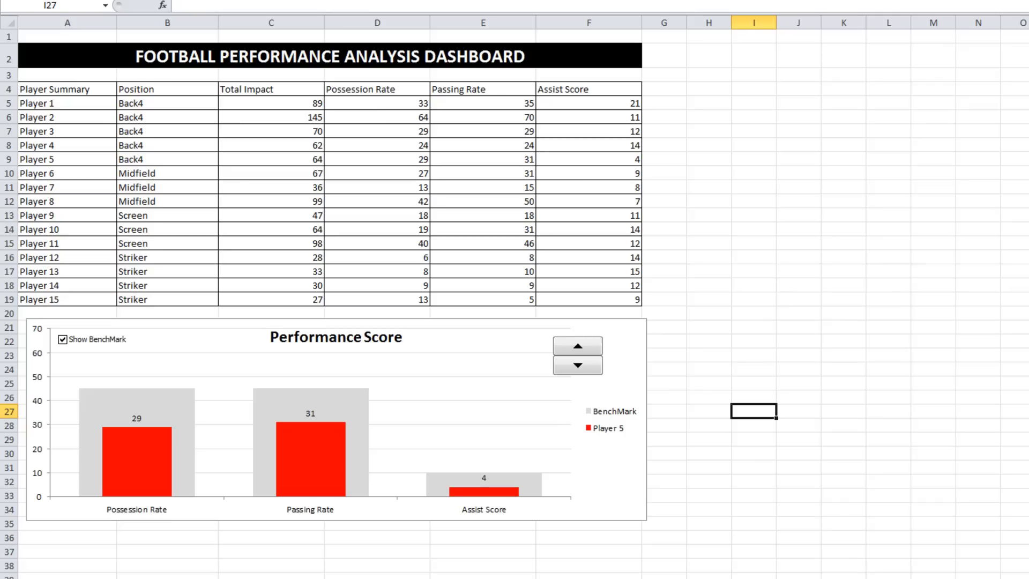
mouse_move(588, 346)
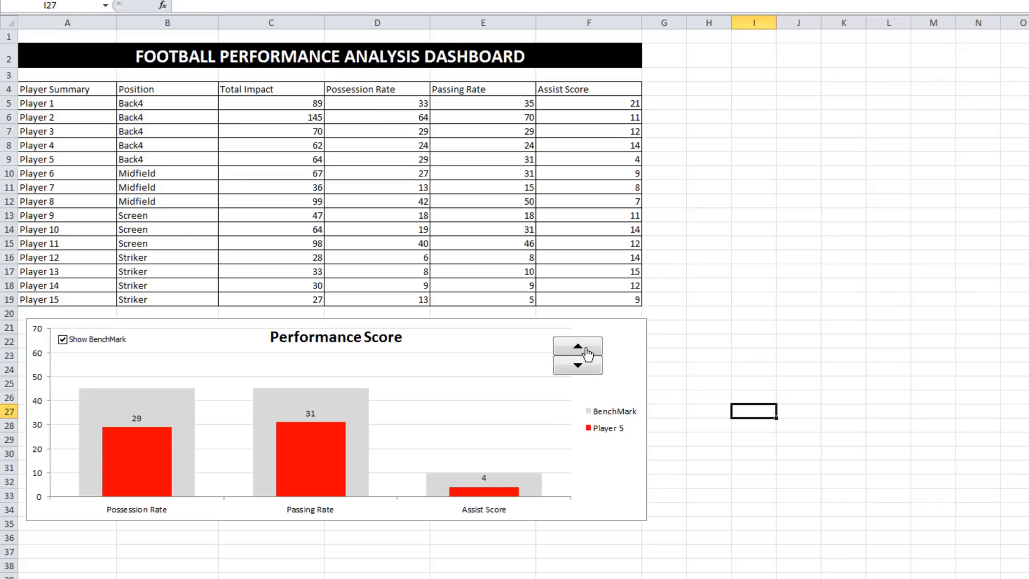
click(576, 347)
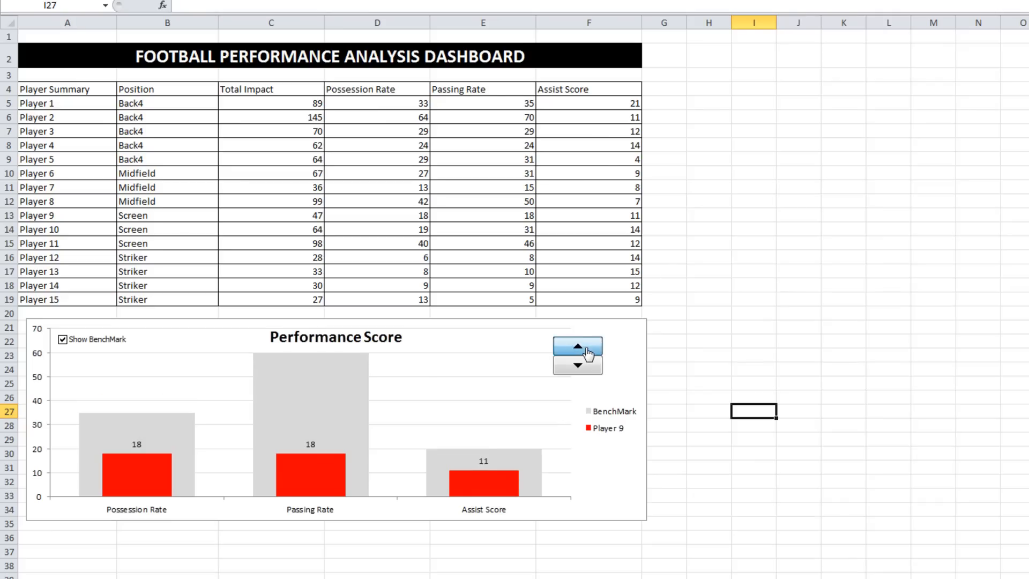
click(577, 346)
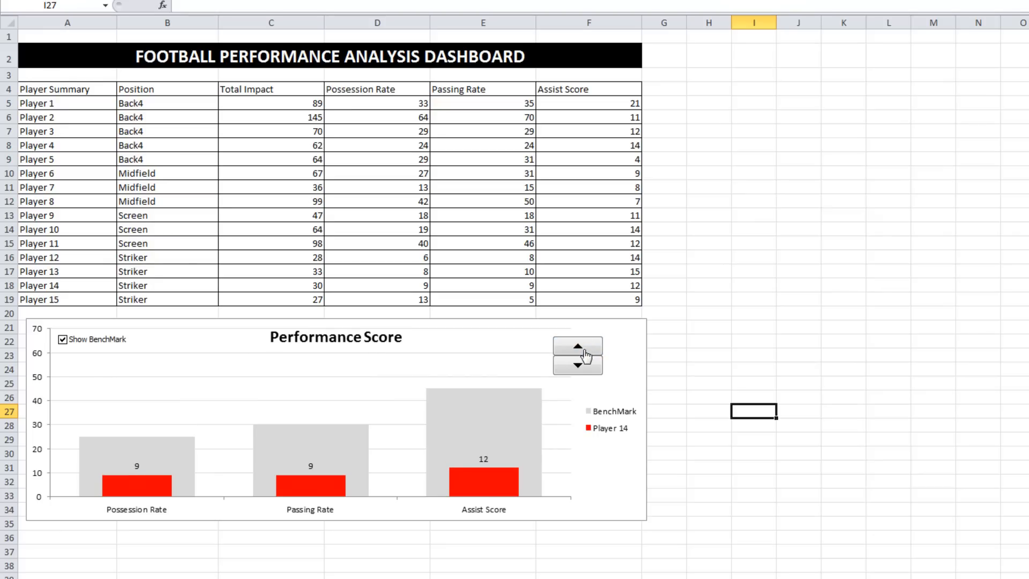
click(577, 365)
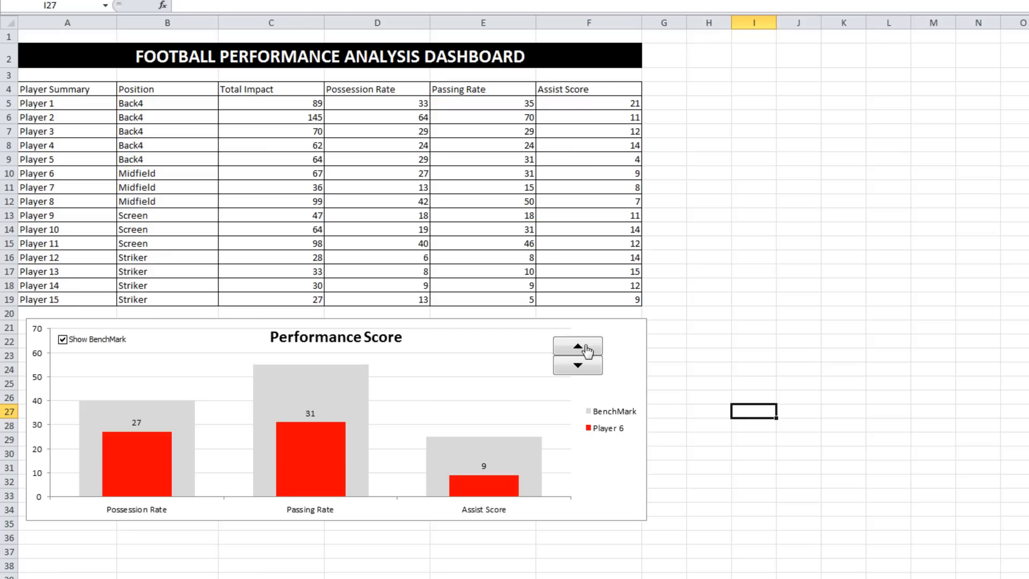
click(576, 346)
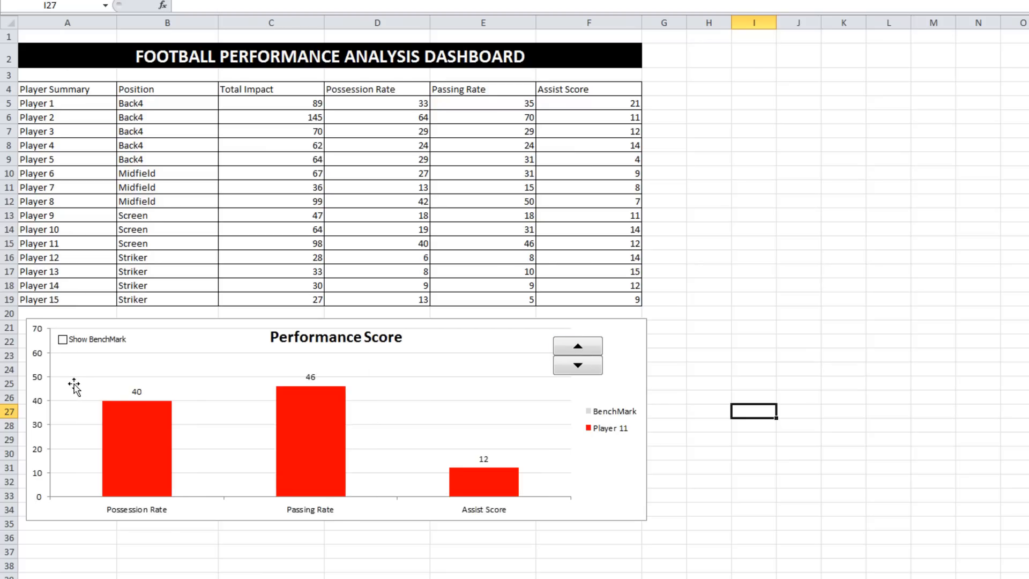
- Turn on the grey benchmark bars via Show BenchMark, then select the player table
click(62, 340)
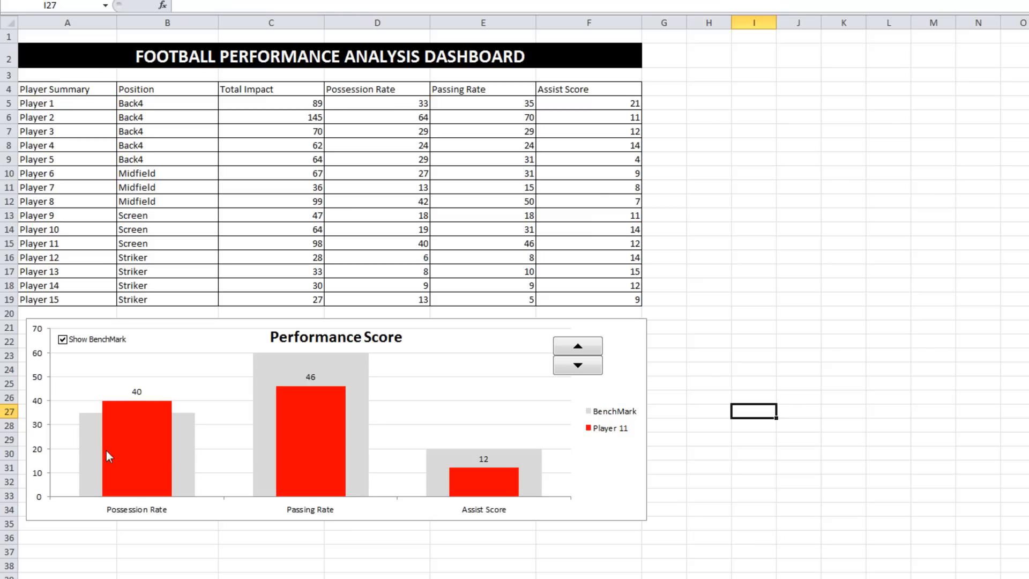
mouse_move(856, 352)
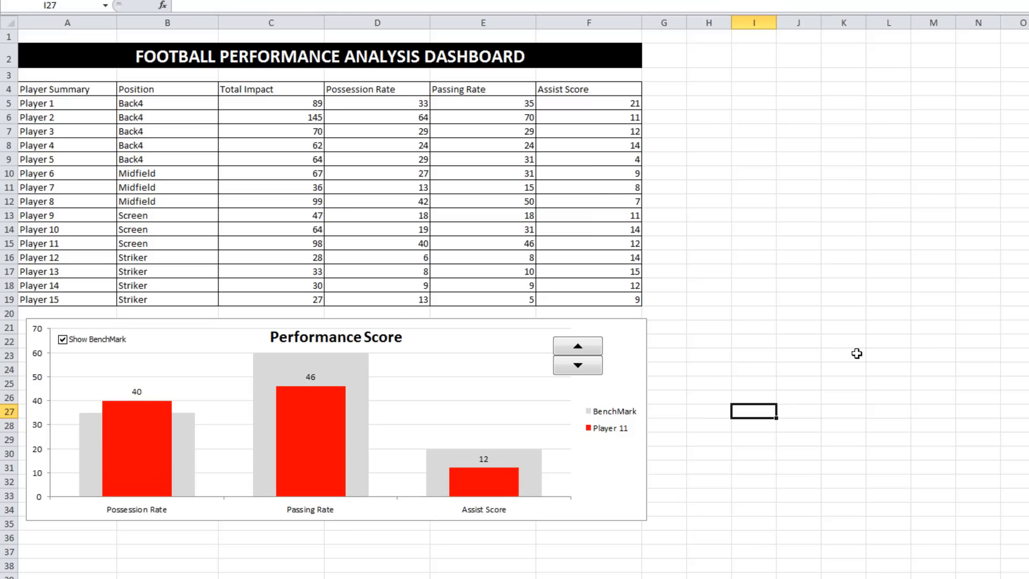
click(754, 325)
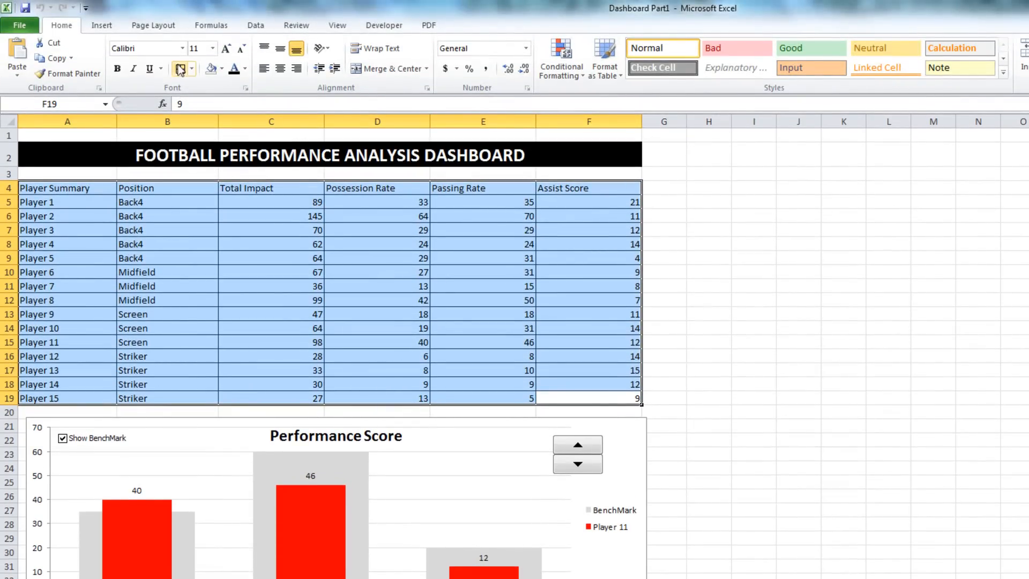
- Give the player table a thick outline and outside borders
click(190, 68)
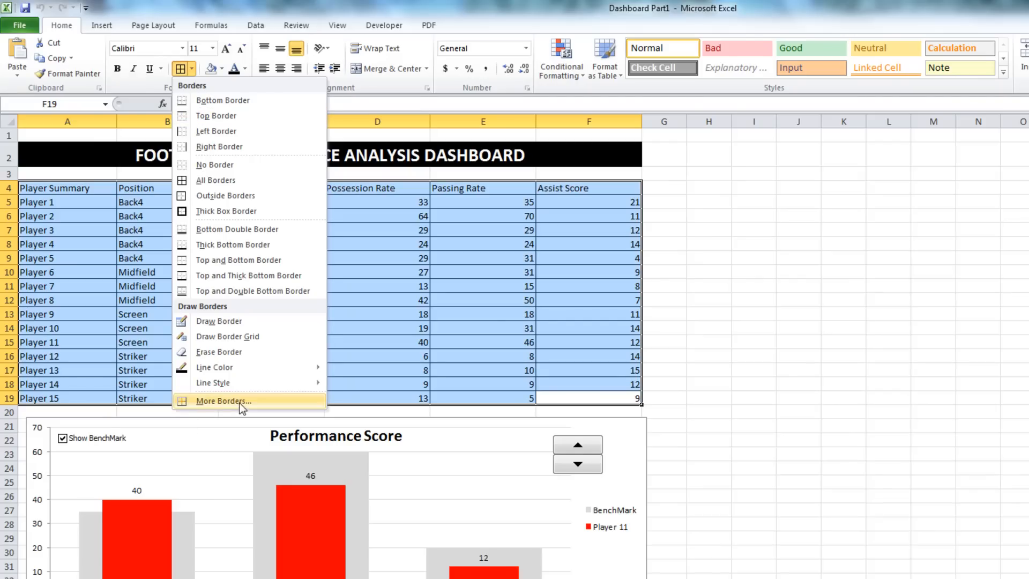
click(223, 400)
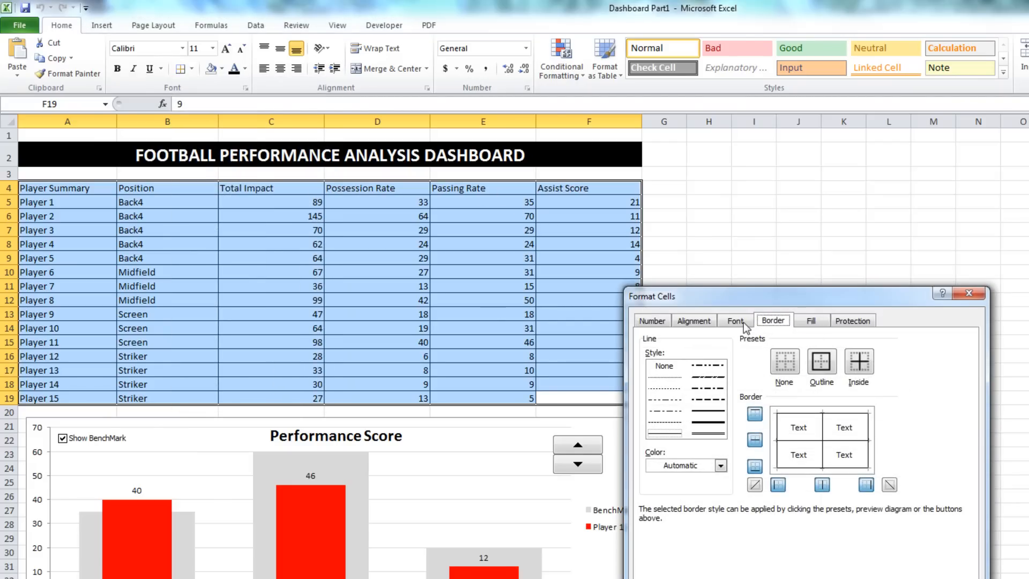
click(720, 465)
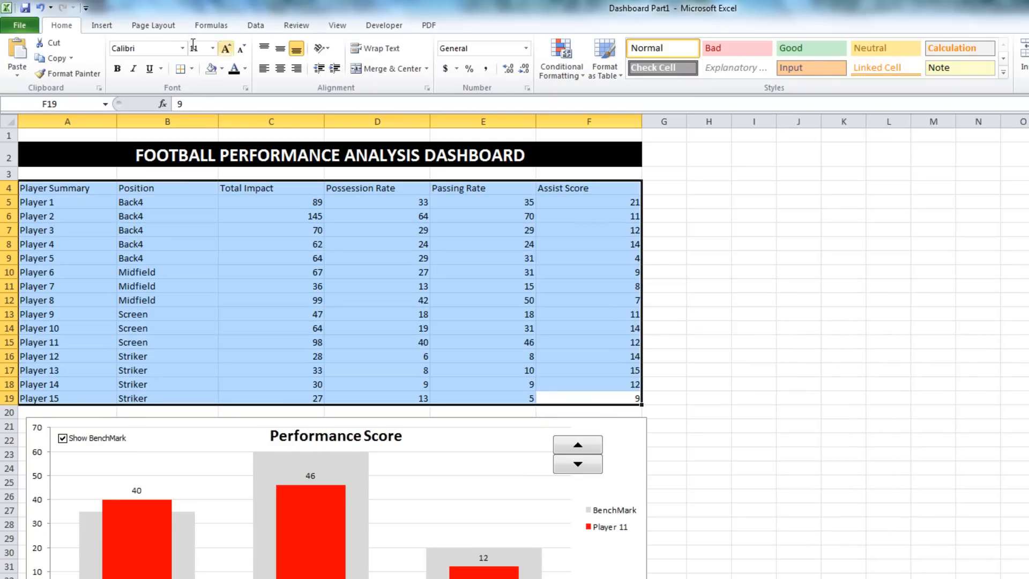
click(182, 68)
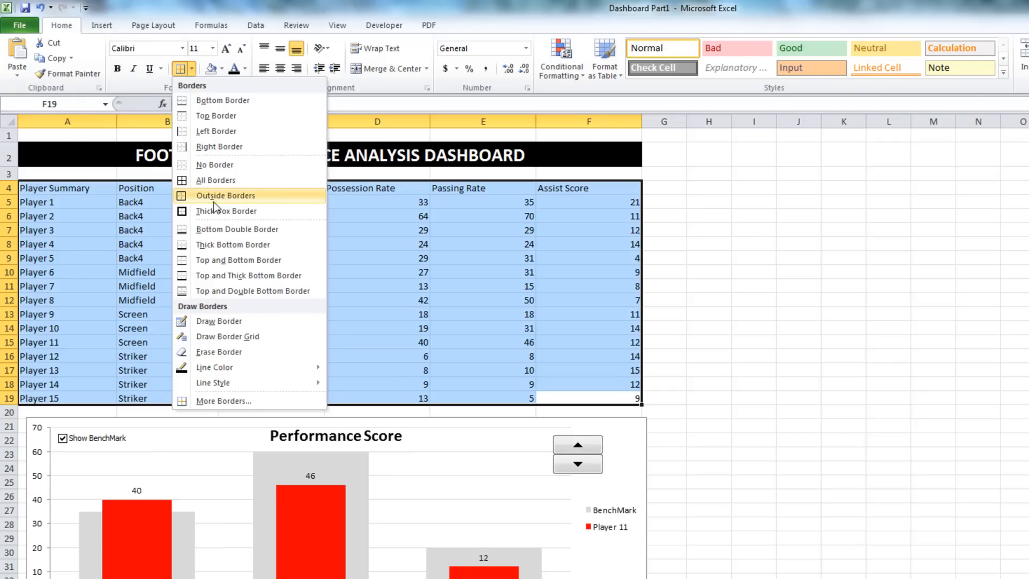
click(225, 195)
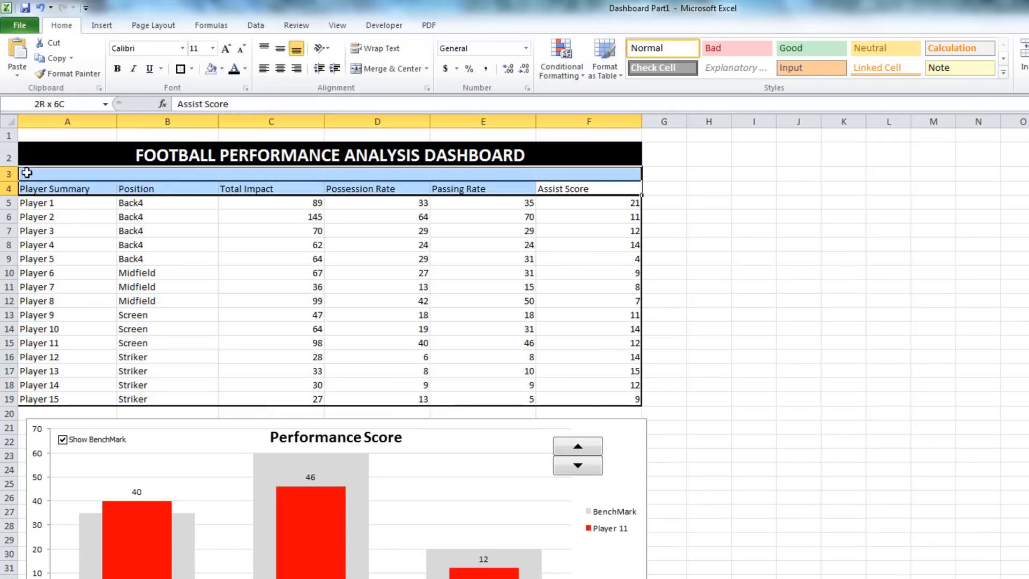
- Make the header row black with bold white text and centre columns C–F
click(222, 69)
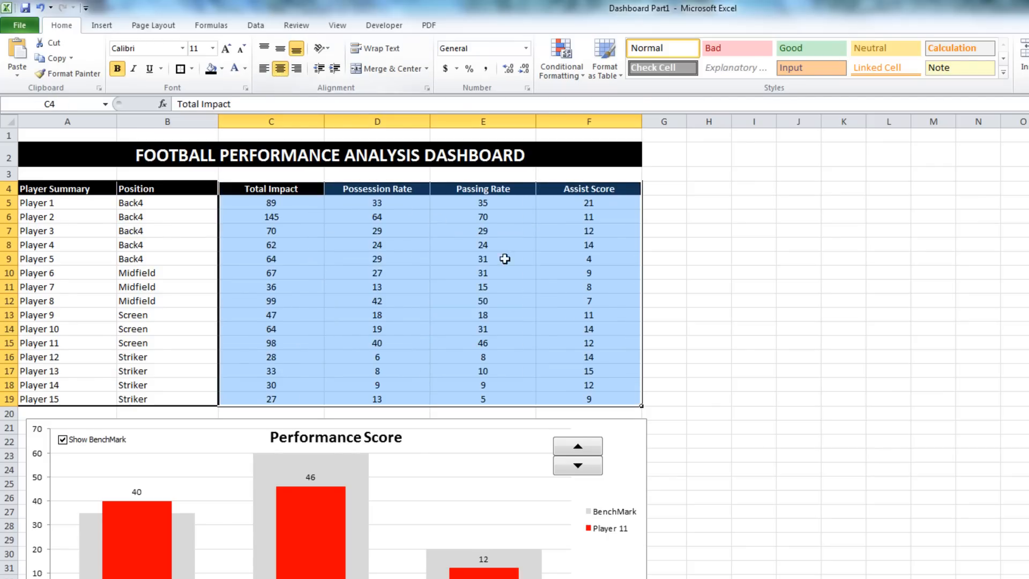
click(708, 355)
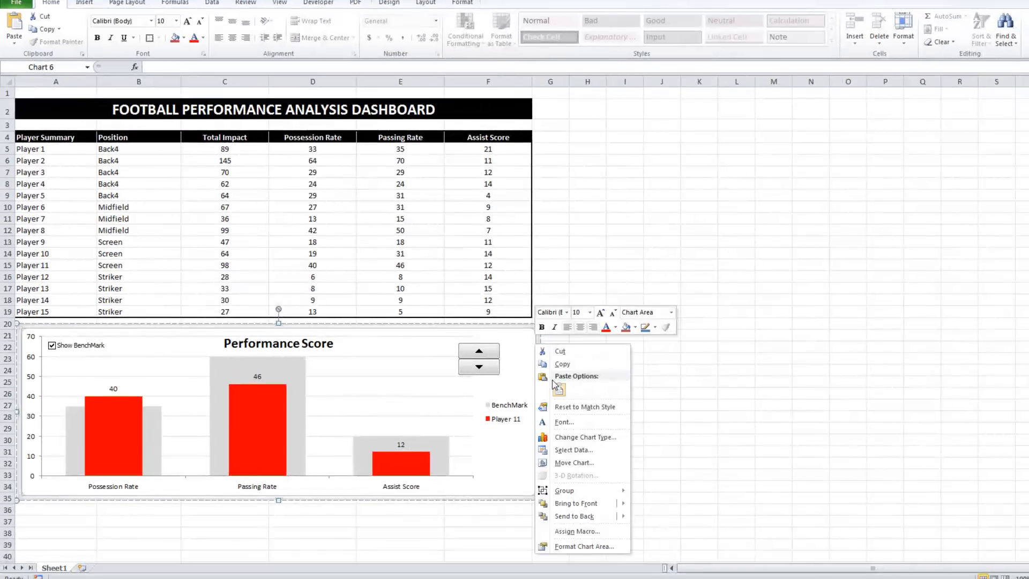
- Set the chart area border to No line so the chart has no outline
click(583, 545)
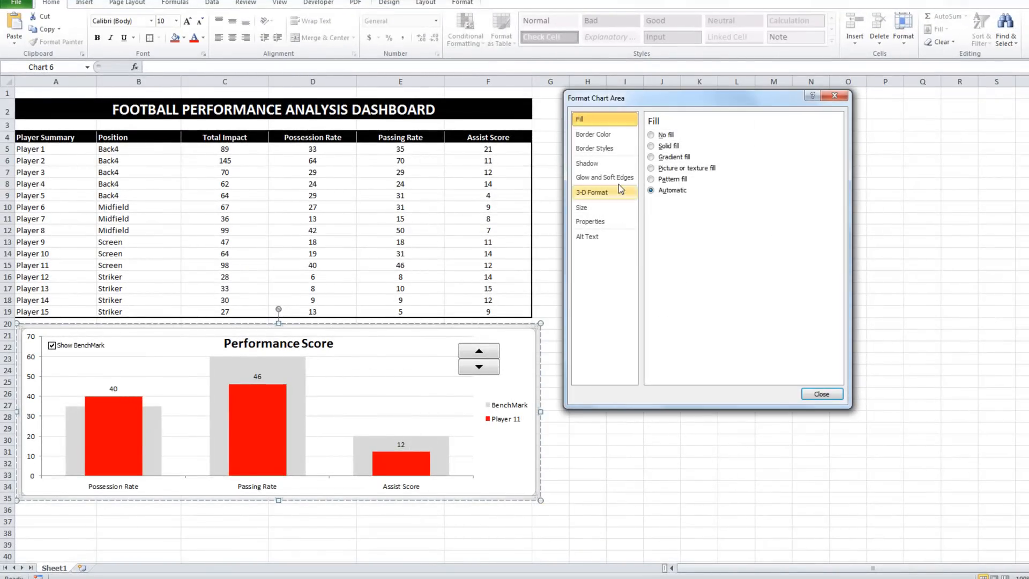
click(593, 135)
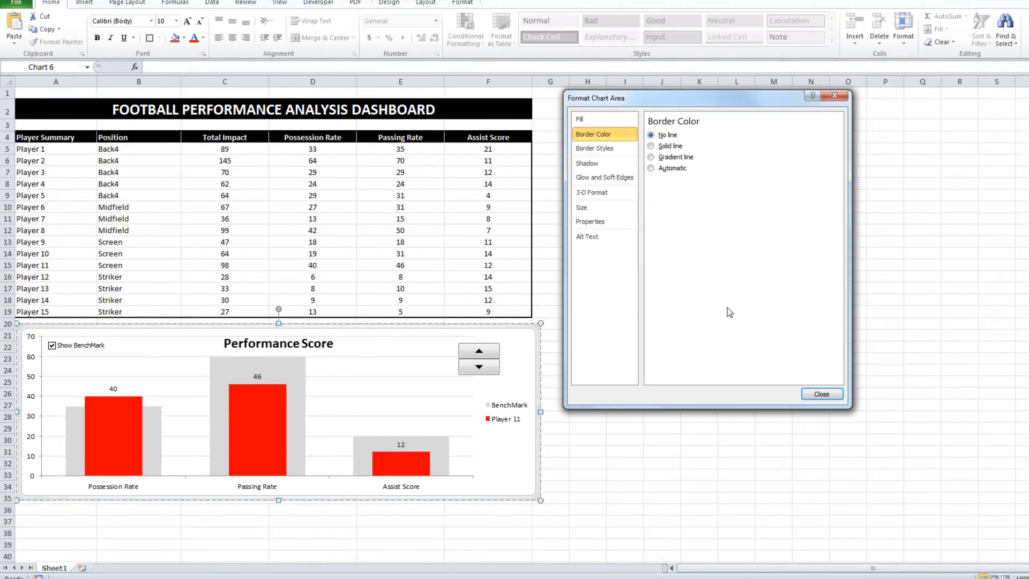
click(820, 394)
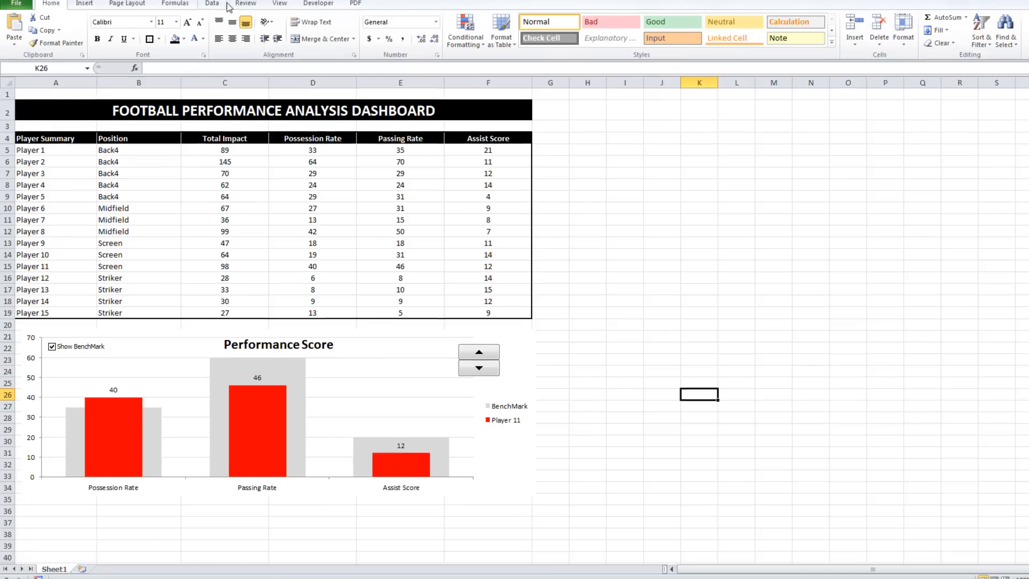
- Hide the worksheet gridlines from the View options
click(279, 4)
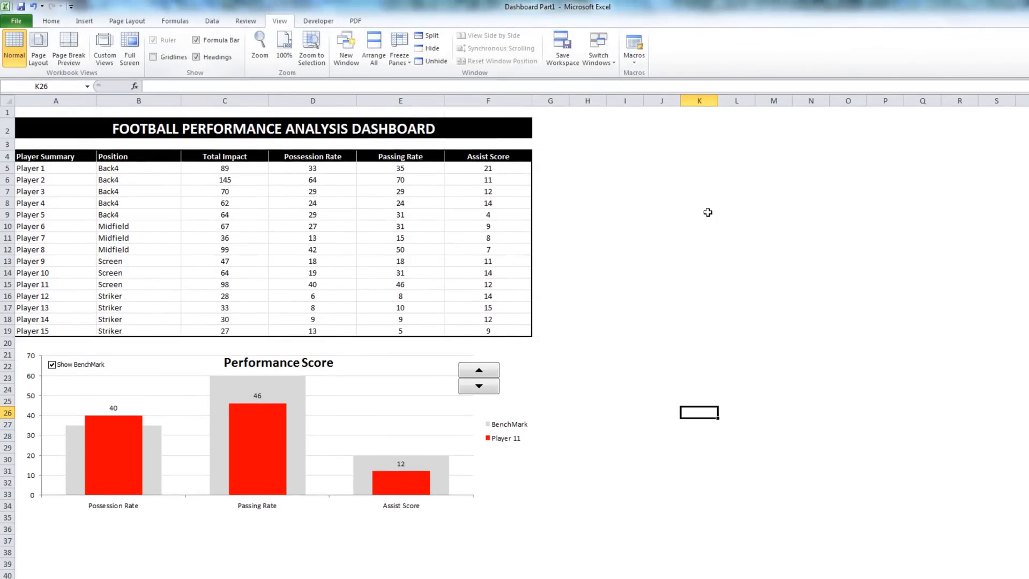
click(586, 101)
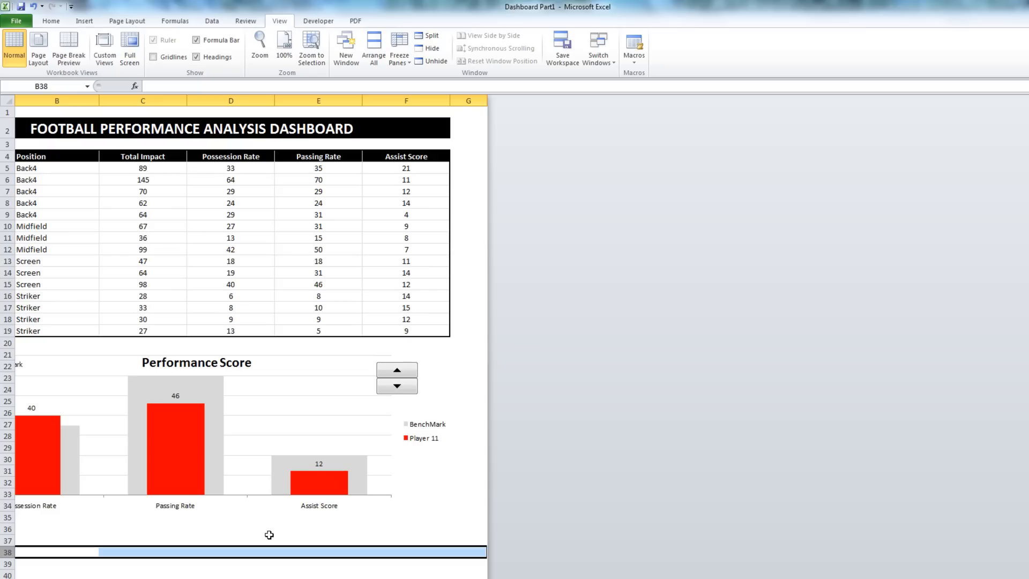
mouse_move(152, 547)
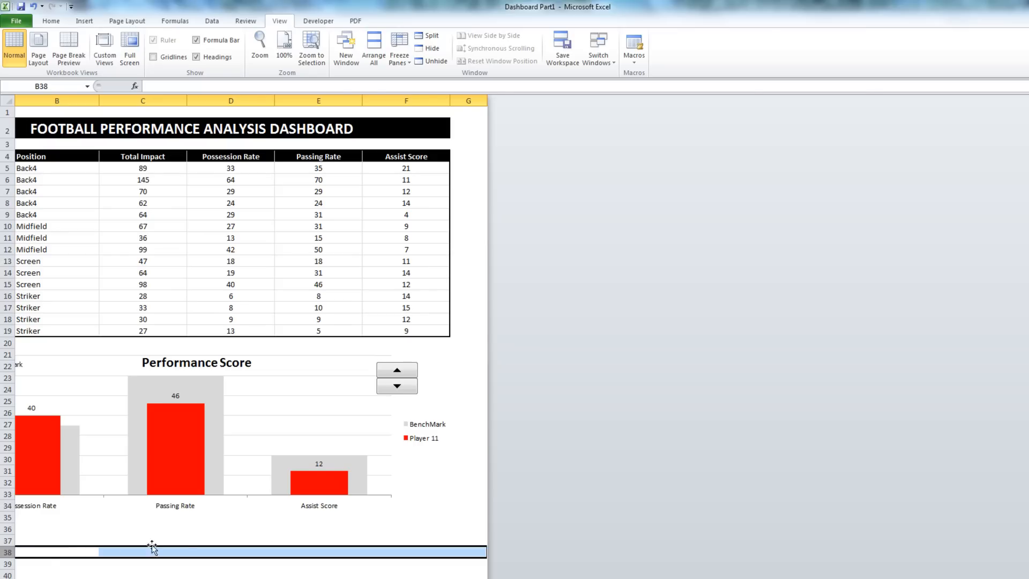
mouse_move(151, 547)
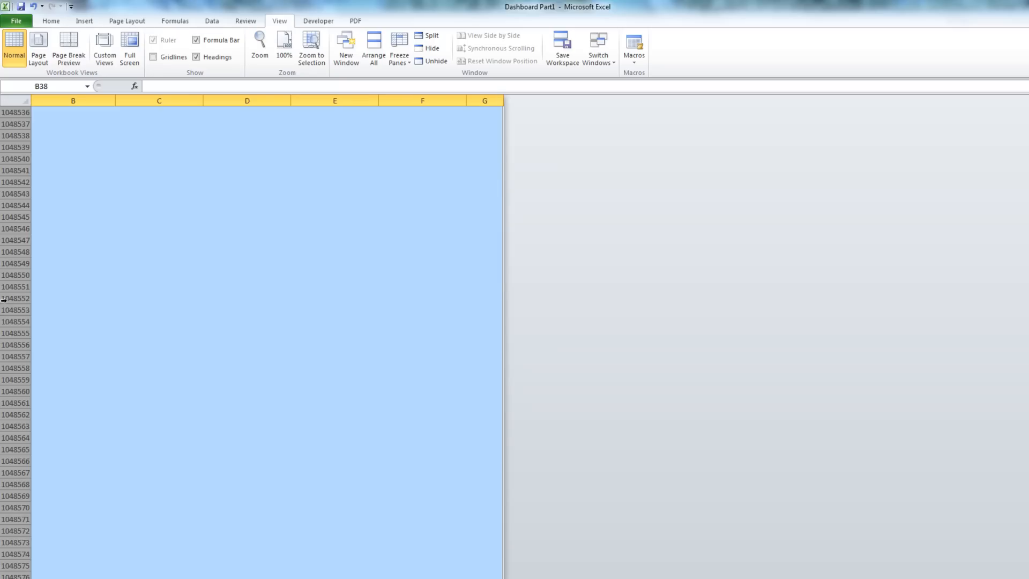
- Hide columns after G and rows below 37, leaving only the dashboard visible
right_click(13, 274)
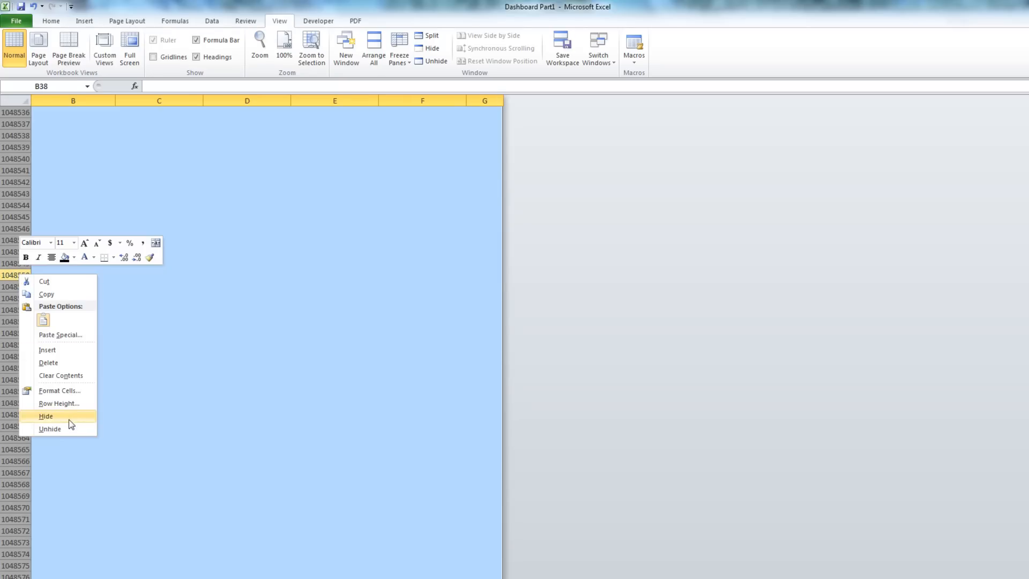
click(51, 429)
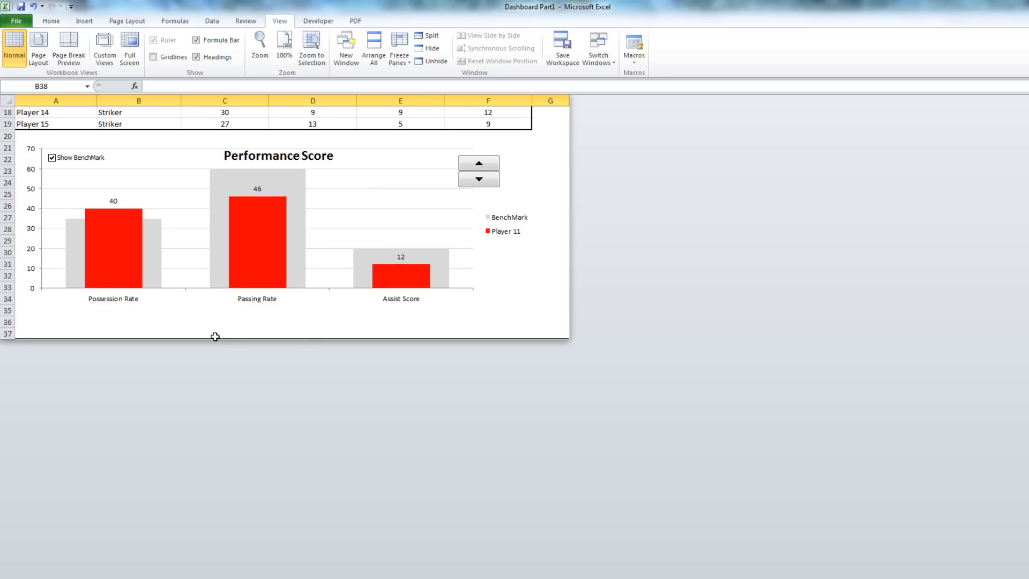
scroll(up, 3)
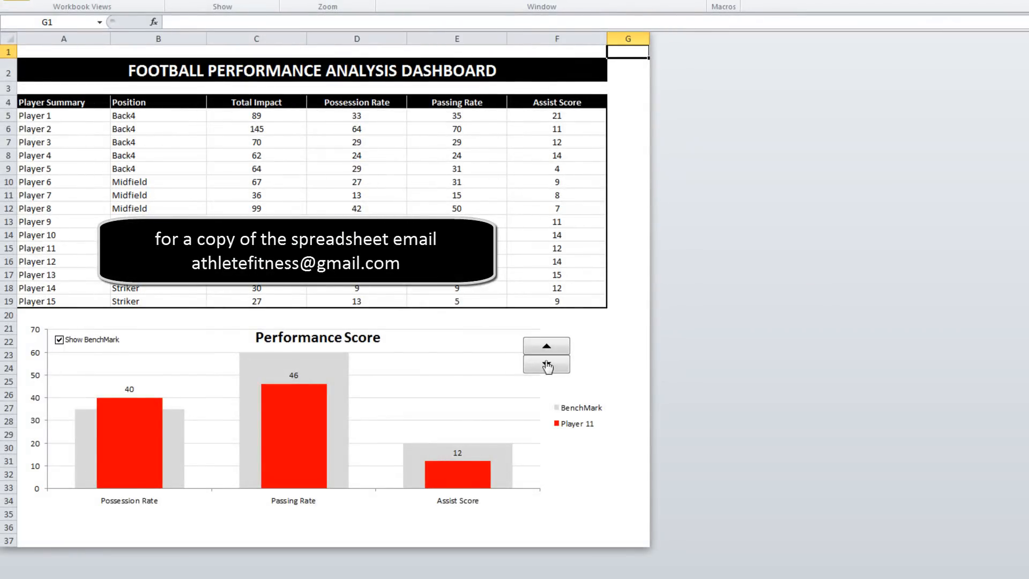
- Test the dashboard: cycle players to Player 9 and toggle the benchmark bars off and on
click(545, 346)
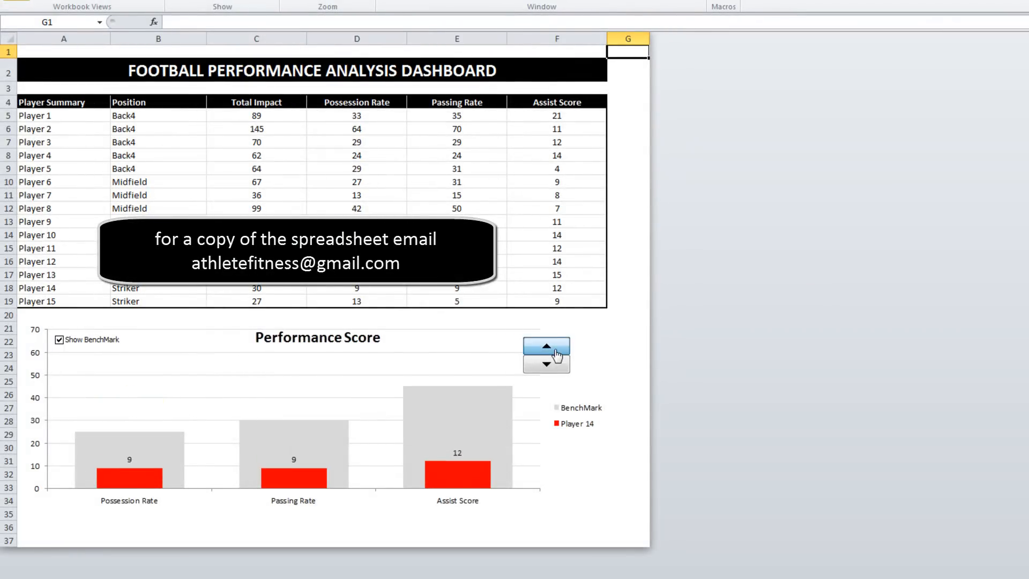
click(547, 364)
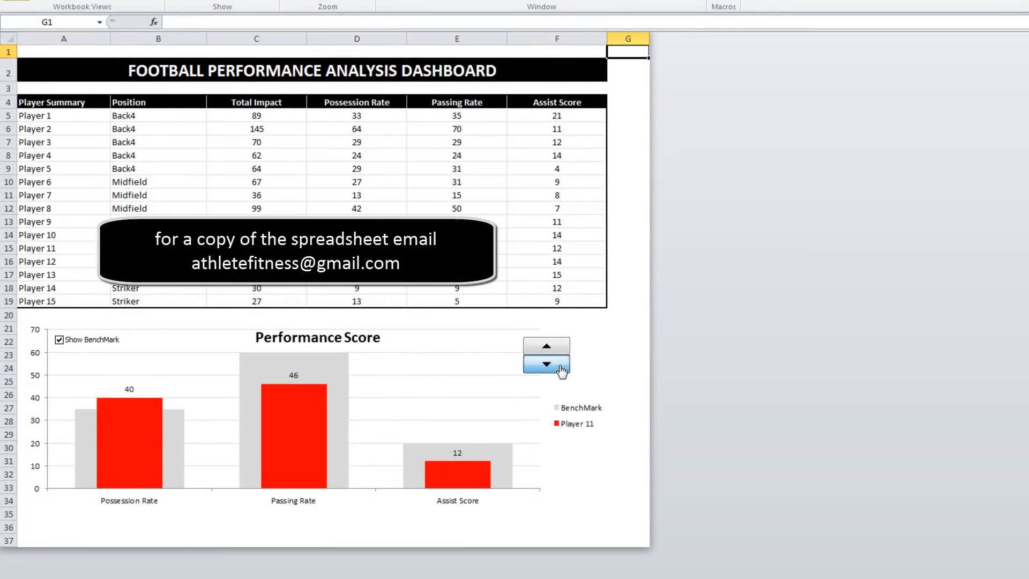
click(546, 363)
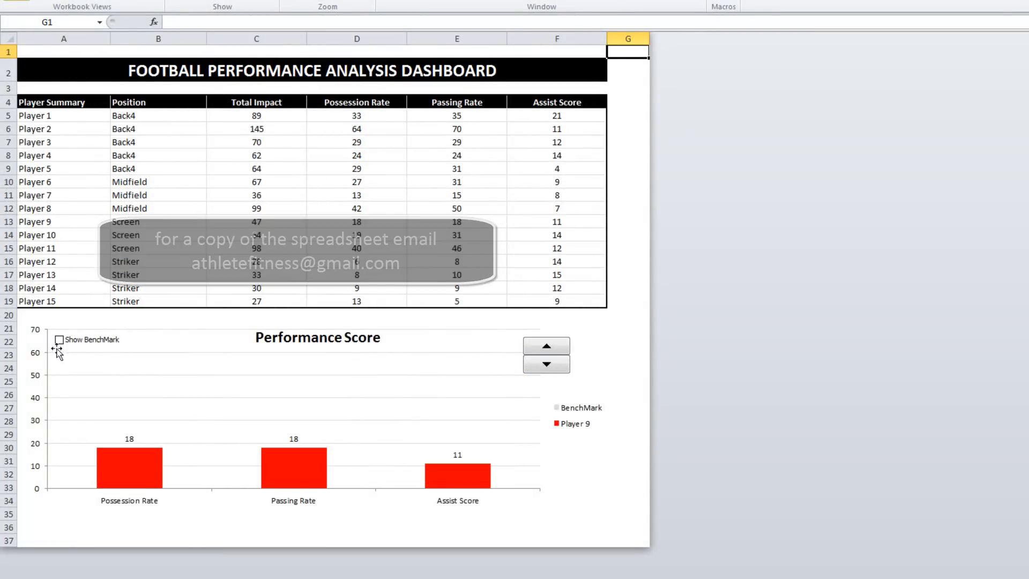
click(59, 340)
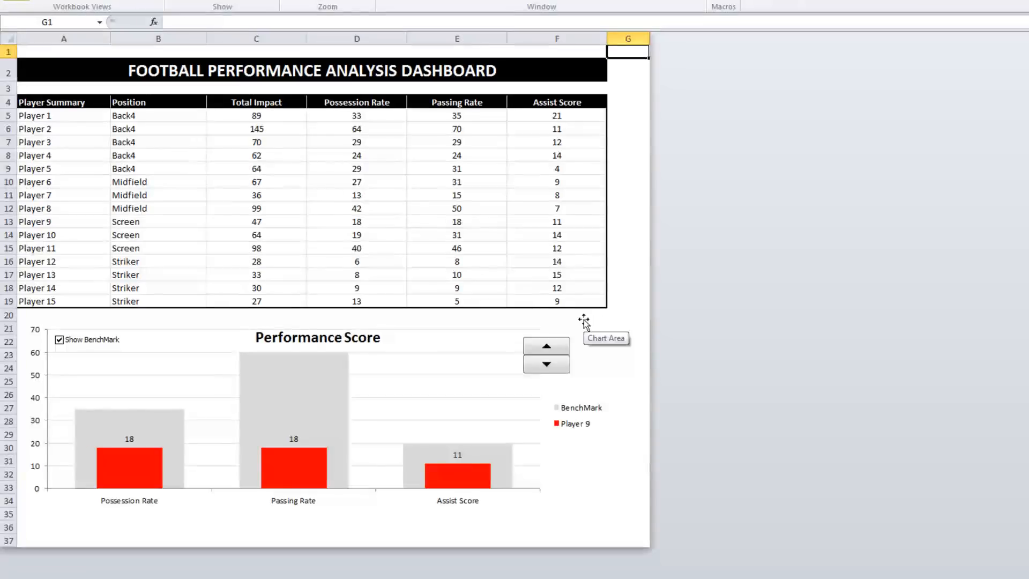